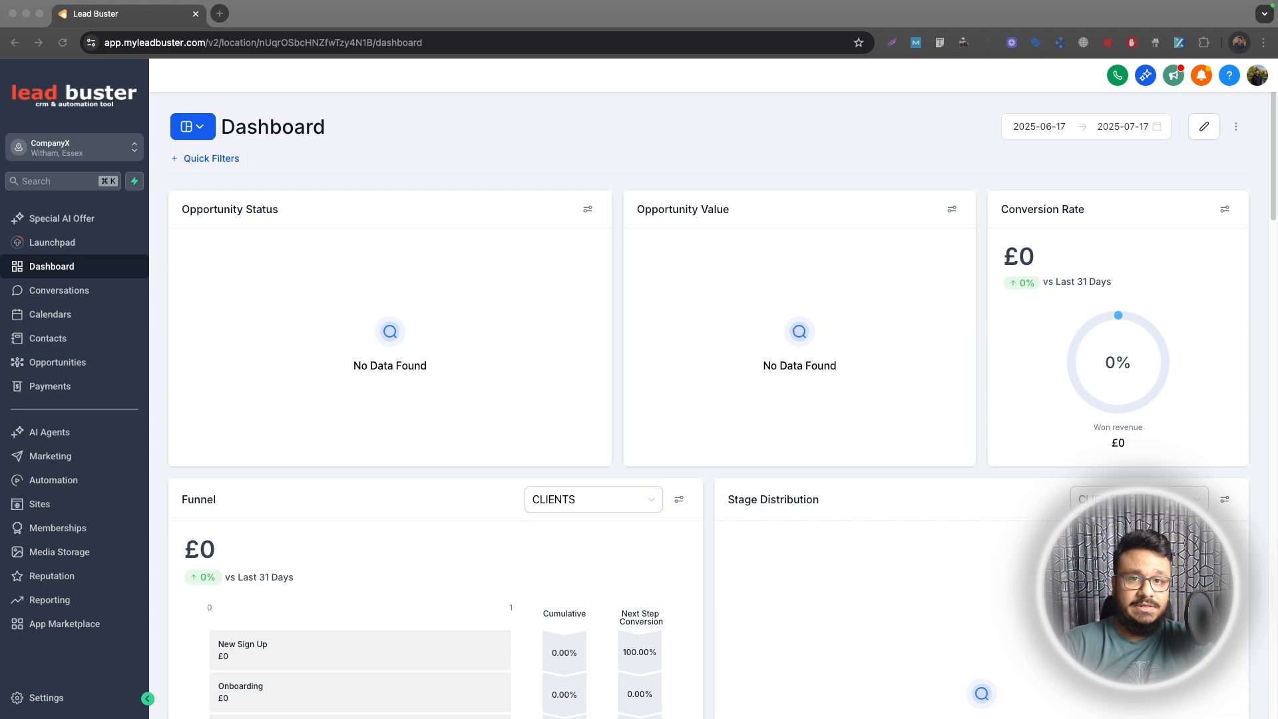
pyautogui.moveTo(926, 396)
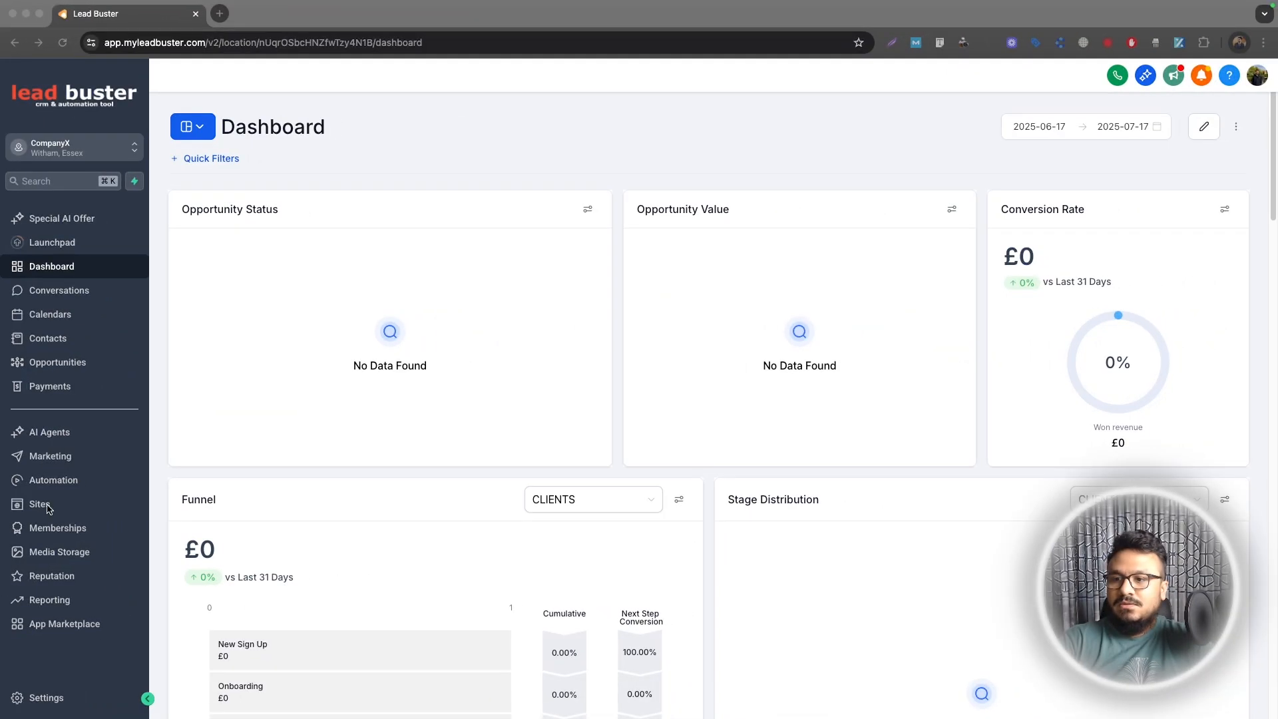
# Preview the My Funnel landing page in a new tab and scroll through it
pyautogui.click(38, 504)
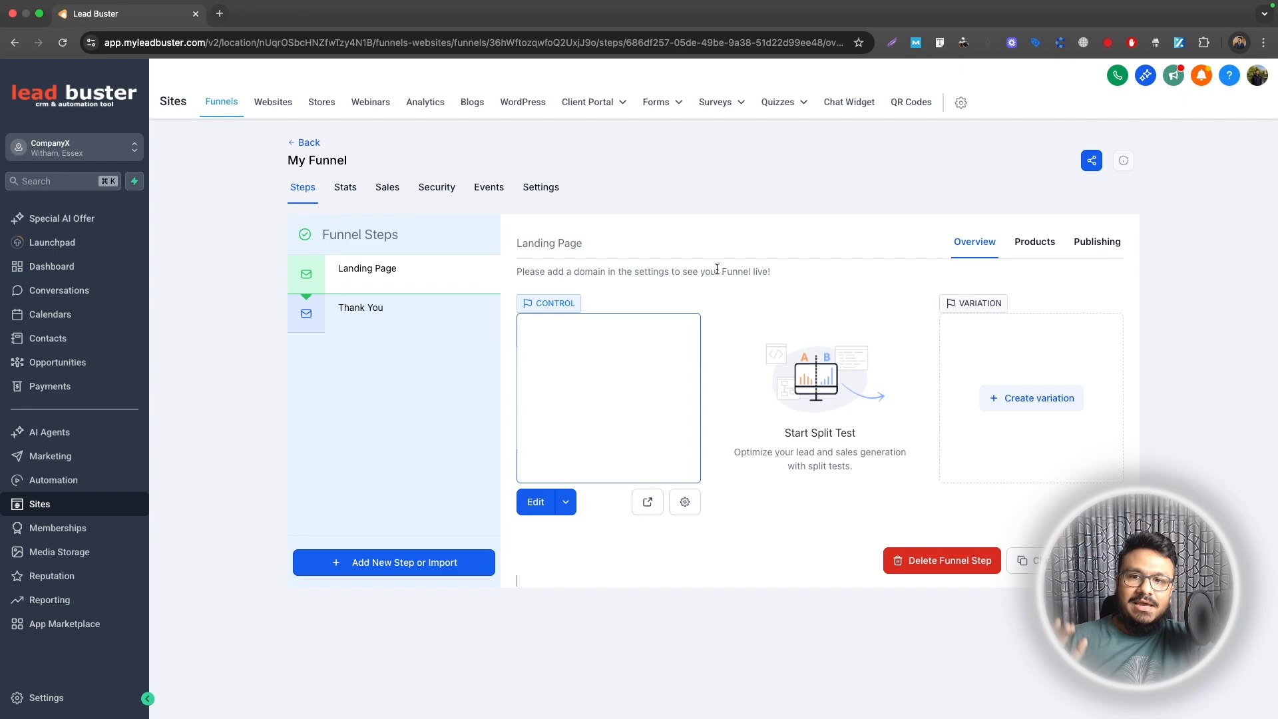
pyautogui.click(647, 502)
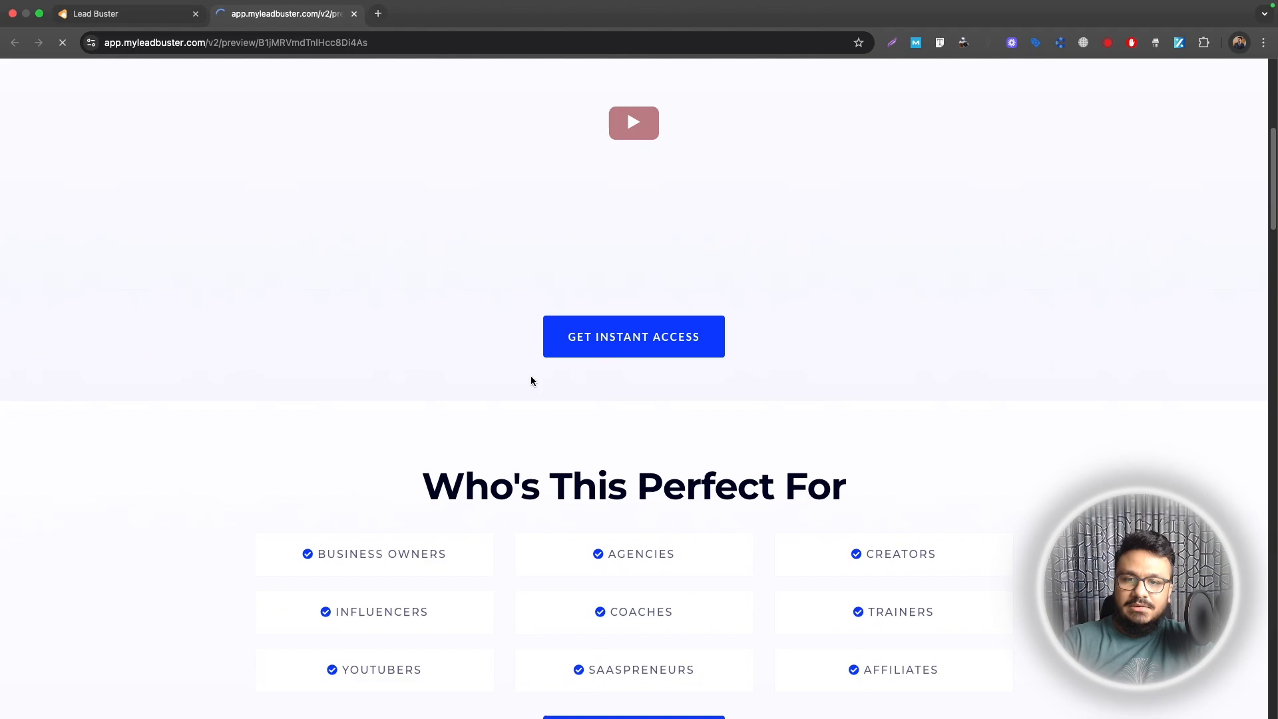
pyautogui.scroll(-3)
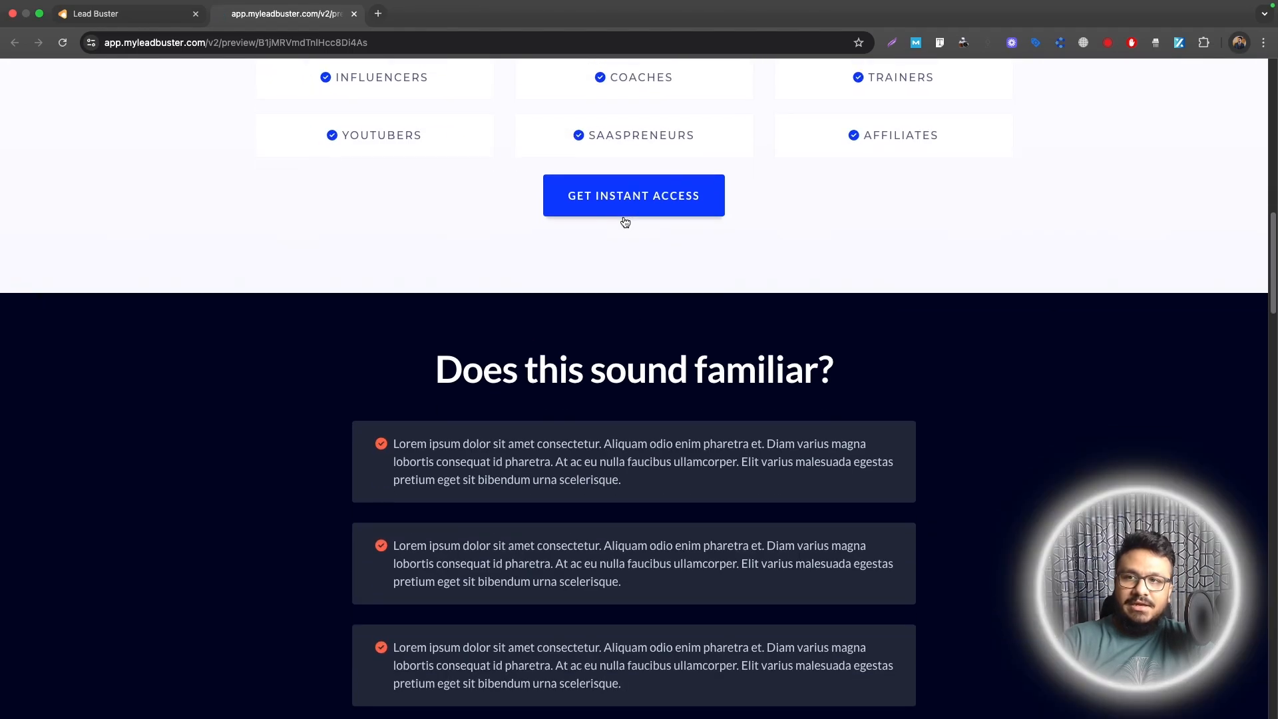
pyautogui.scroll(-3)
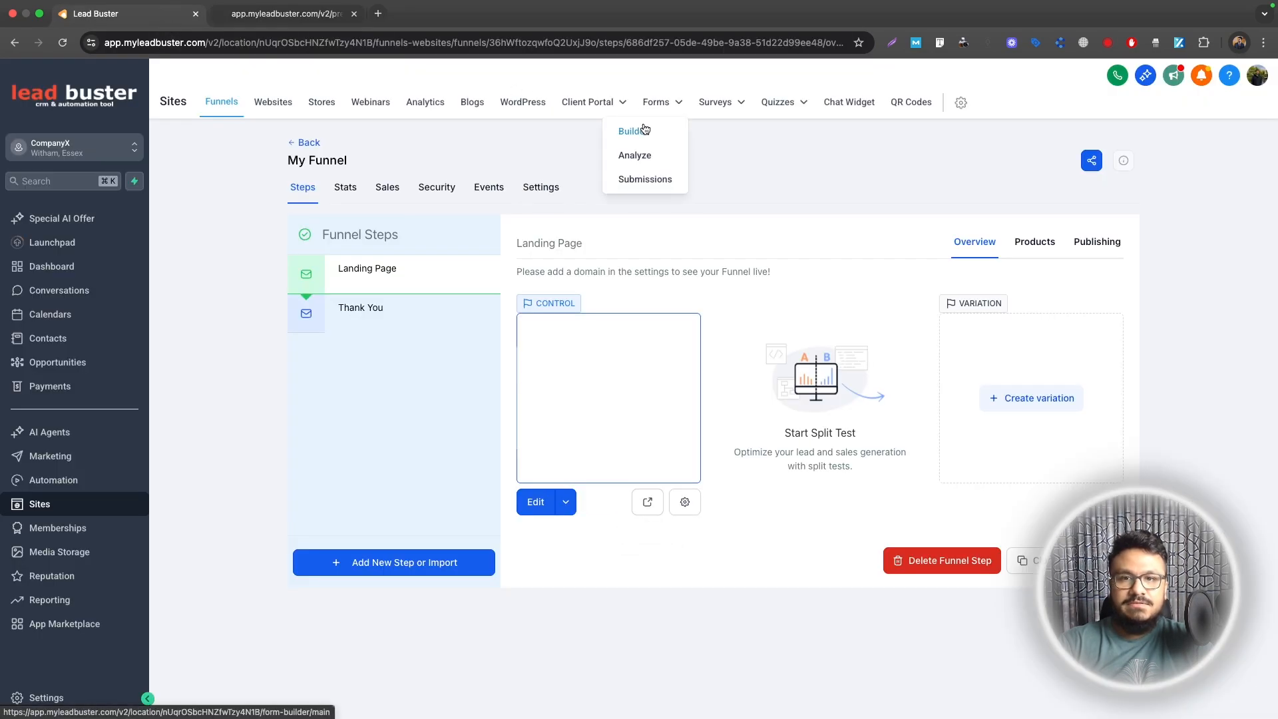
# Review the saved forms and landing page form, then show the Automation Workflow List
pyautogui.click(633, 131)
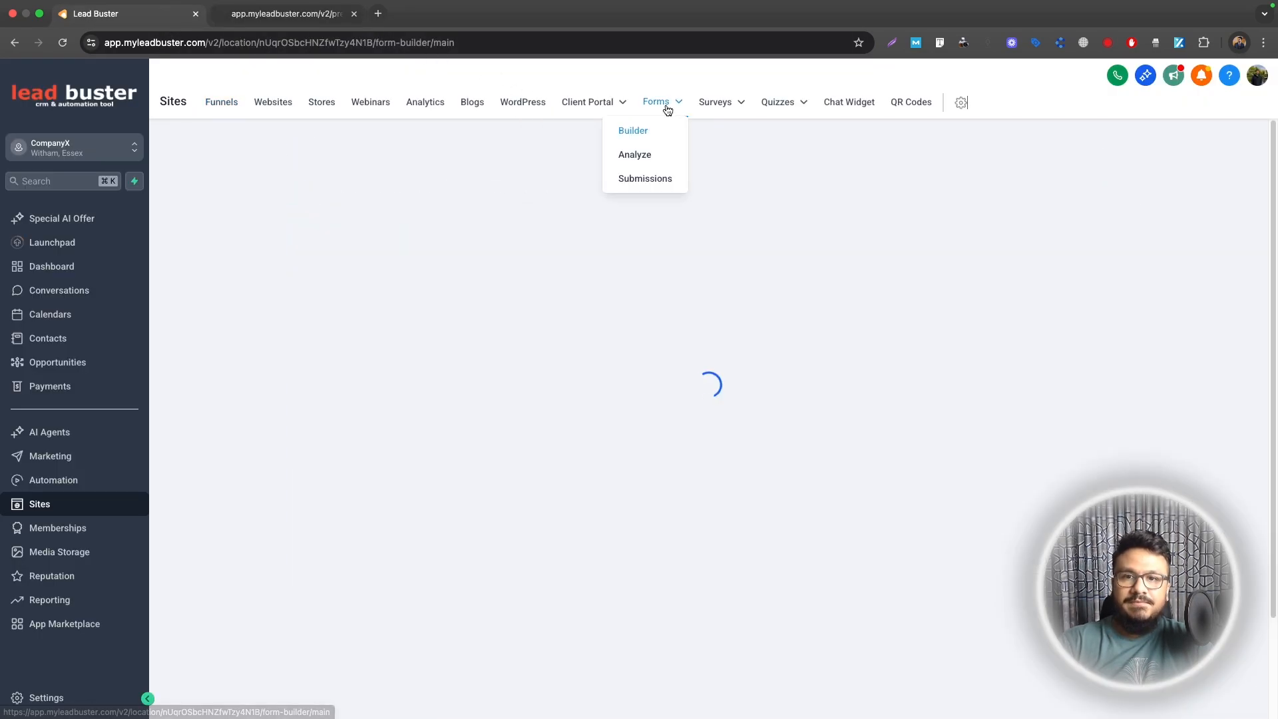
pyautogui.click(632, 131)
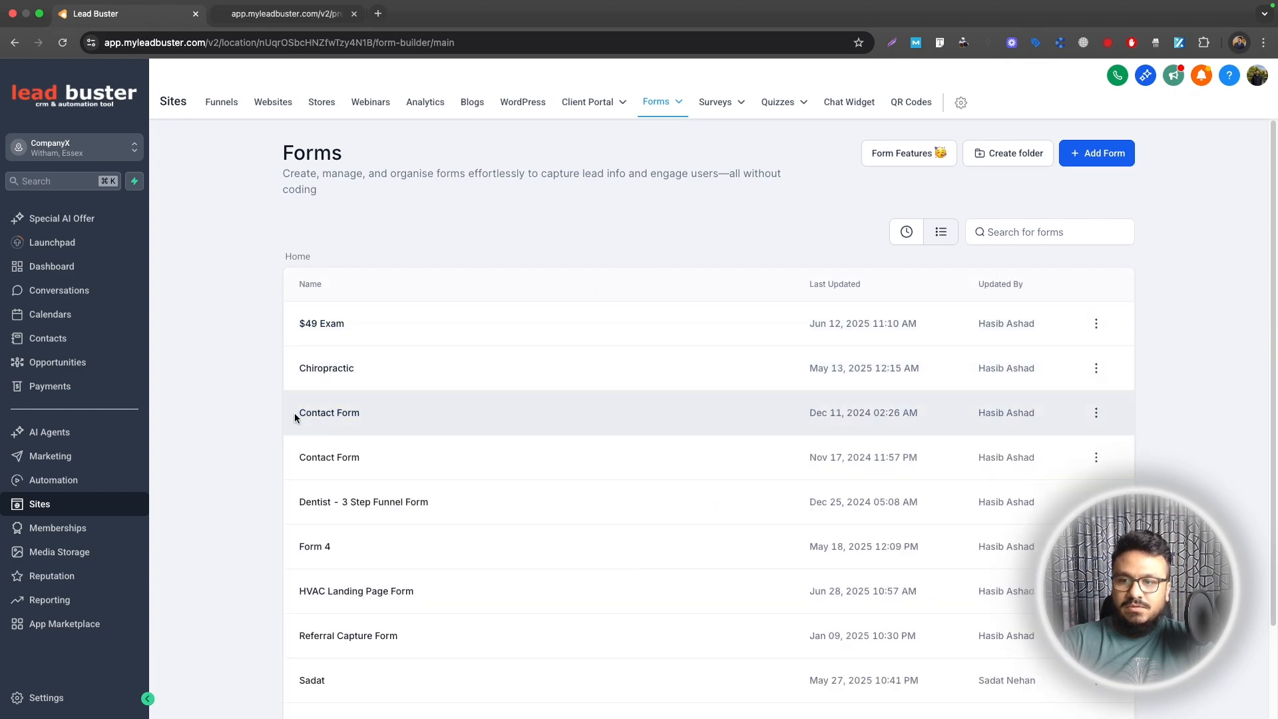
pyautogui.moveTo(39, 489)
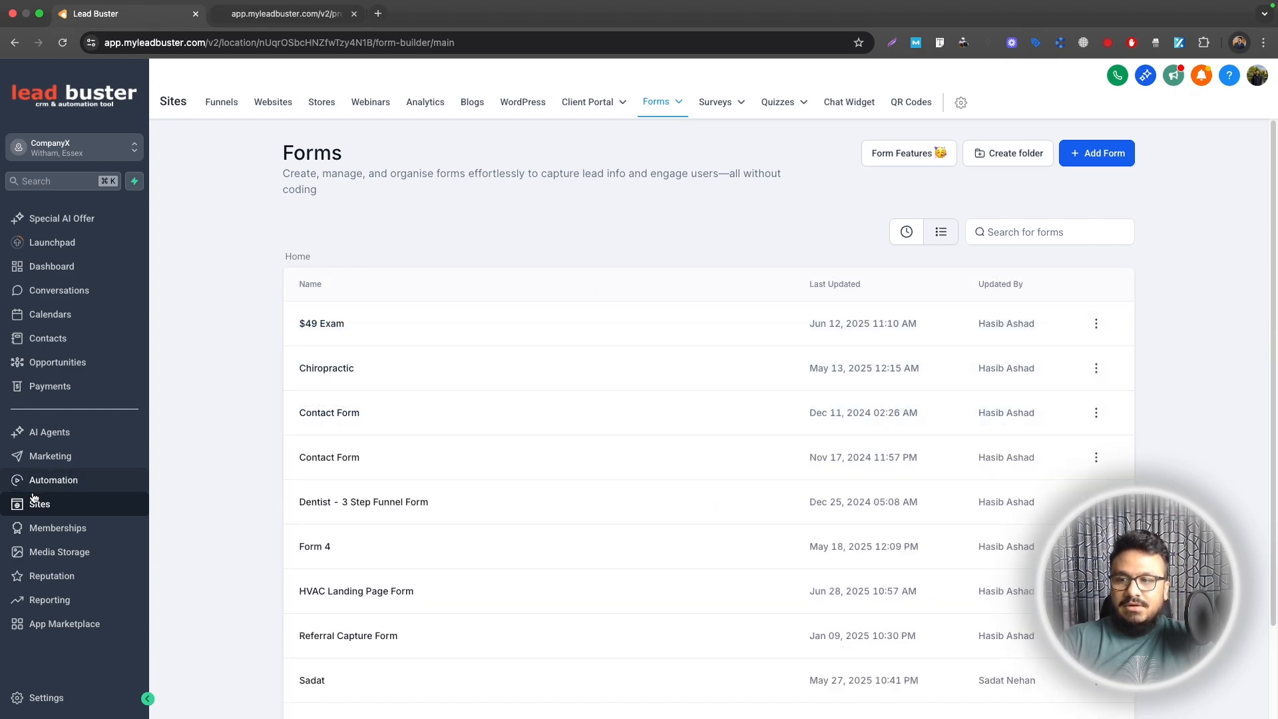
pyautogui.click(54, 479)
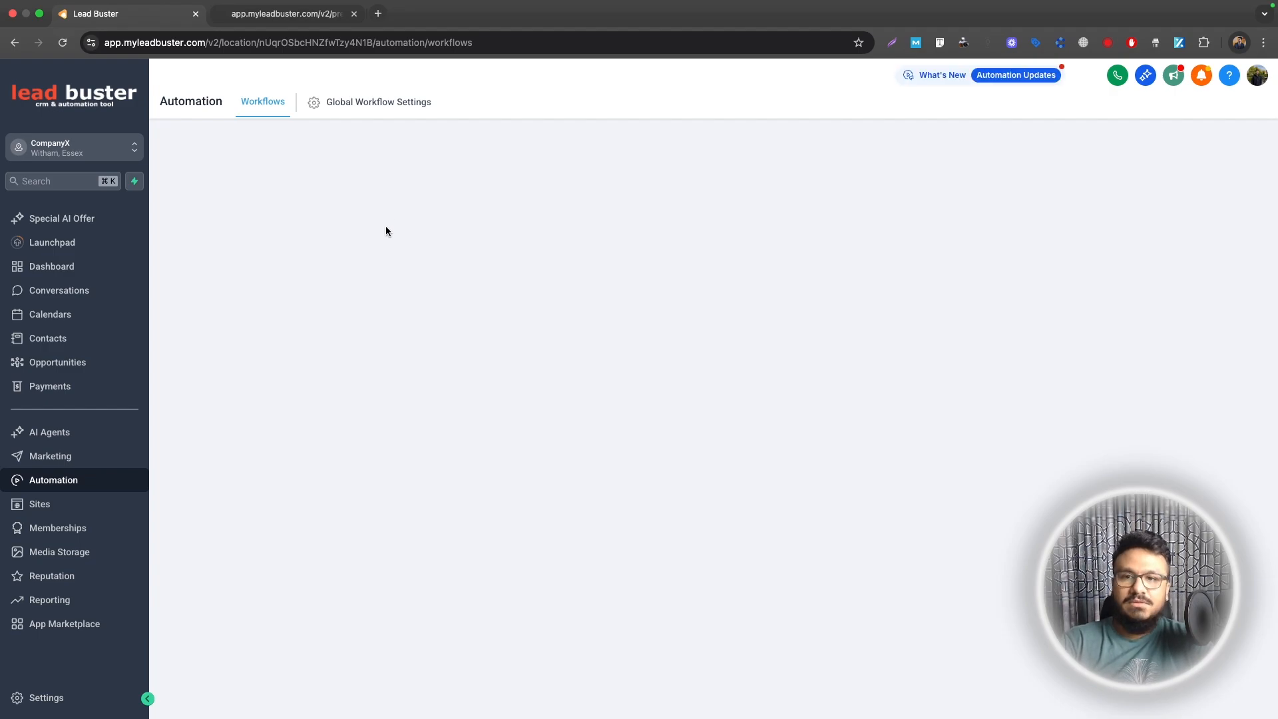
pyautogui.moveTo(291, 4)
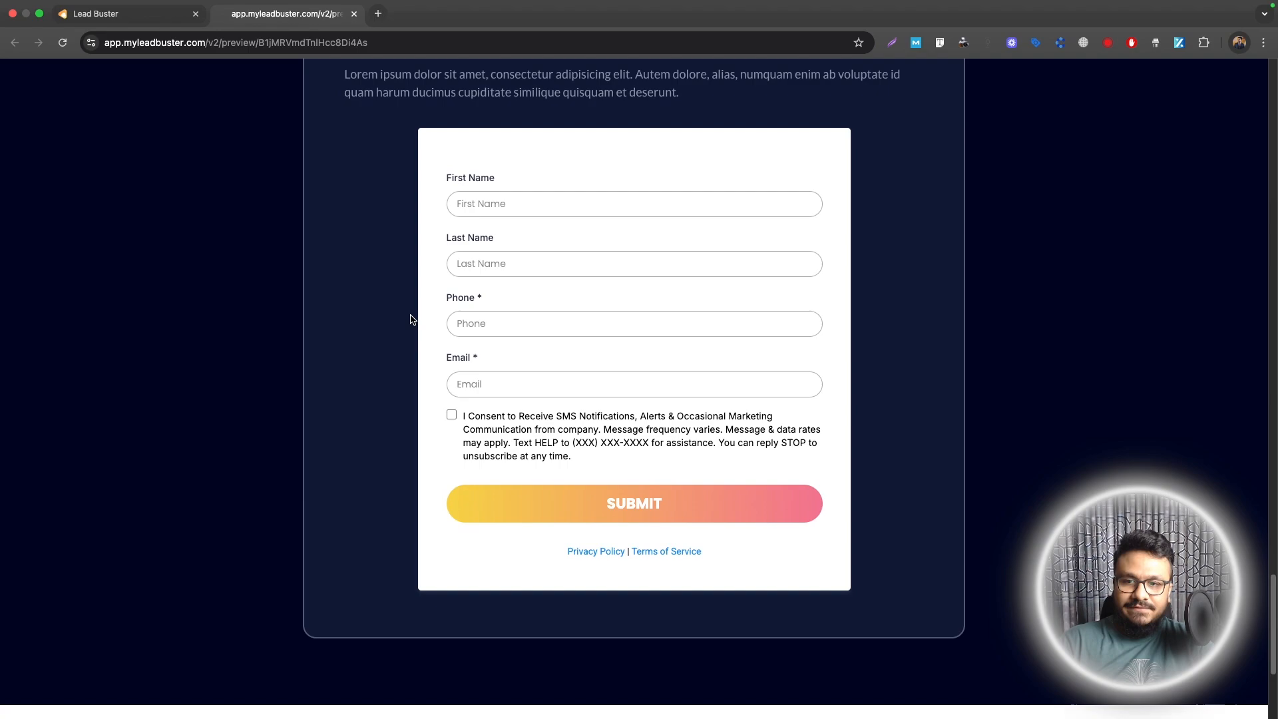
pyautogui.moveTo(413, 314)
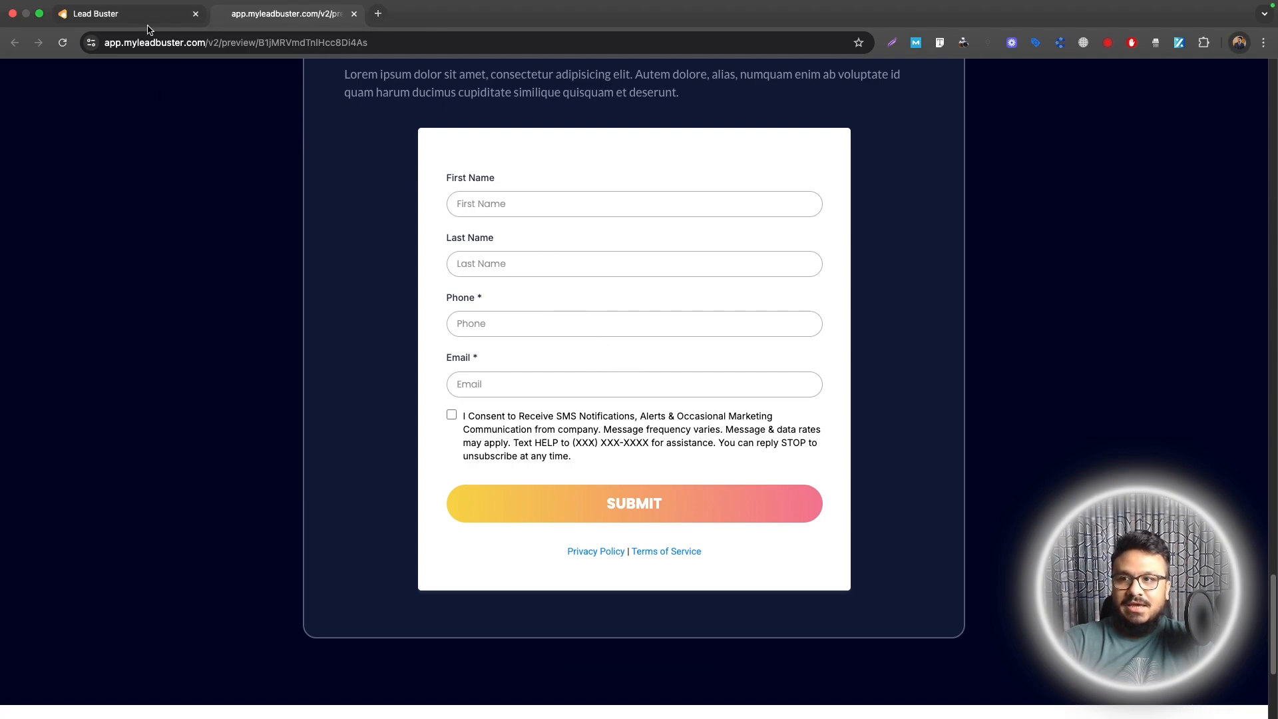
pyautogui.click(98, 14)
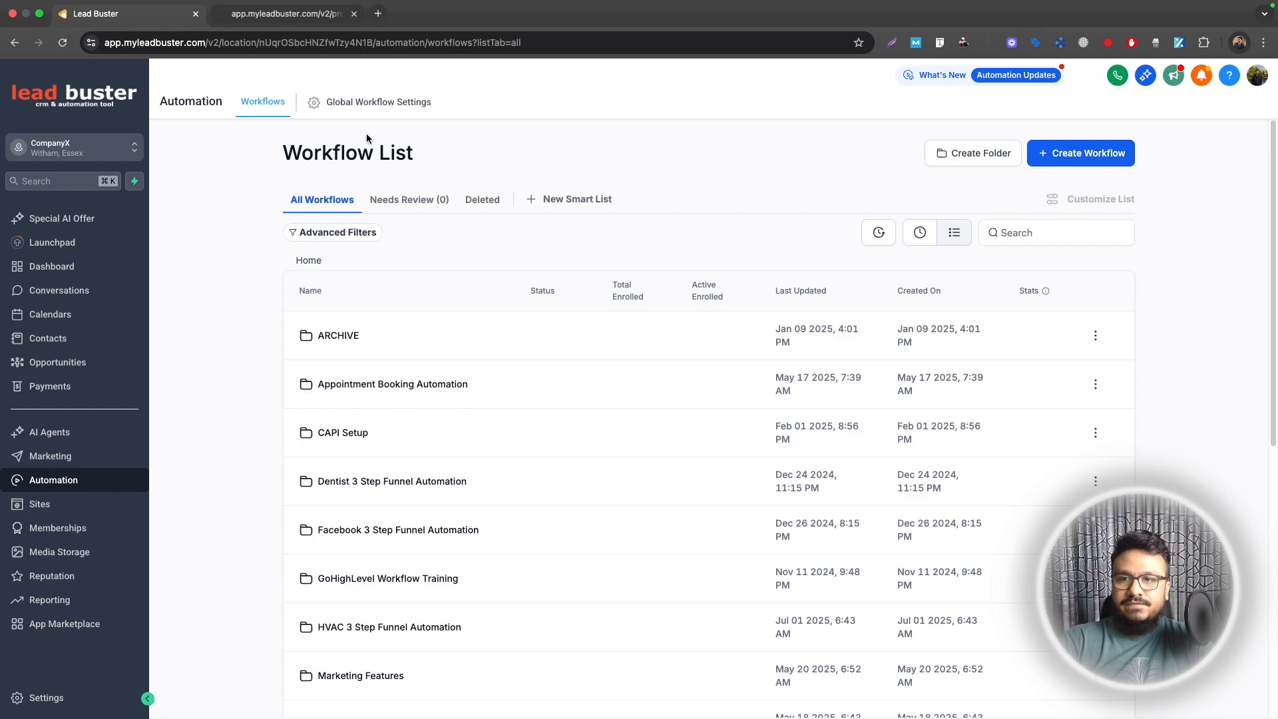
# Create workflow 'Landing Page Form >> Send To CAPI' with a Form Submitted trigger filtered to Contact Form
pyautogui.click(1079, 153)
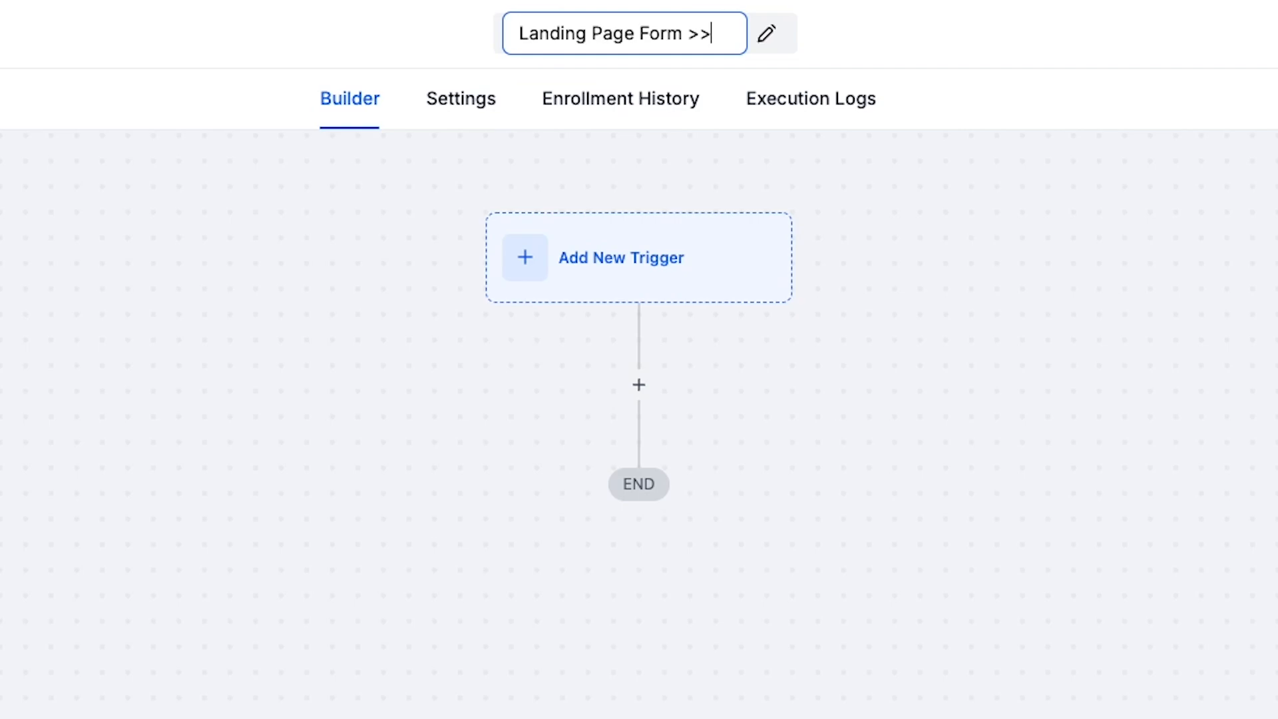
pyautogui.write('Send To CAP')
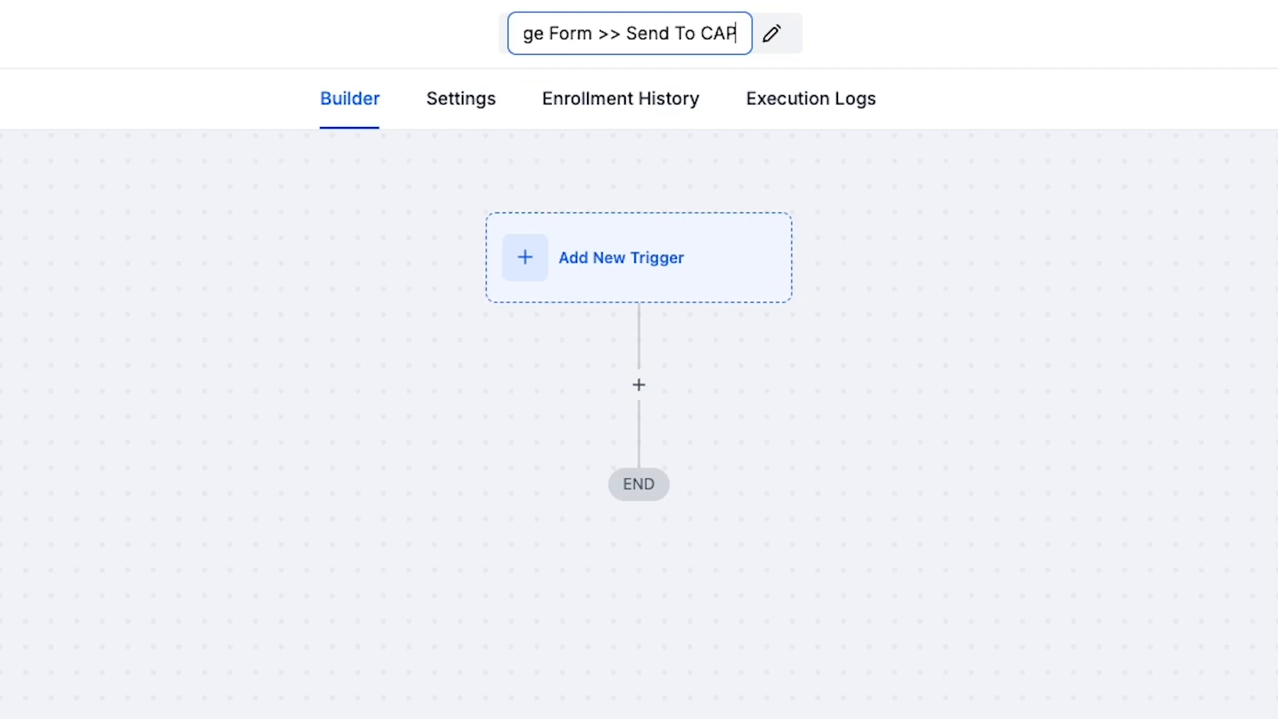
pyautogui.write('f')
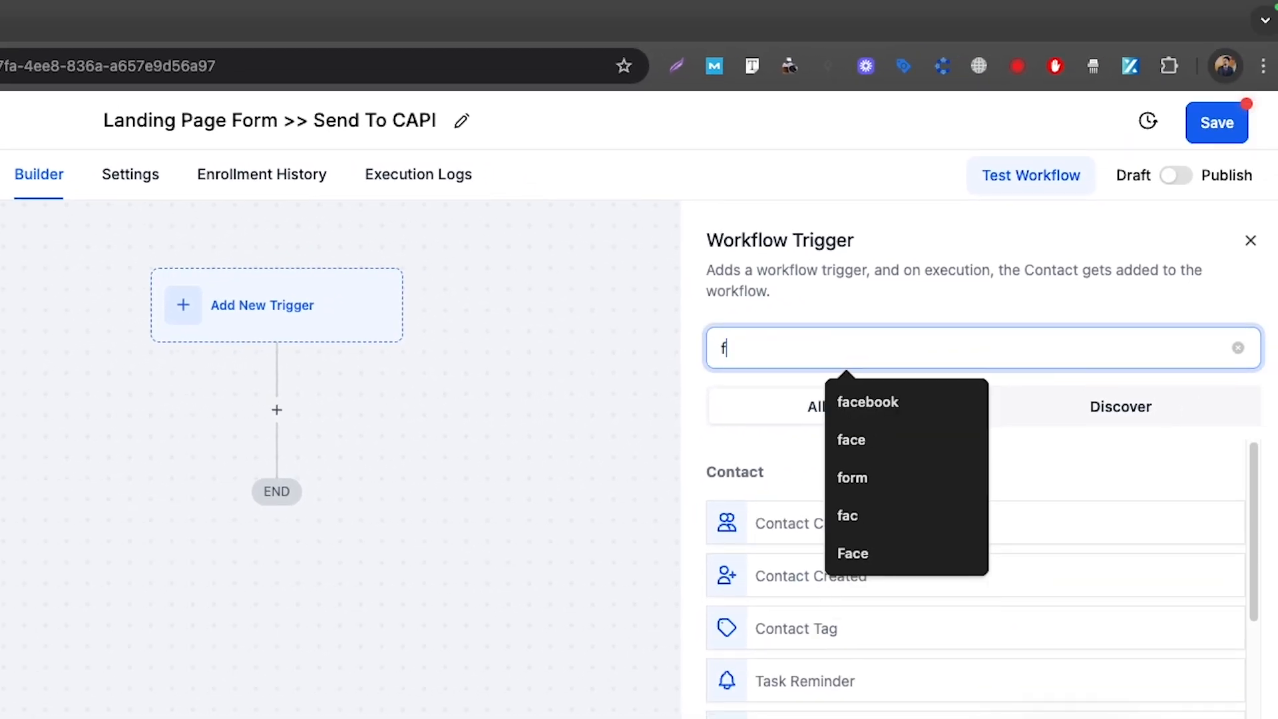
pyautogui.click(851, 478)
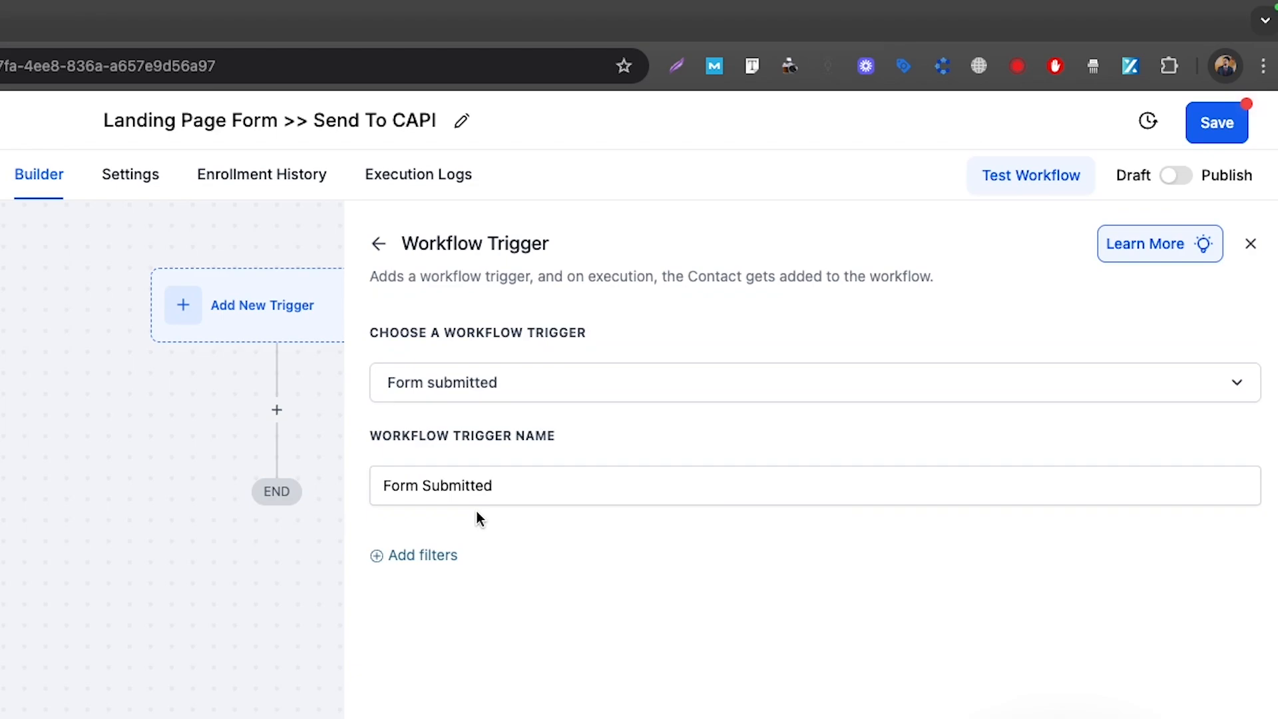
pyautogui.click(423, 555)
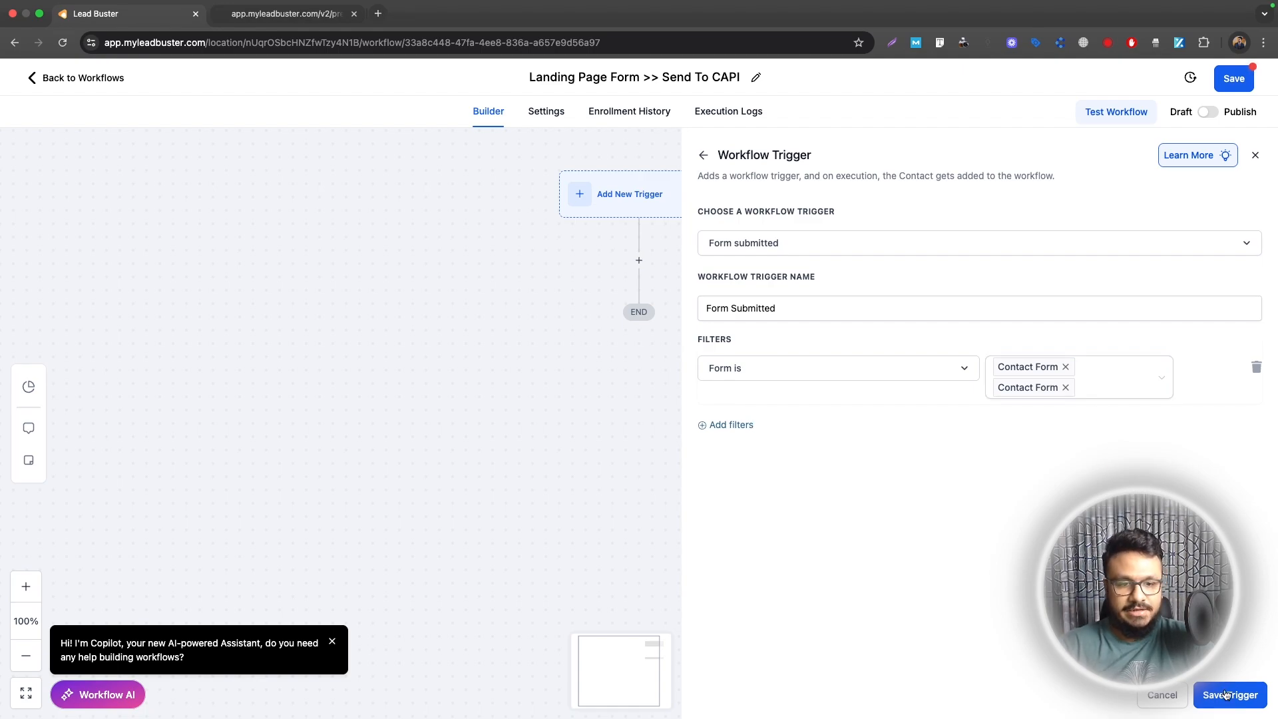
pyautogui.click(1230, 695)
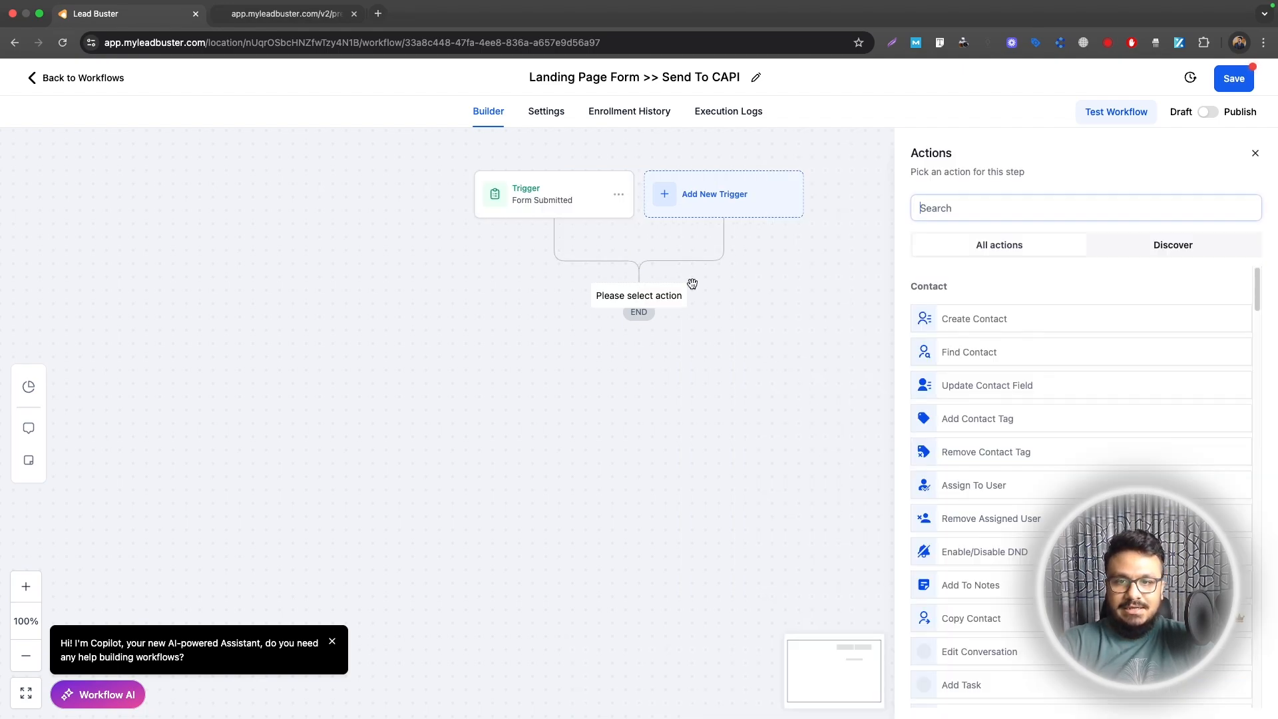
# Add the 'Facebook - Conversion API' action and review its Event Type options
pyautogui.write('face')
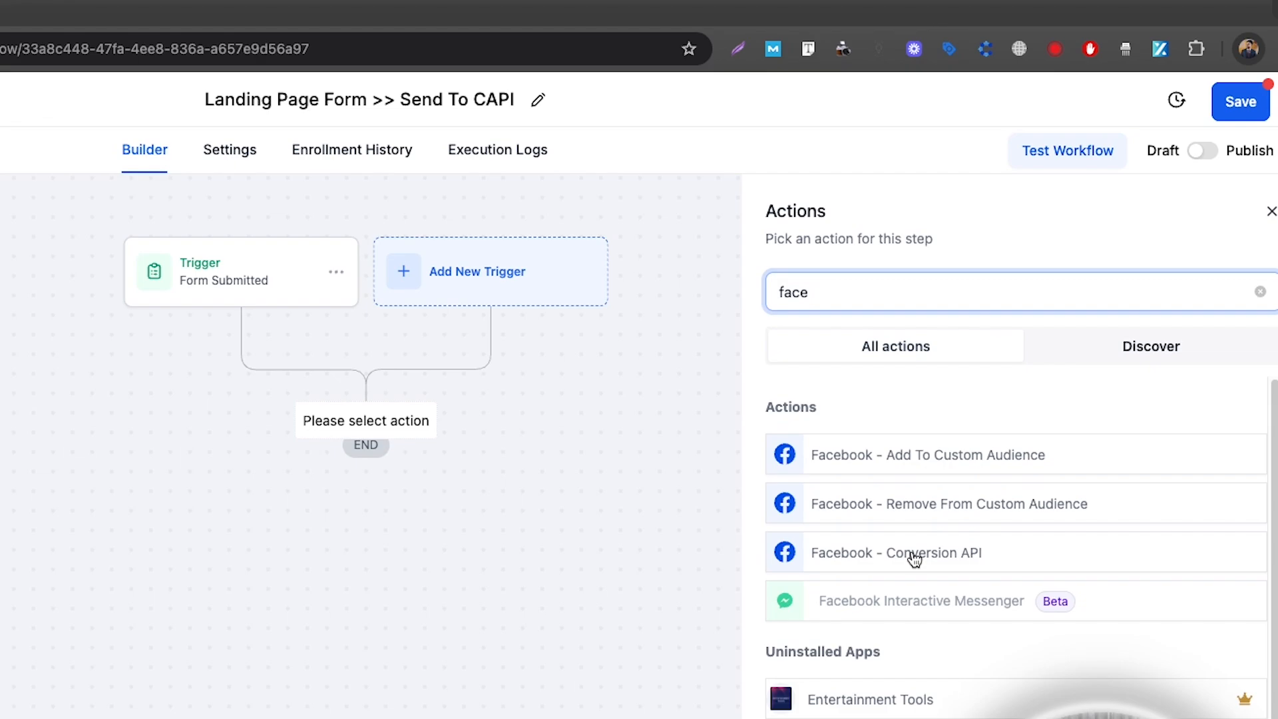
pyautogui.click(895, 553)
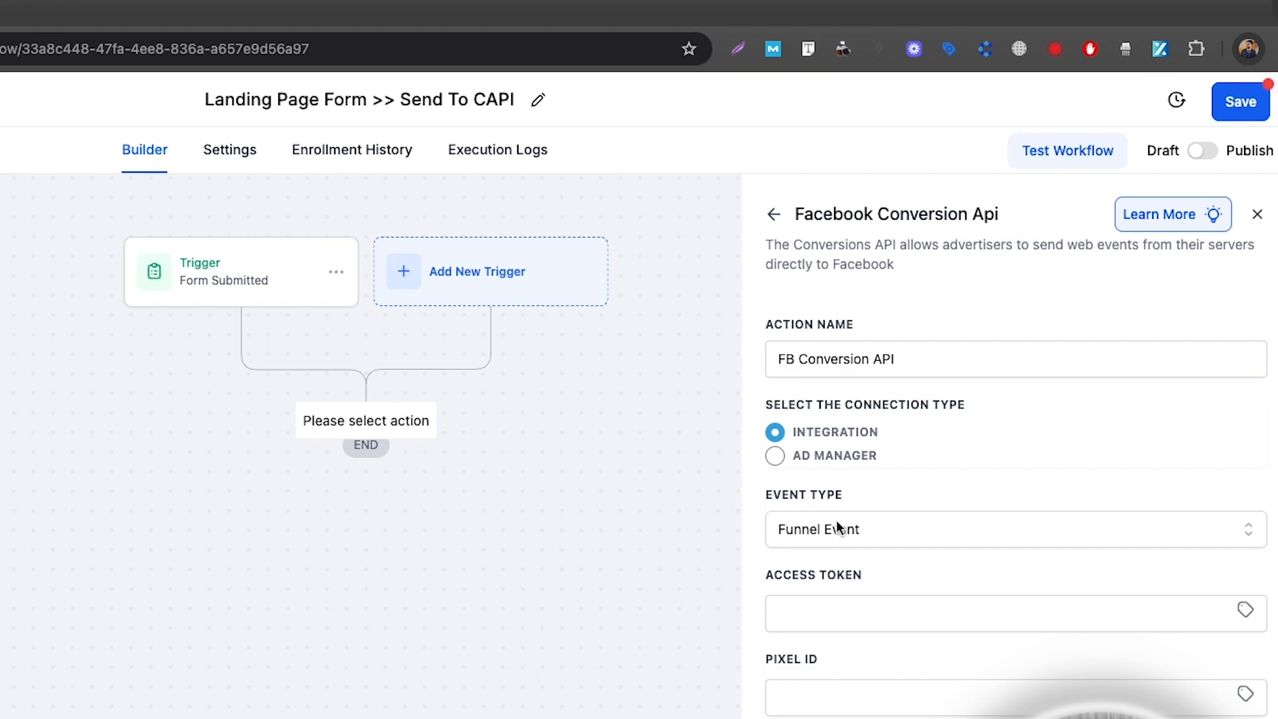
pyautogui.moveTo(400, 272)
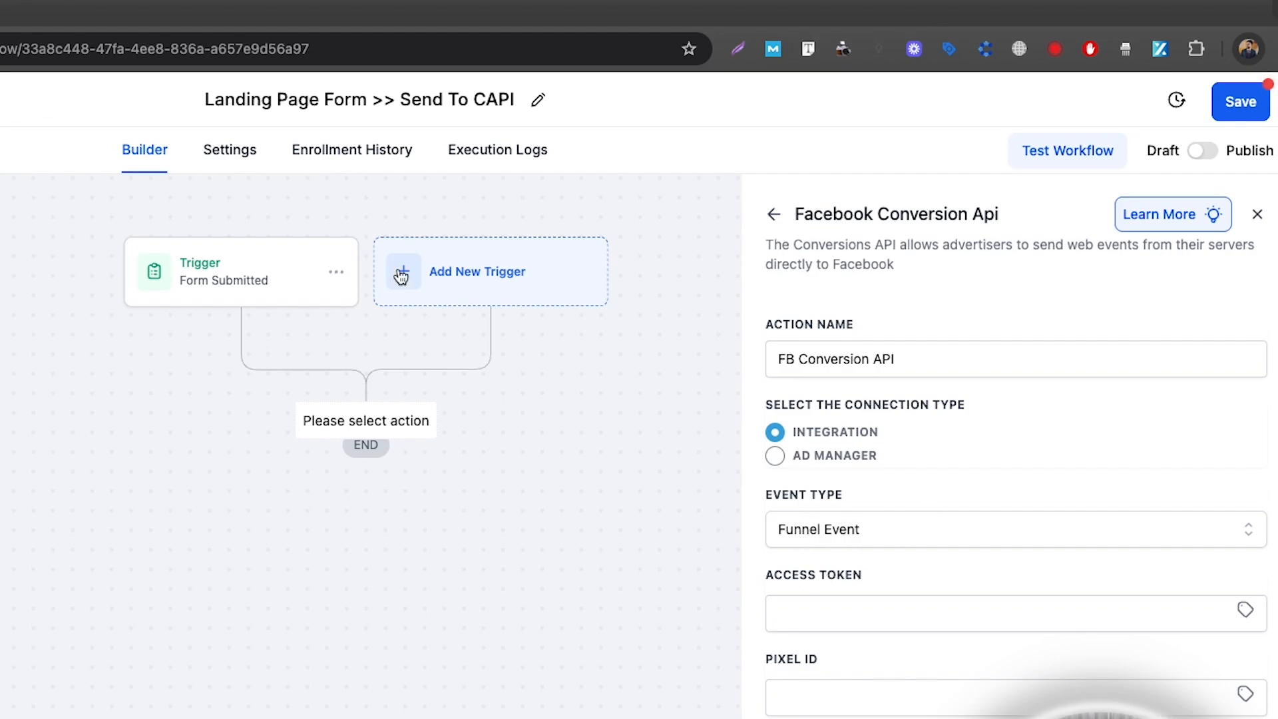
pyautogui.click(1013, 529)
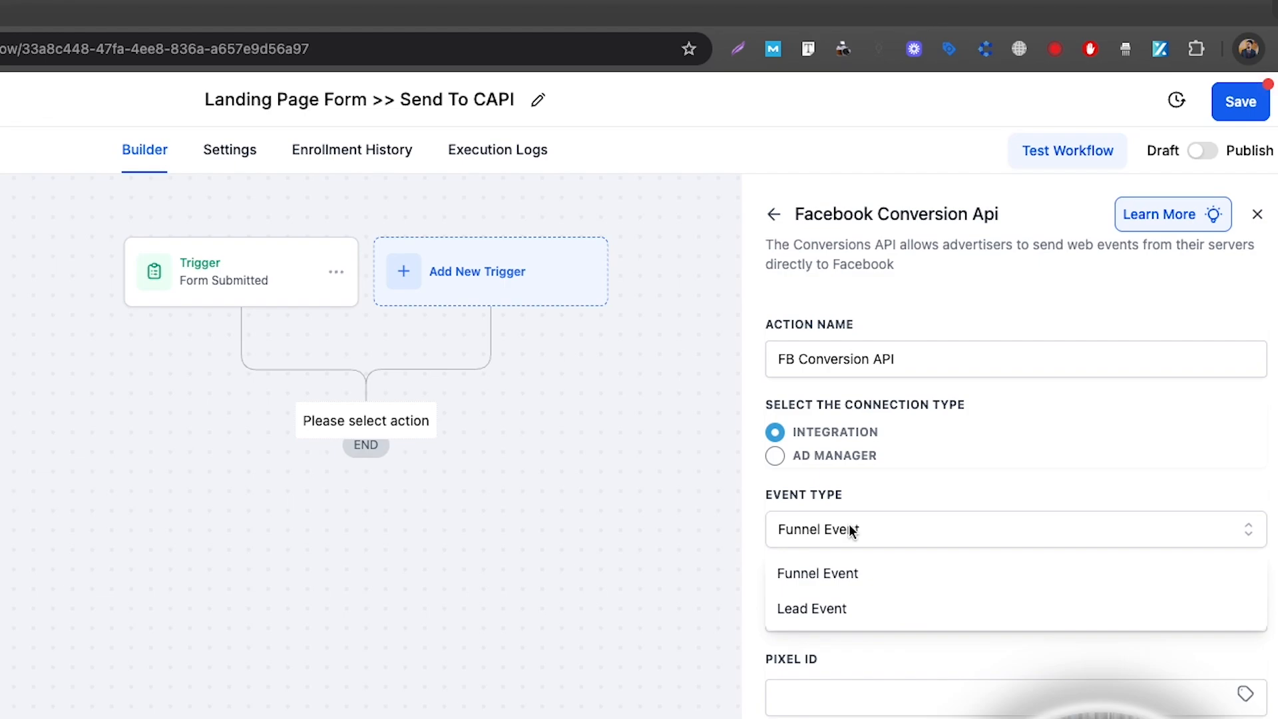
pyautogui.moveTo(811, 608)
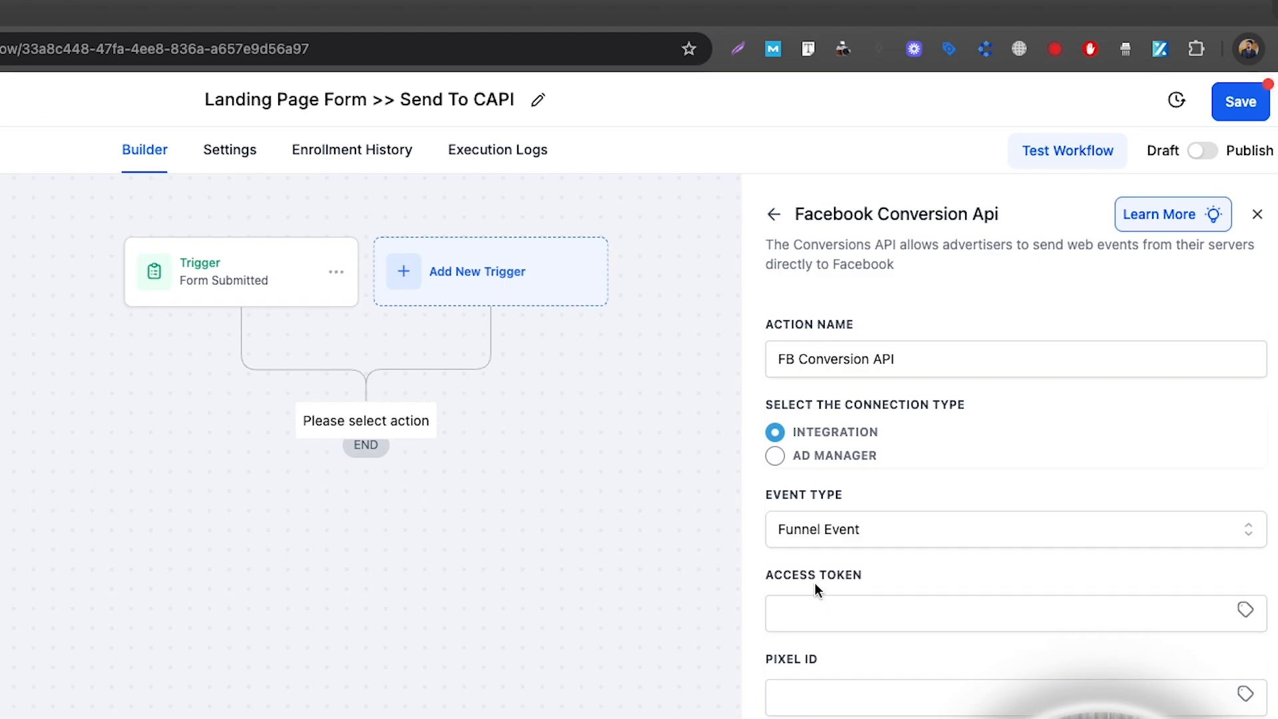
pyautogui.moveTo(824, 543)
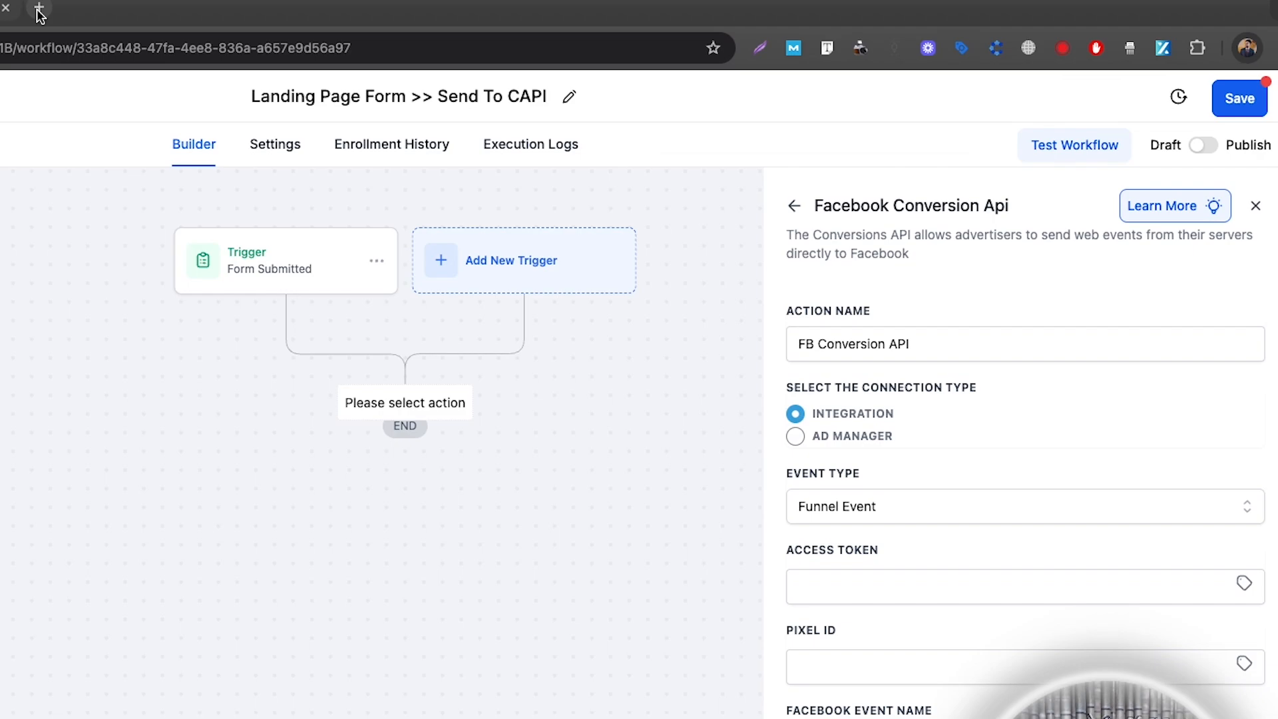
# In a new tab, open Datasets & pixels for the Wellness PracticeX business portfolio
pyautogui.click(535, 13)
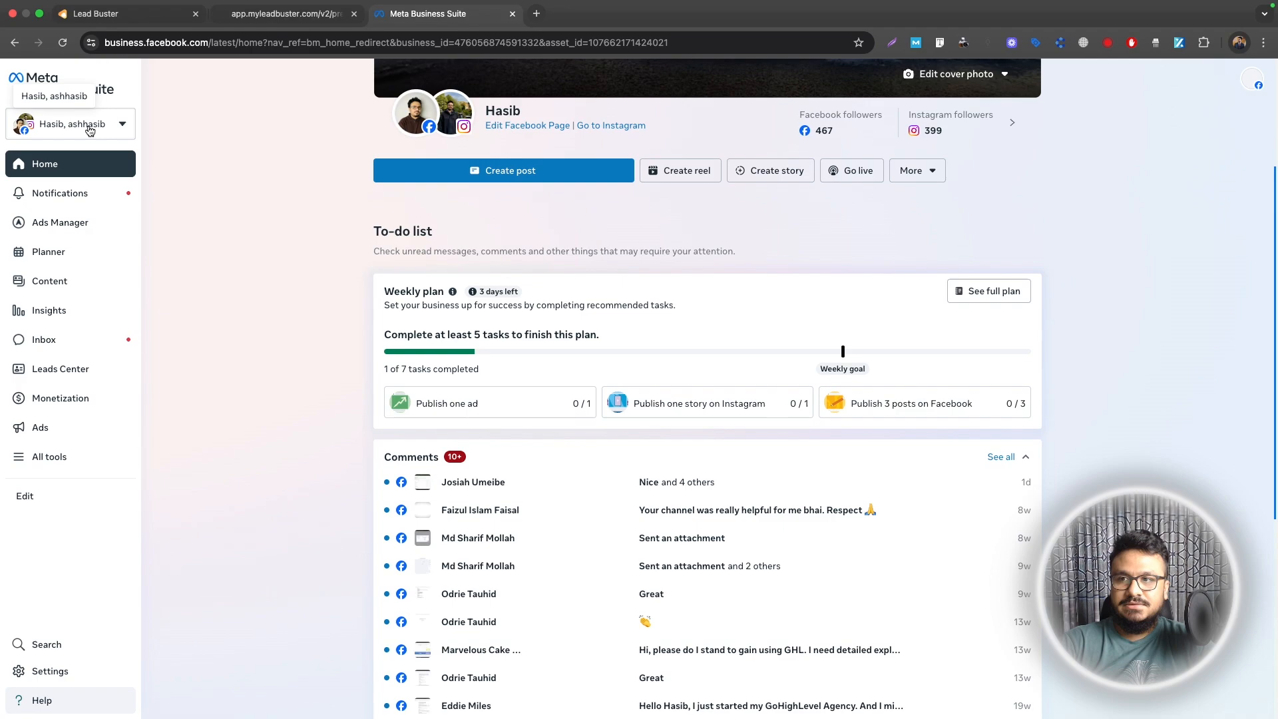
pyautogui.click(71, 124)
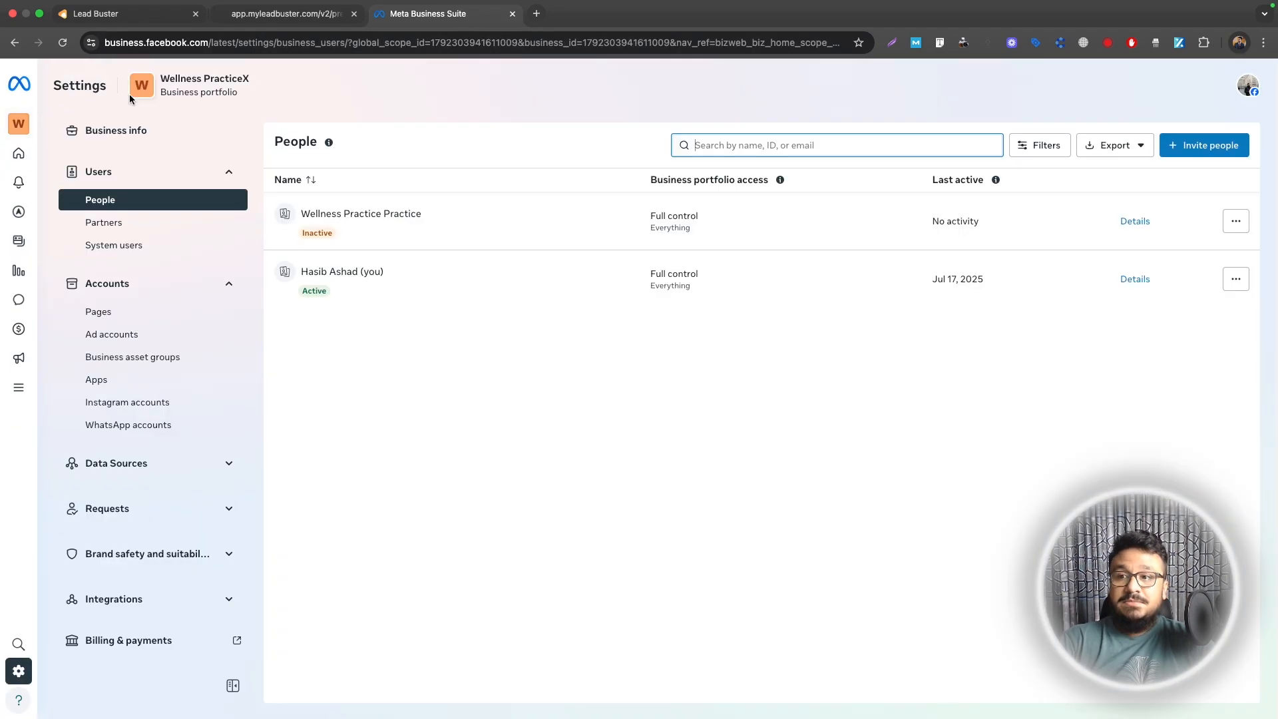
pyautogui.moveTo(160, 66)
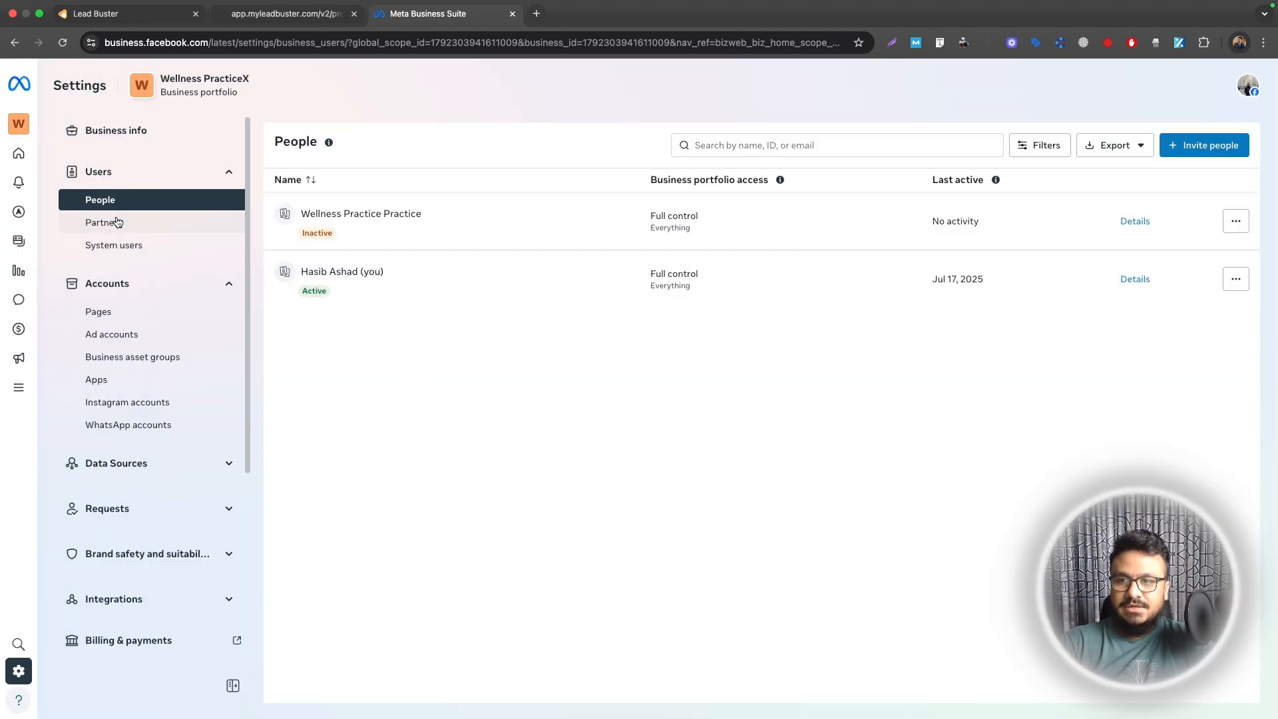
pyautogui.click(116, 463)
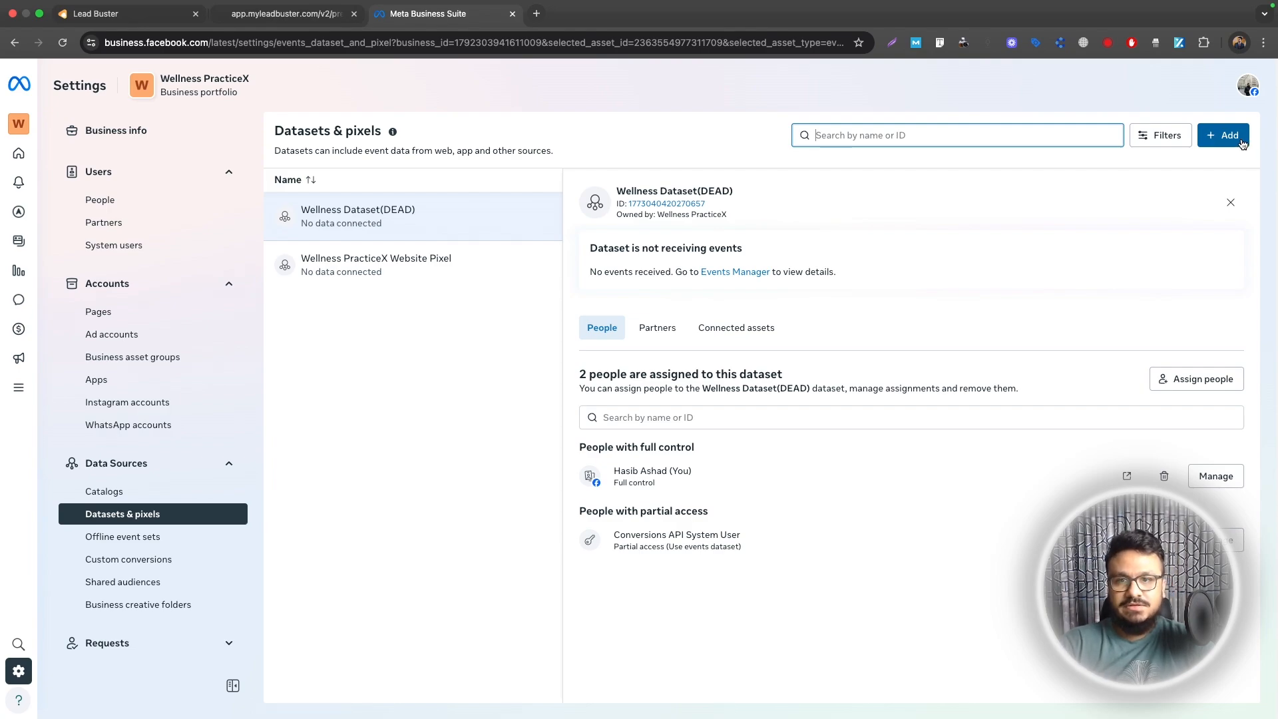
# Create a dataset named 'WP Dataset' and dismiss the created and people-assigned notices
pyautogui.click(1223, 135)
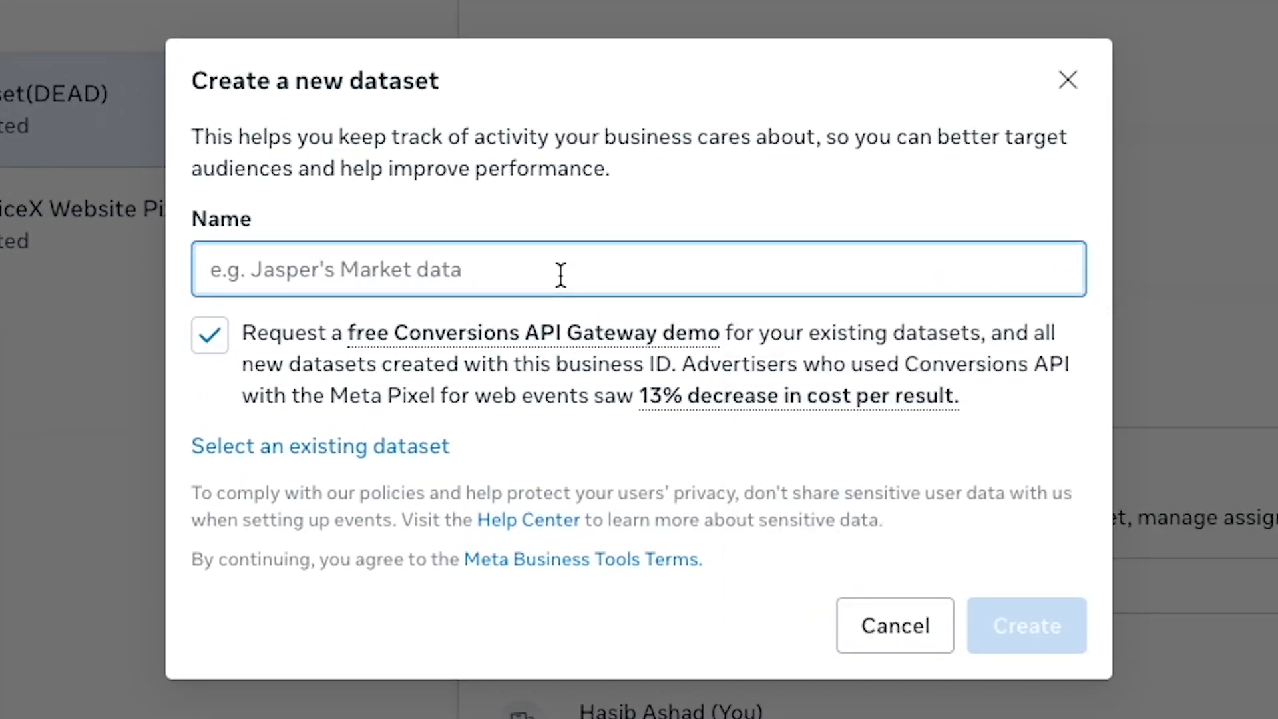
pyautogui.write('WP Dataset')
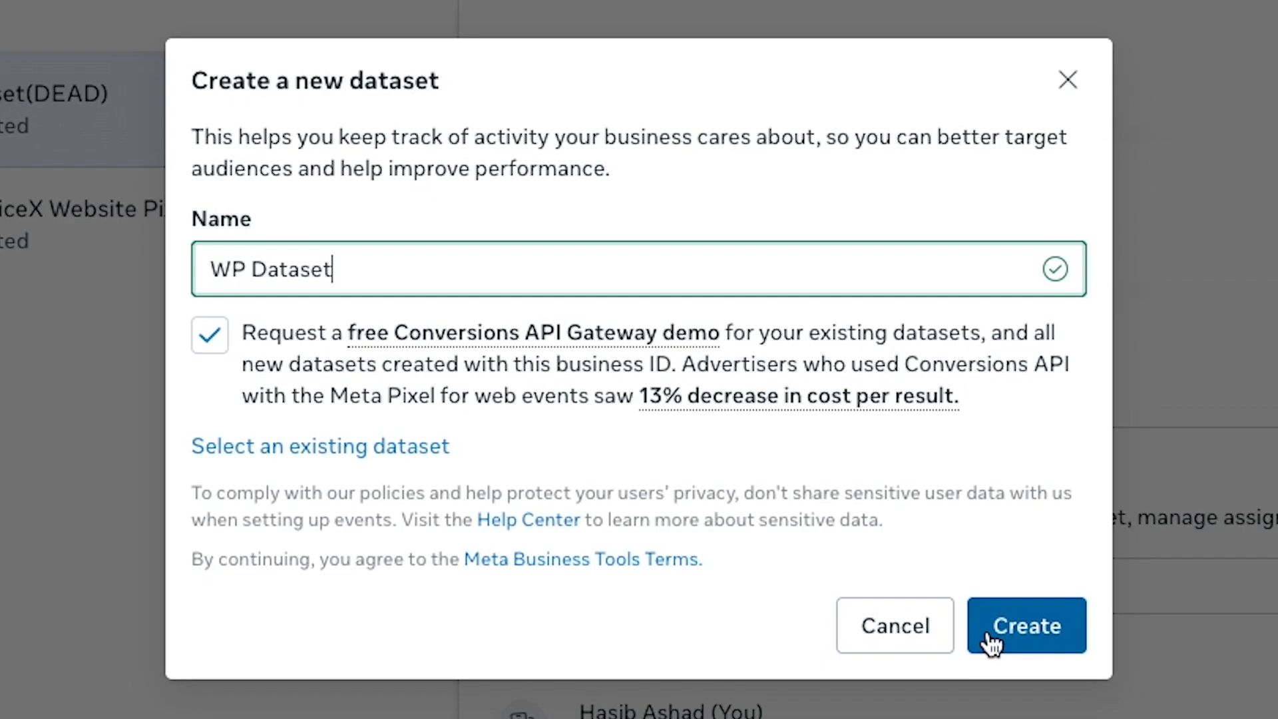
pyautogui.click(1026, 625)
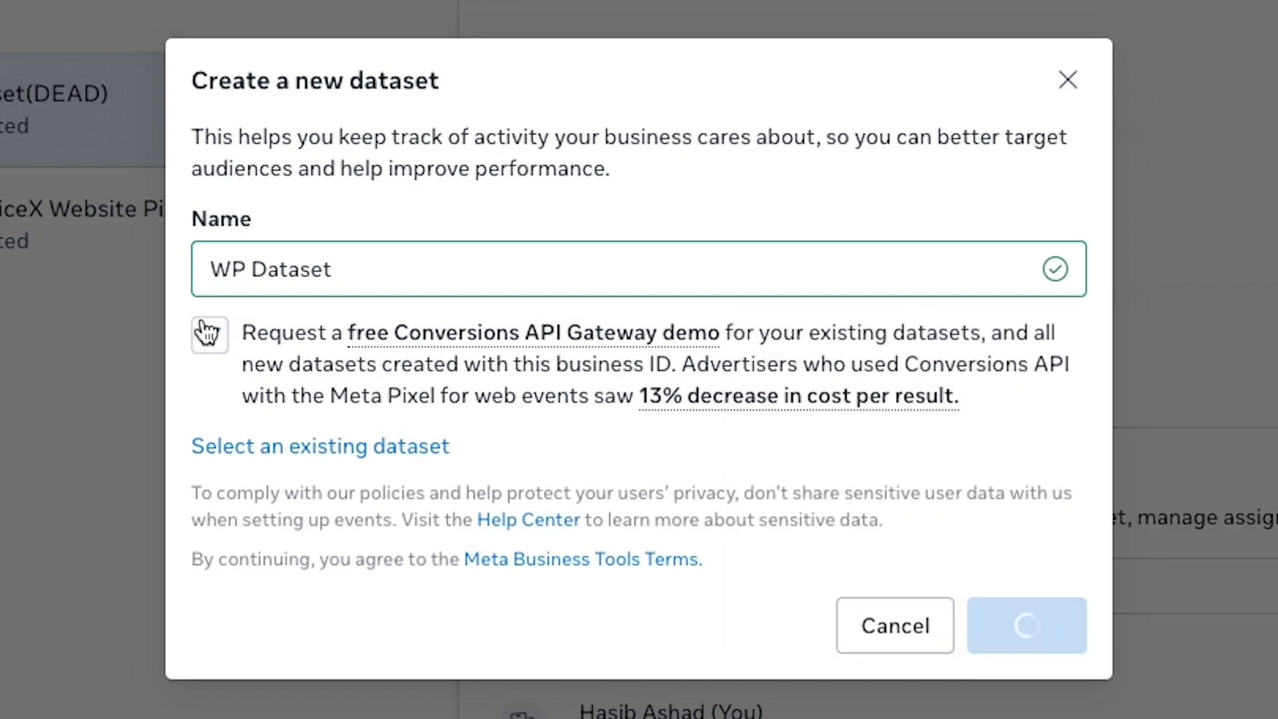
pyautogui.click(209, 335)
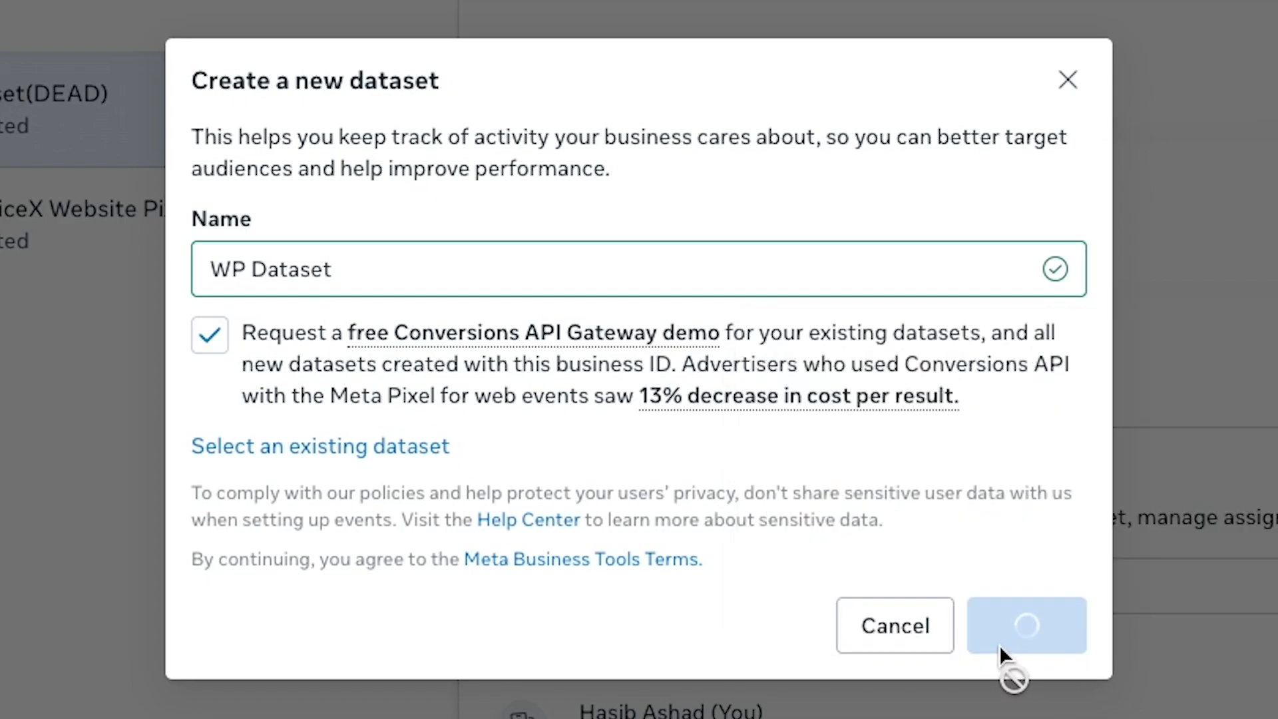
pyautogui.click(1025, 625)
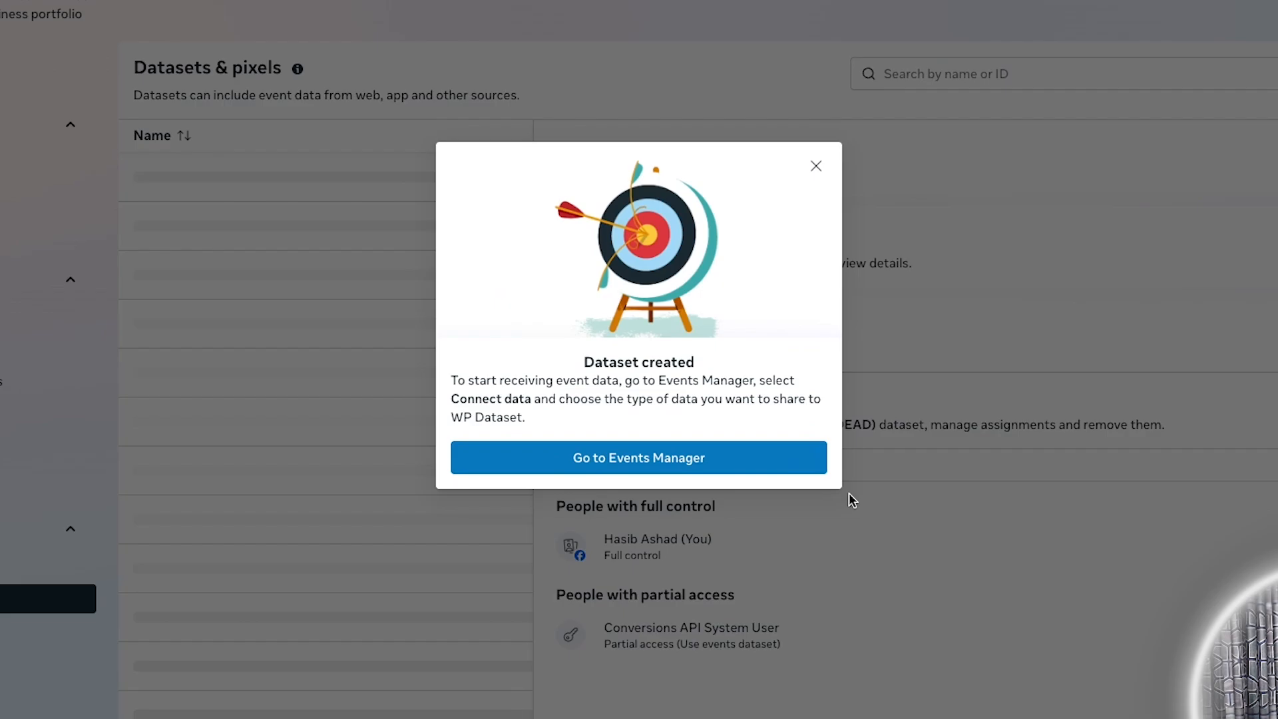
pyautogui.click(639, 458)
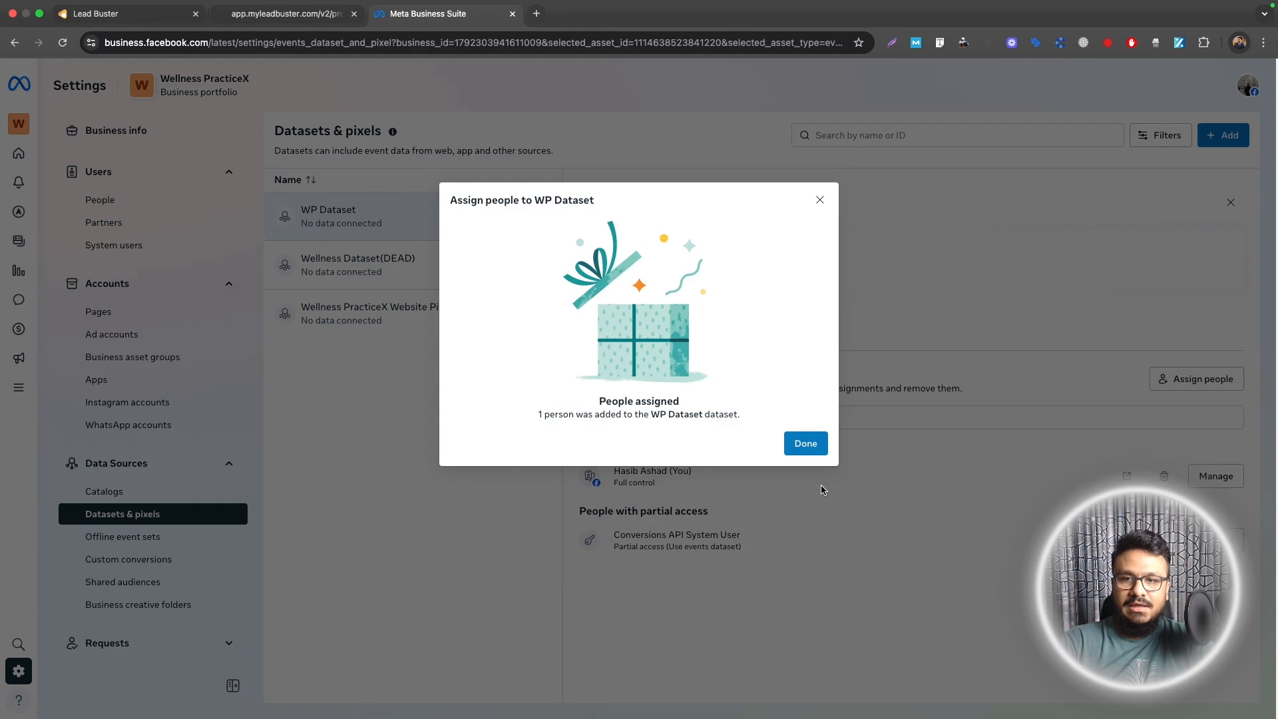
pyautogui.click(804, 442)
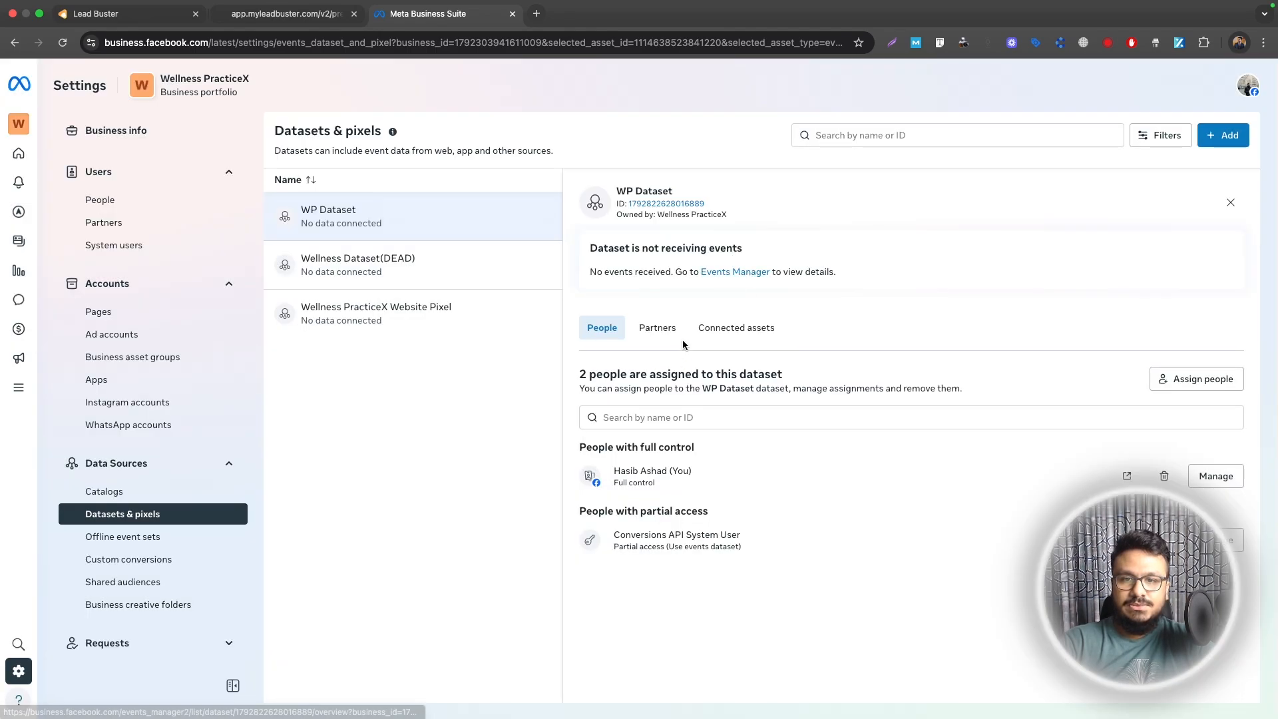
# Request connecting the Wellness PracticeX Ad Acct to WP Dataset
pyautogui.click(734, 327)
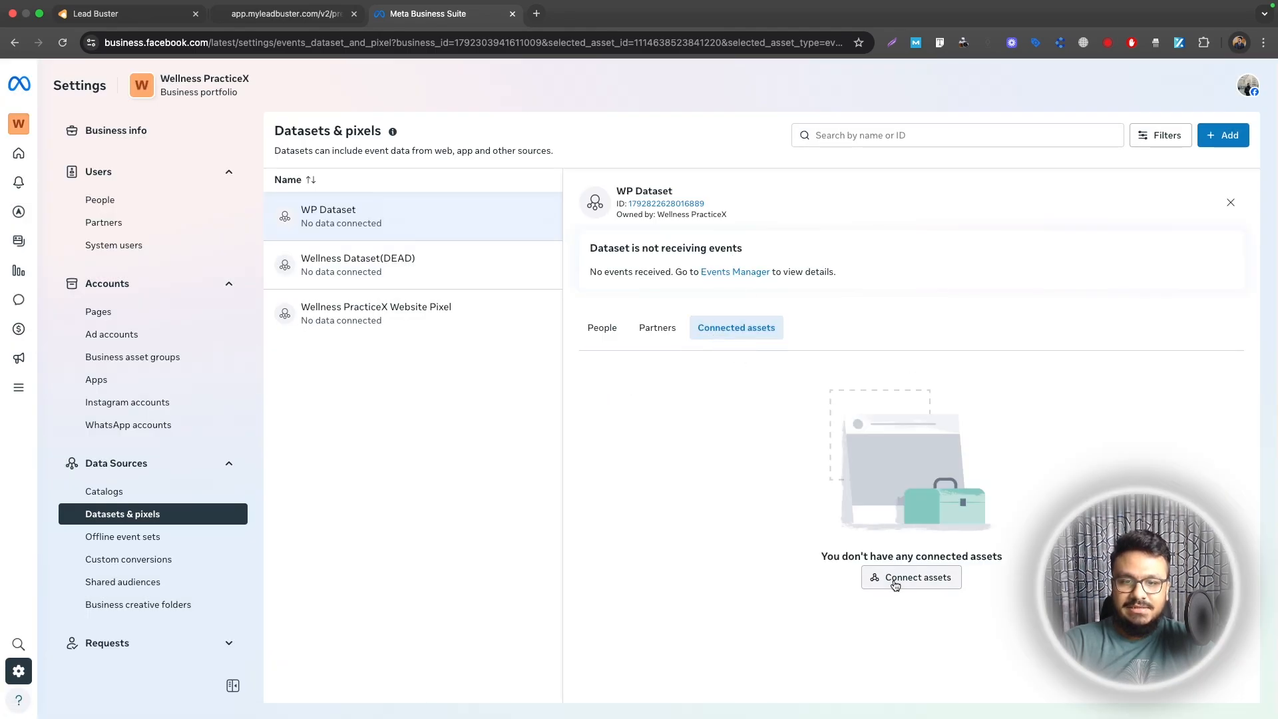
pyautogui.click(910, 577)
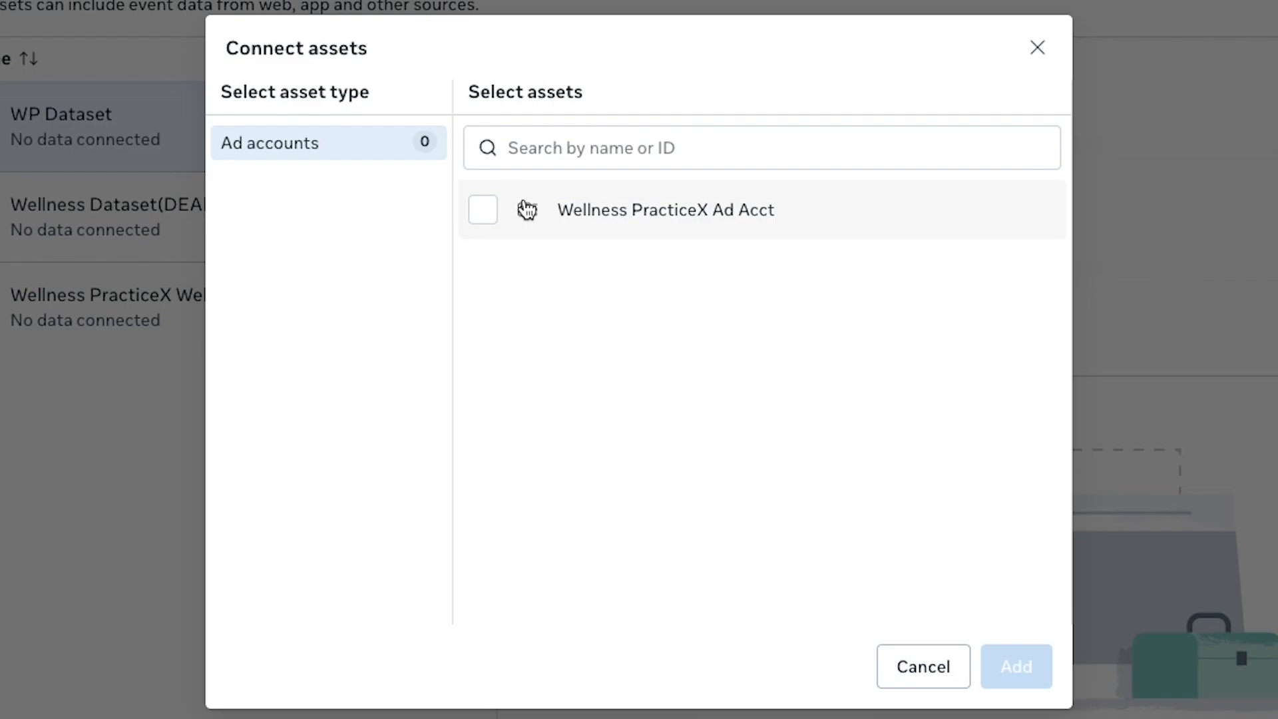
pyautogui.click(482, 209)
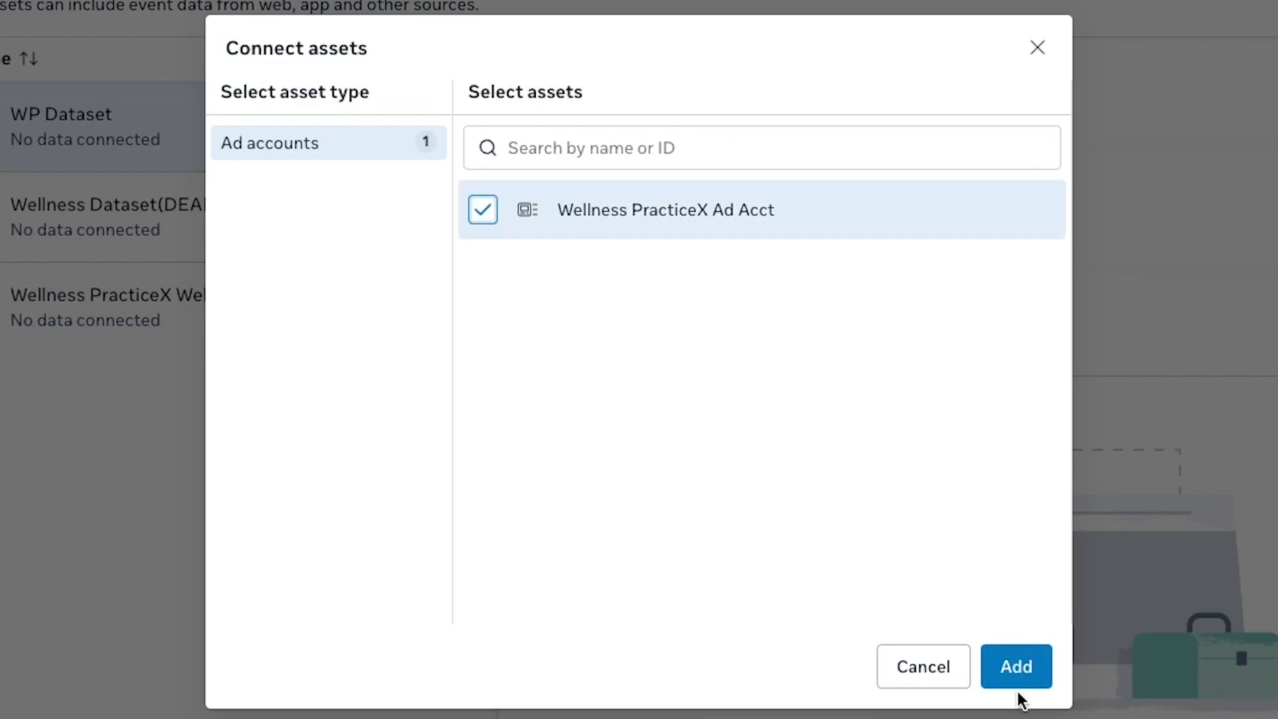
pyautogui.click(1016, 666)
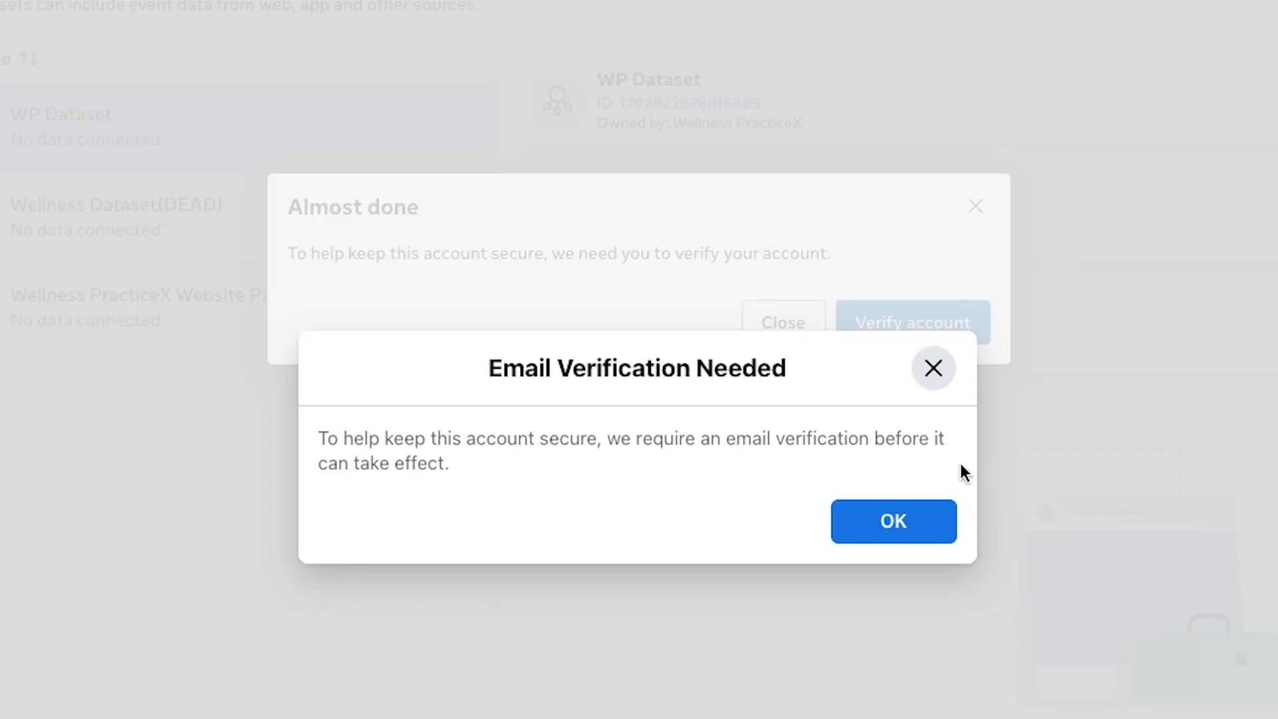
# Verify the account by sending an email confirmation code and submitting it
pyautogui.click(893, 521)
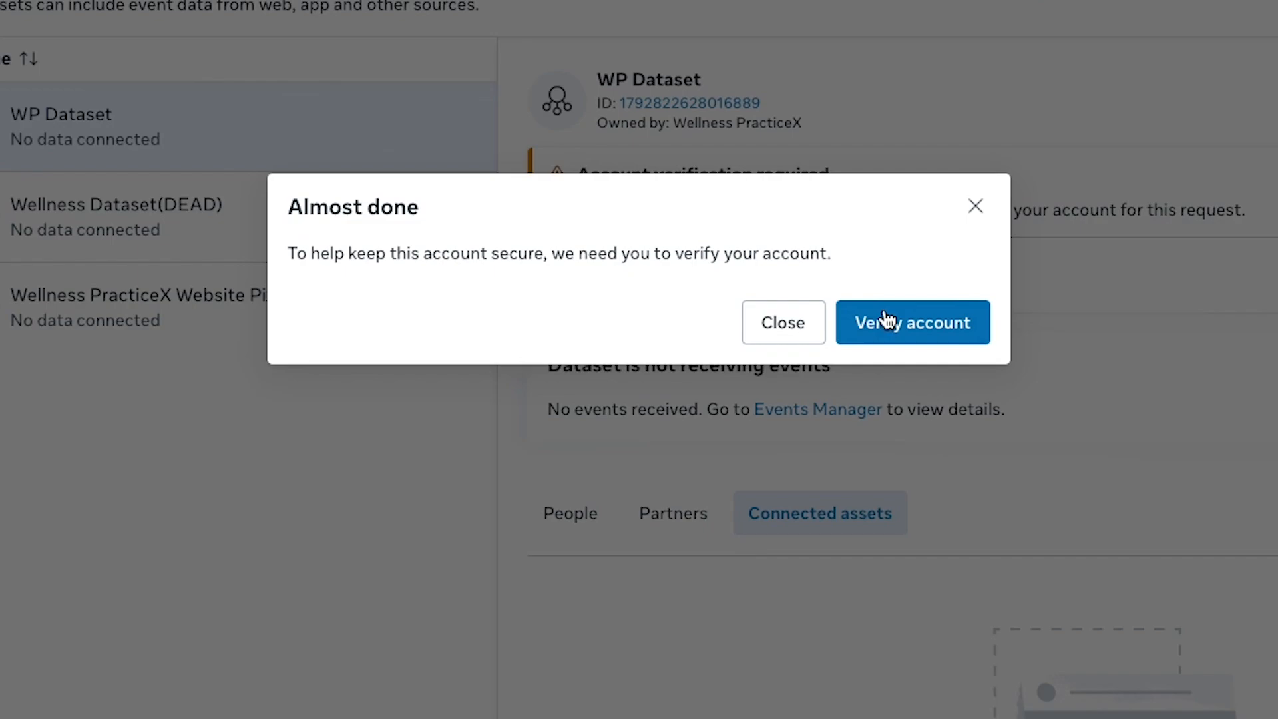
pyautogui.click(912, 320)
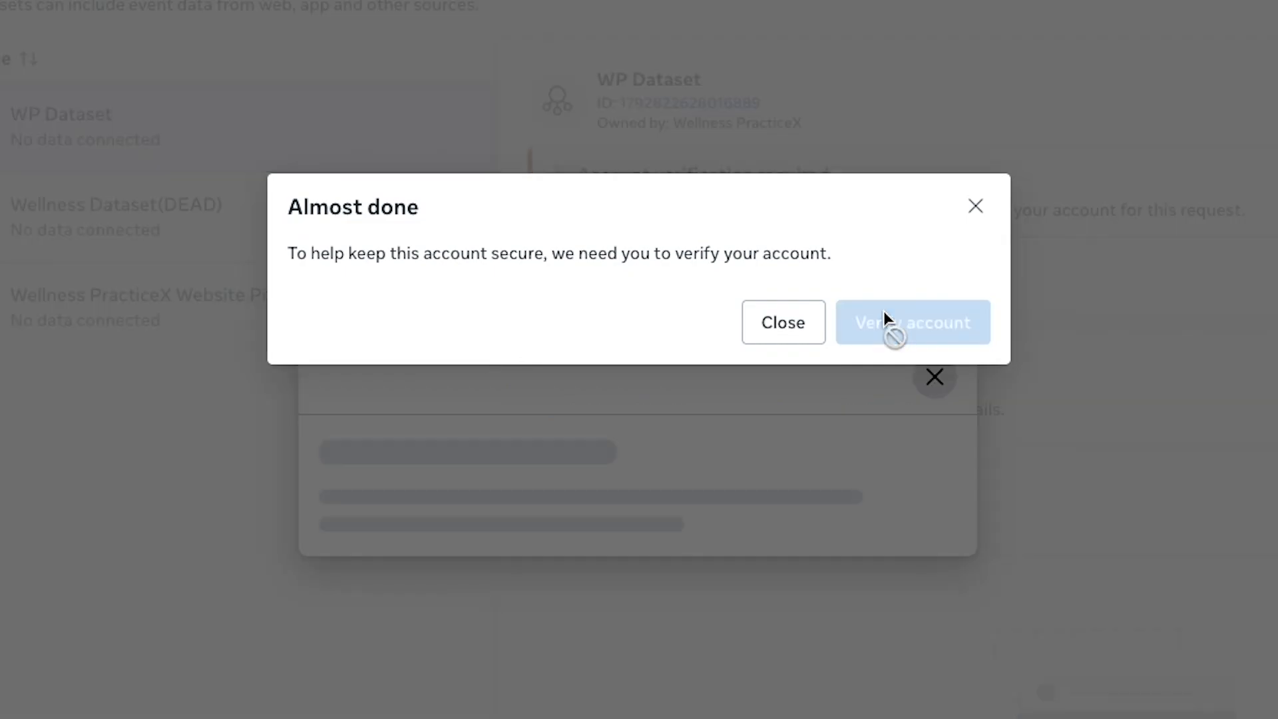
pyautogui.click(912, 321)
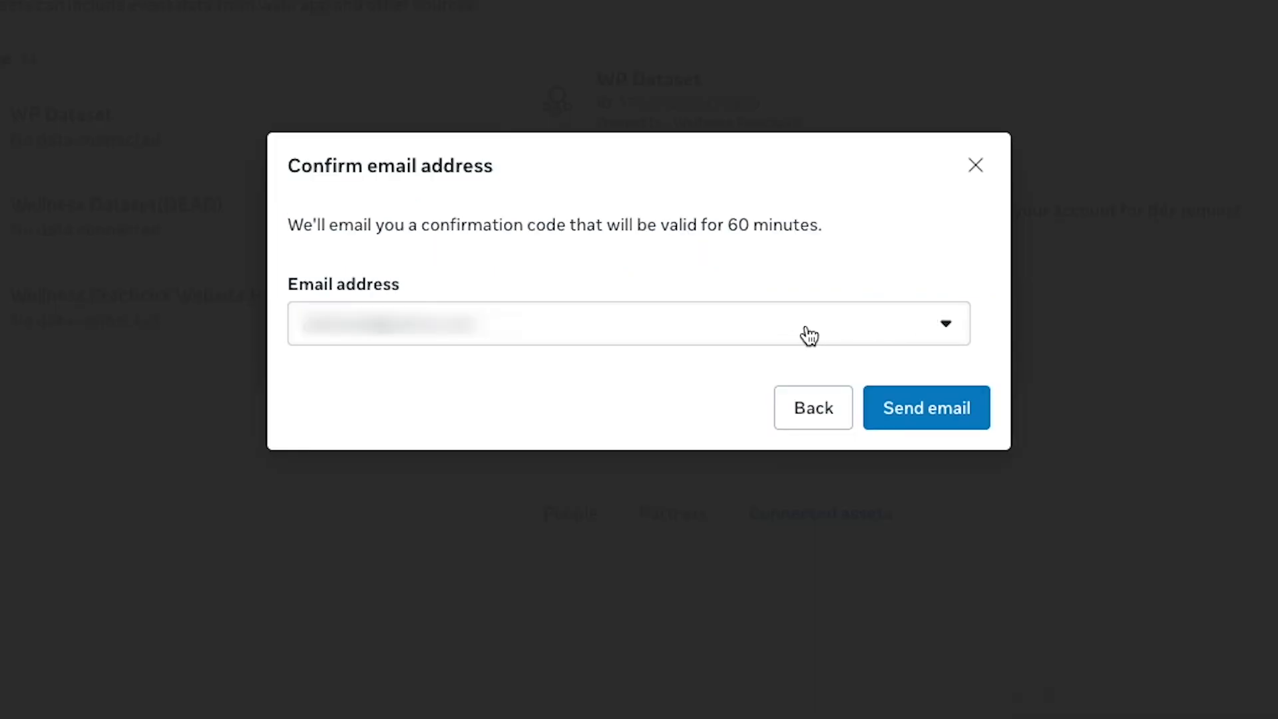
pyautogui.click(926, 407)
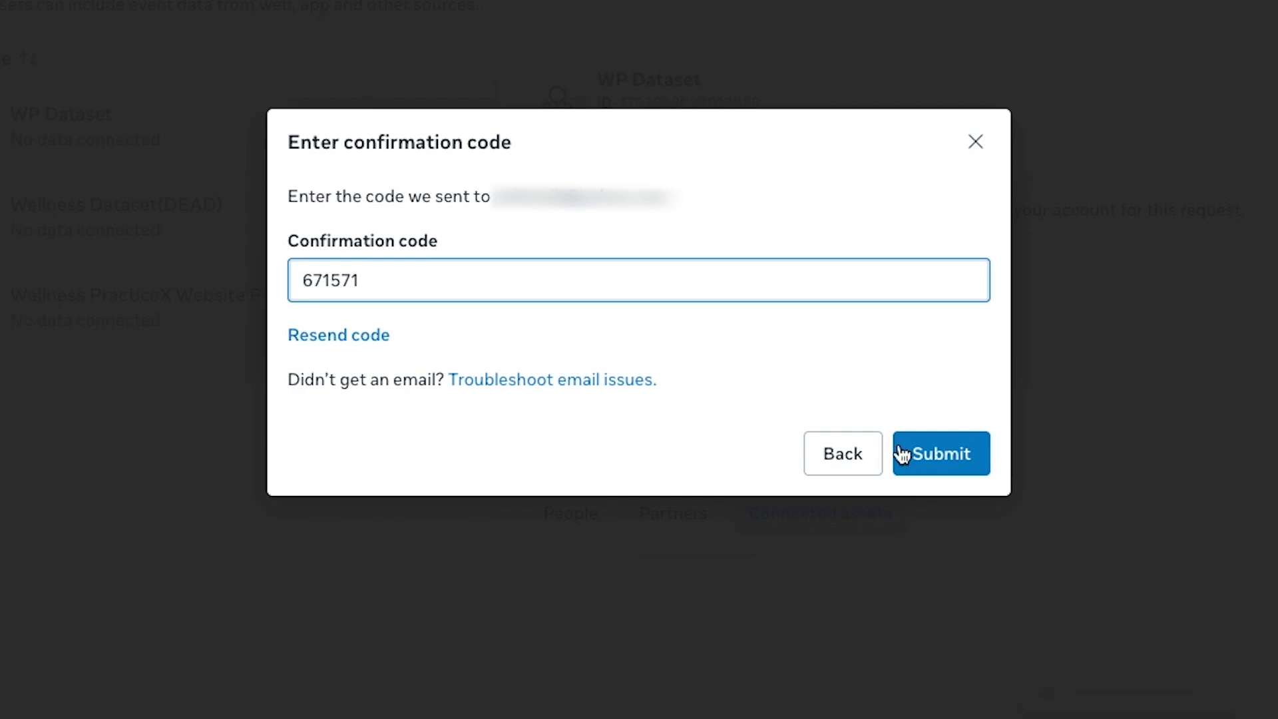
pyautogui.click(940, 453)
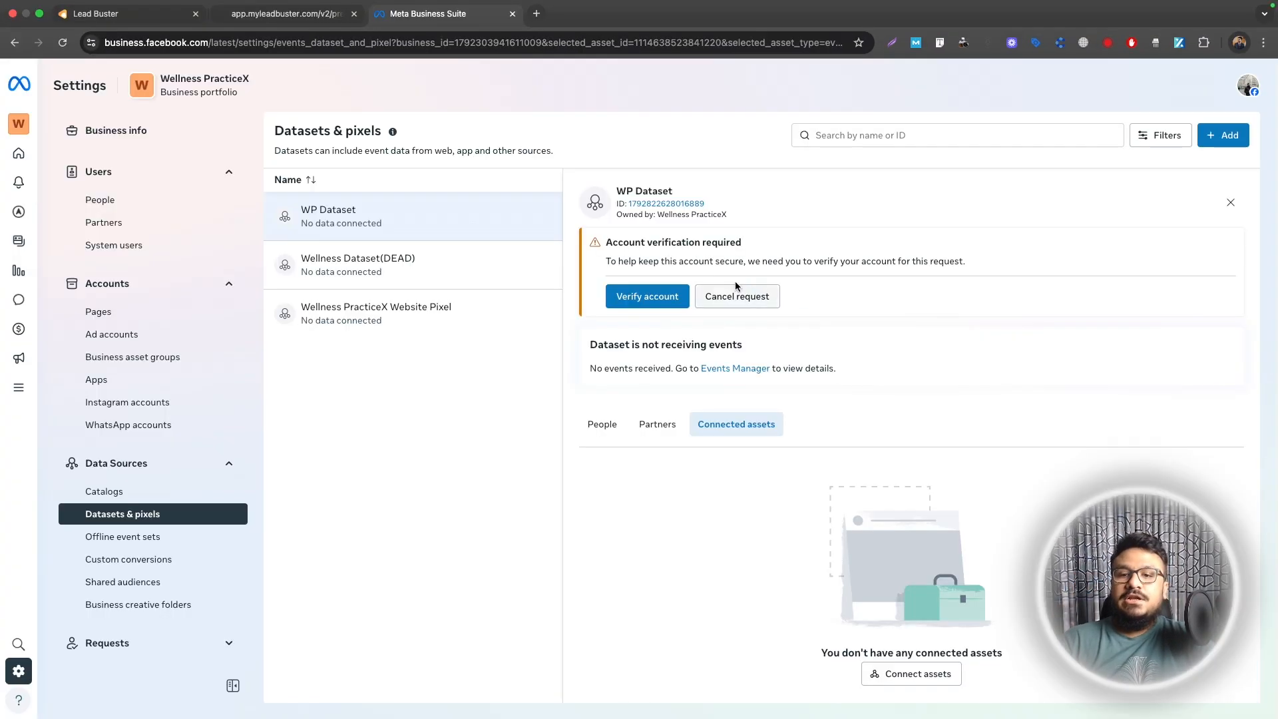
pyautogui.moveTo(113, 246)
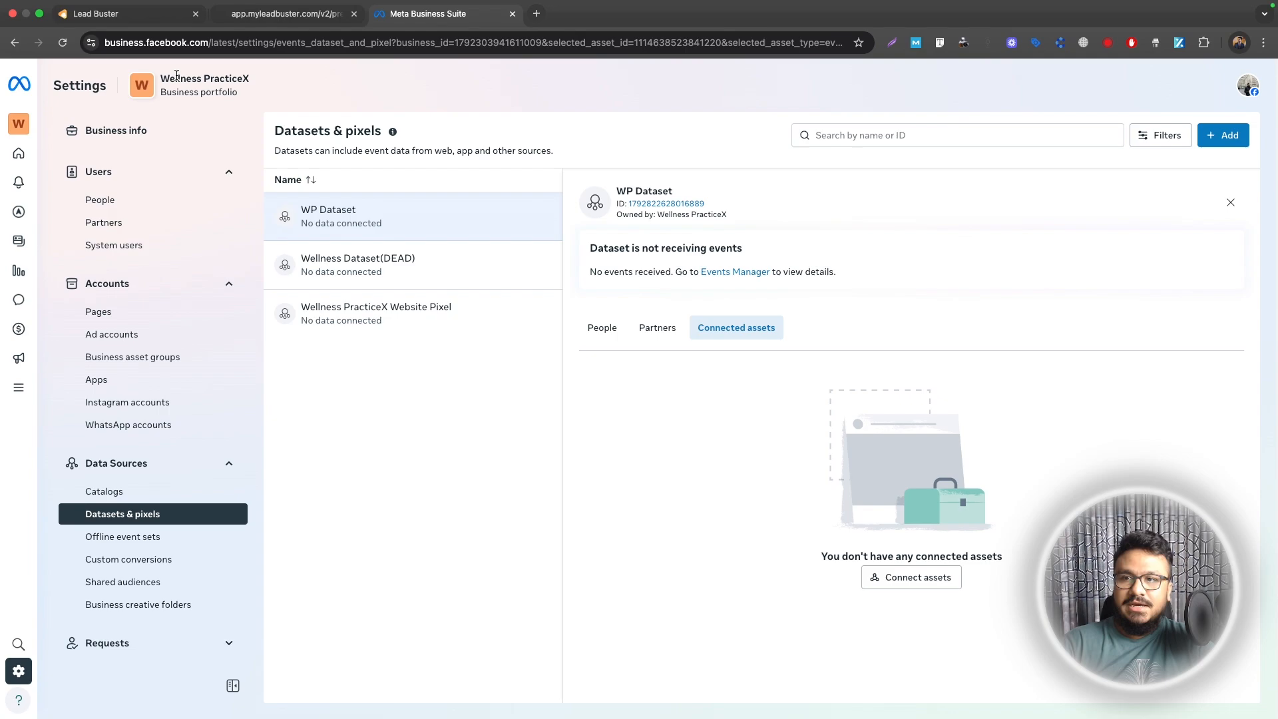
pyautogui.moveTo(133, 357)
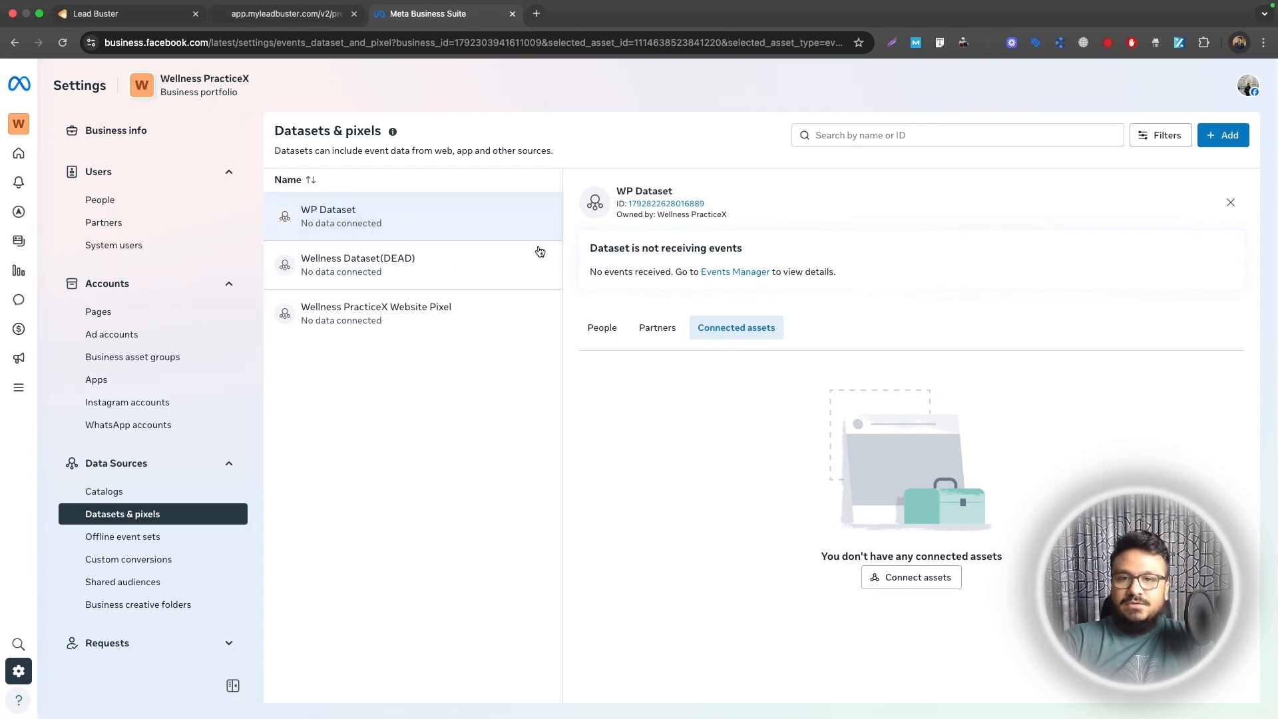
# Confirm the Wellness PracticeX Ad Acct is connected, then open WP Dataset in Events Manager
pyautogui.click(601, 326)
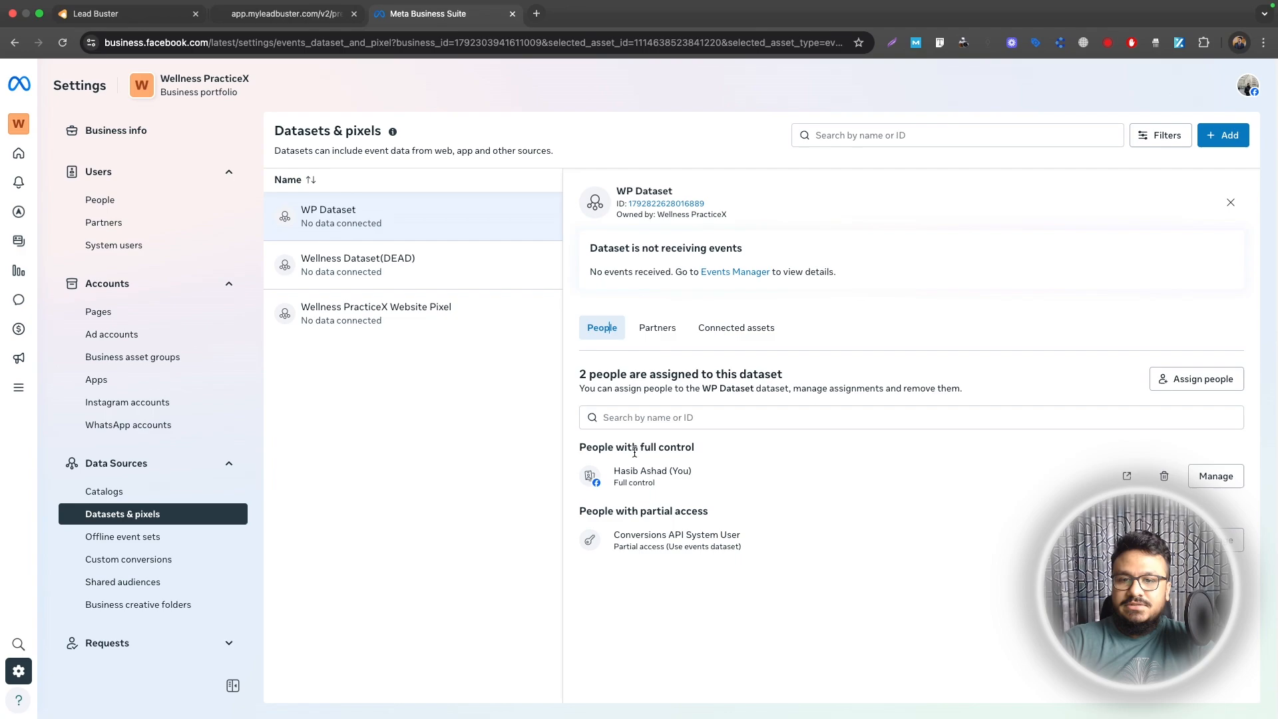
pyautogui.click(734, 327)
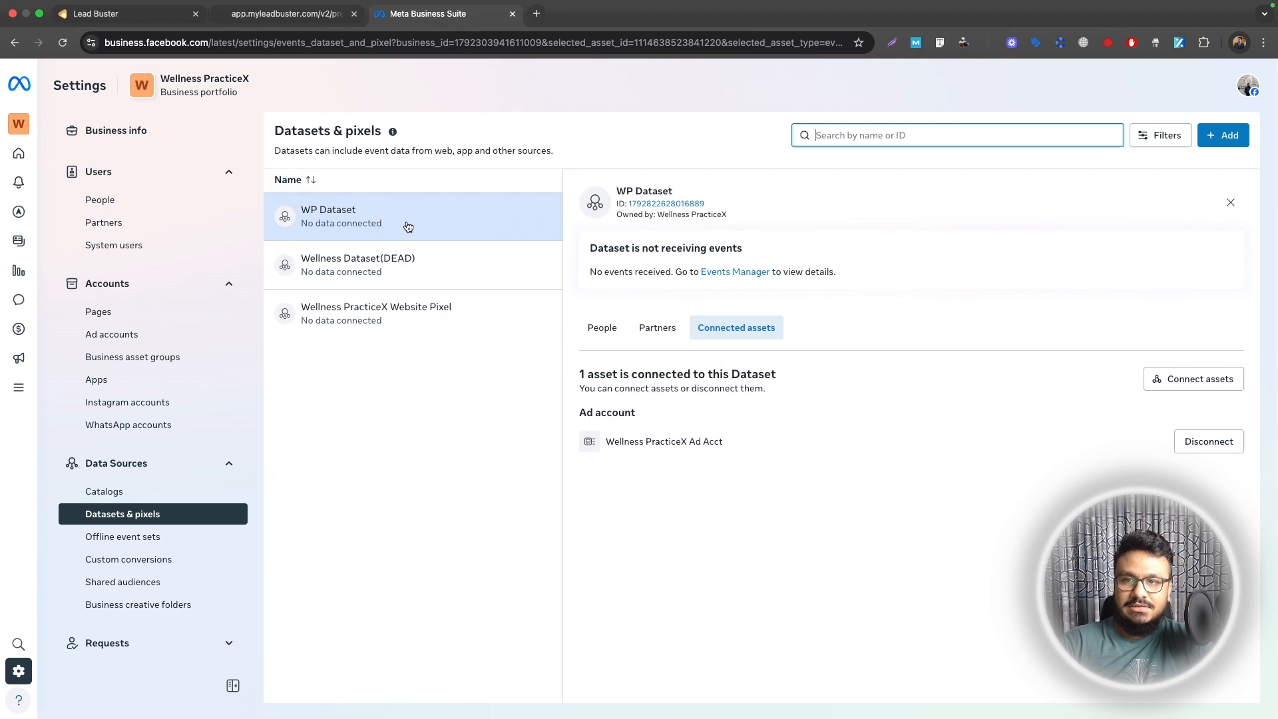
pyautogui.moveTo(731, 288)
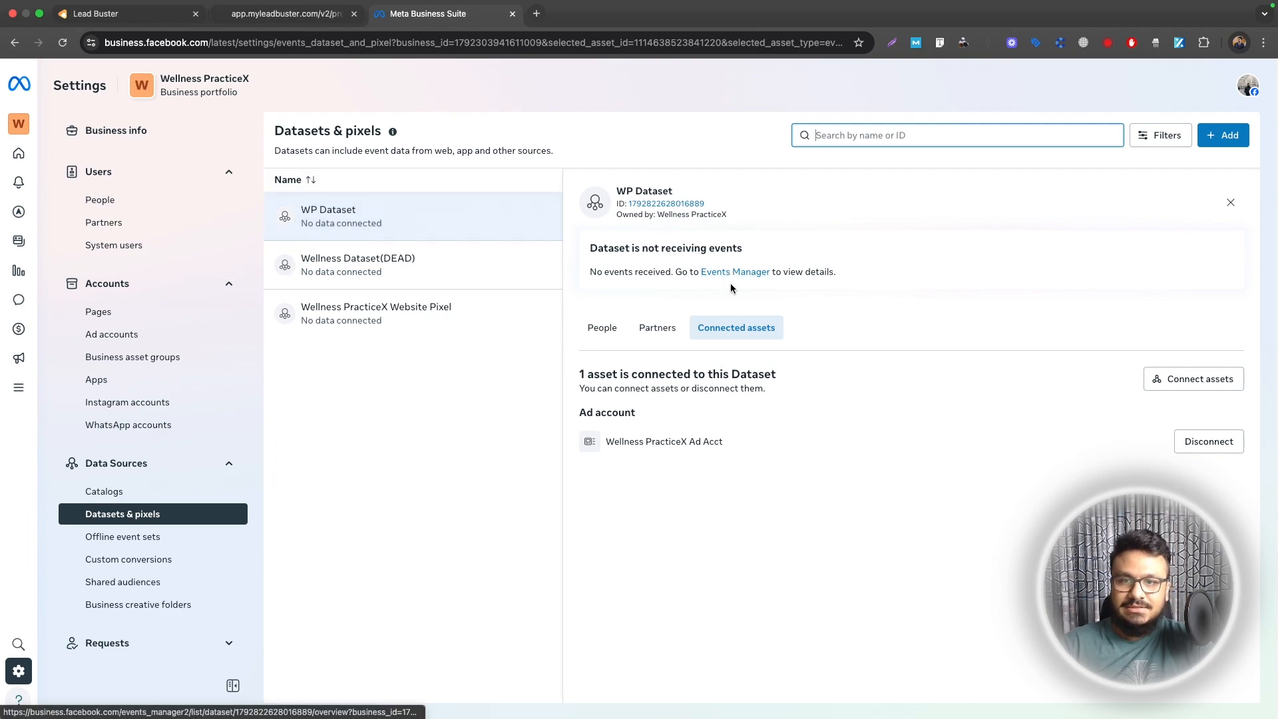
pyautogui.click(734, 271)
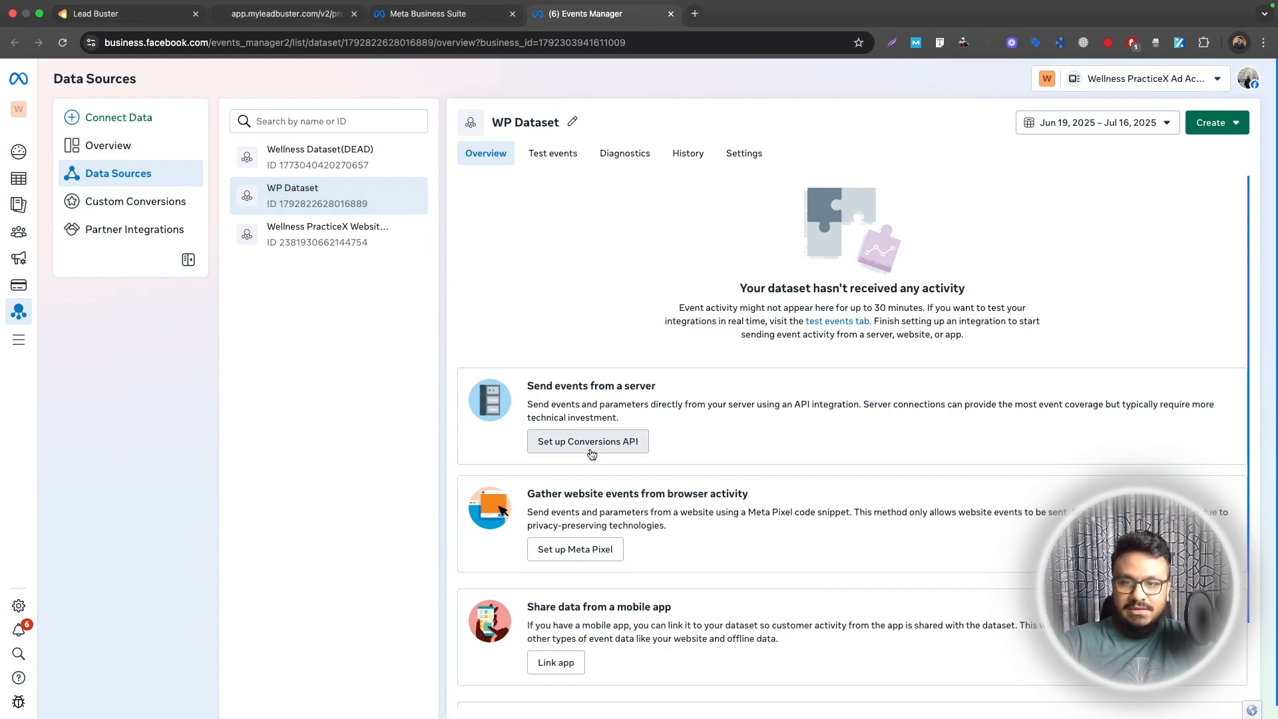
# Choose manual Conversions API setup together with Meta Pixel for WP Dataset
pyautogui.click(588, 441)
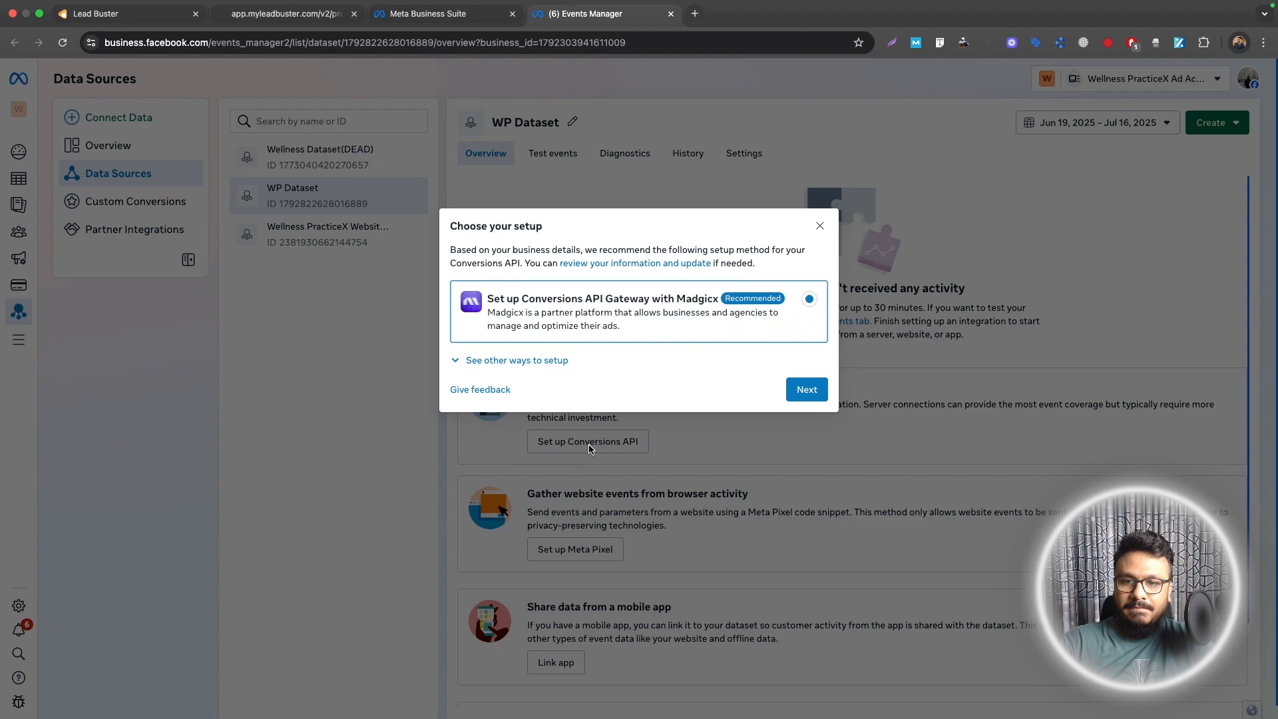
pyautogui.click(517, 359)
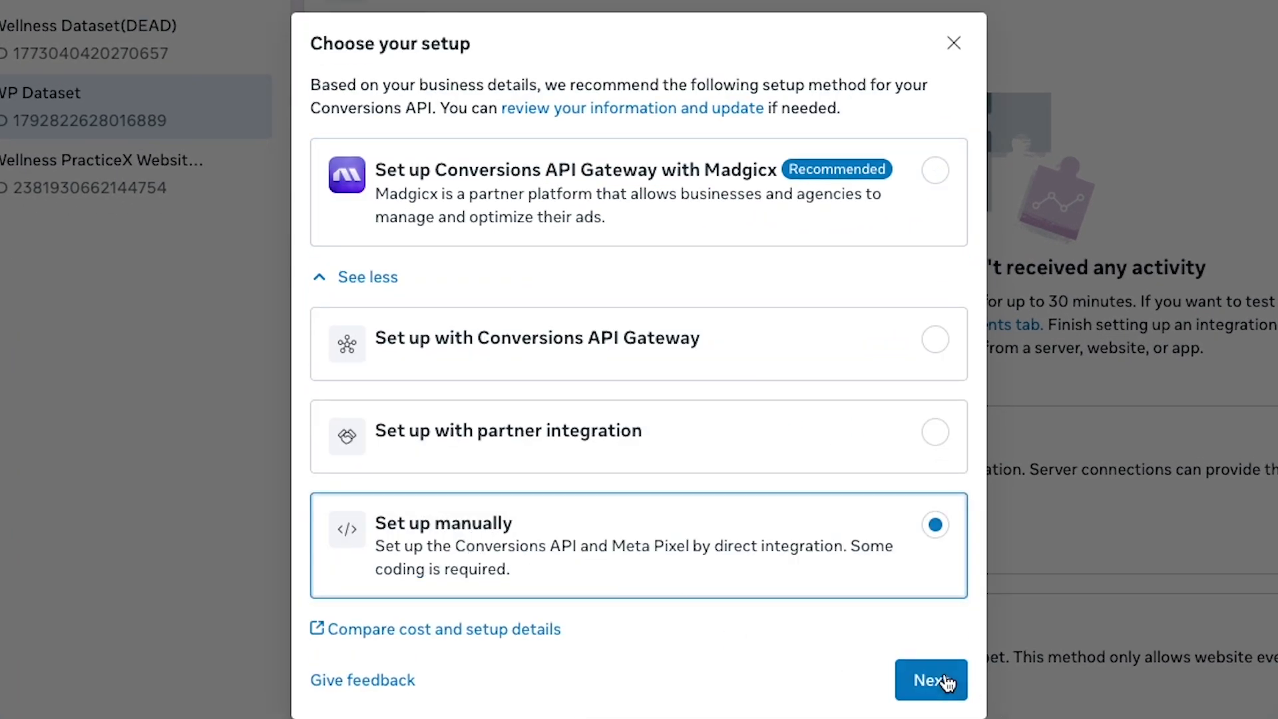
pyautogui.click(930, 680)
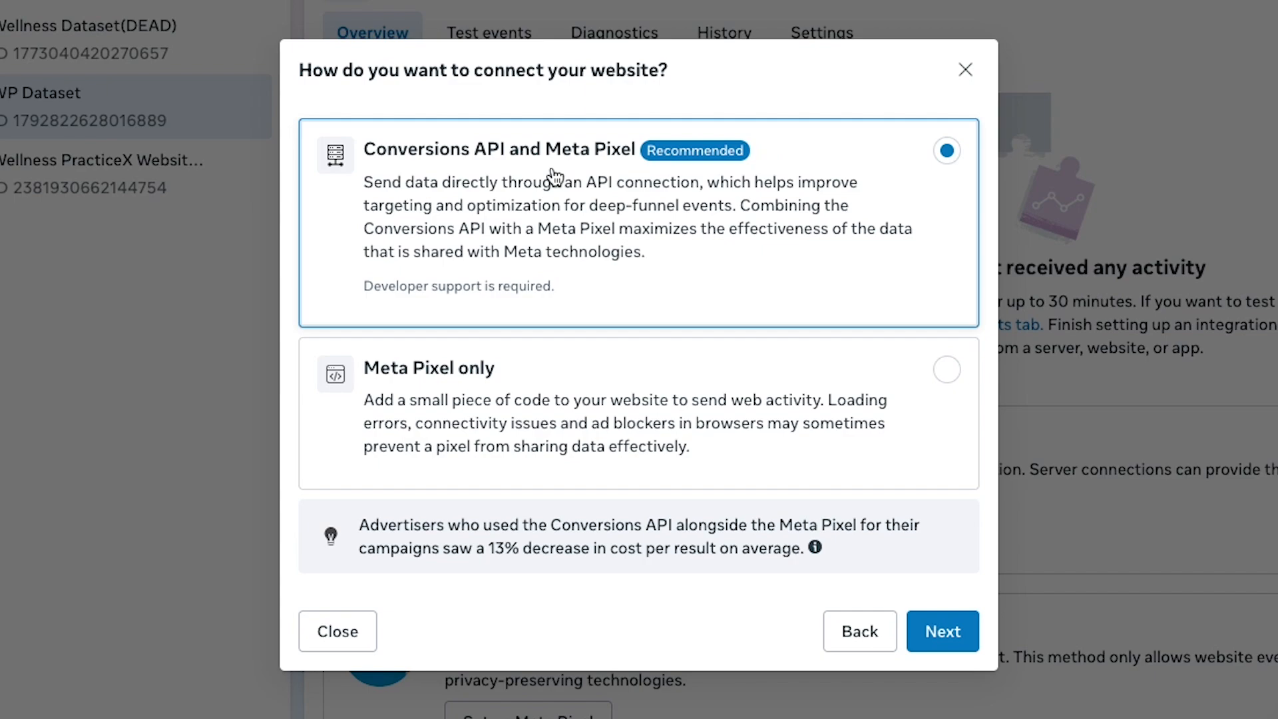
pyautogui.click(943, 631)
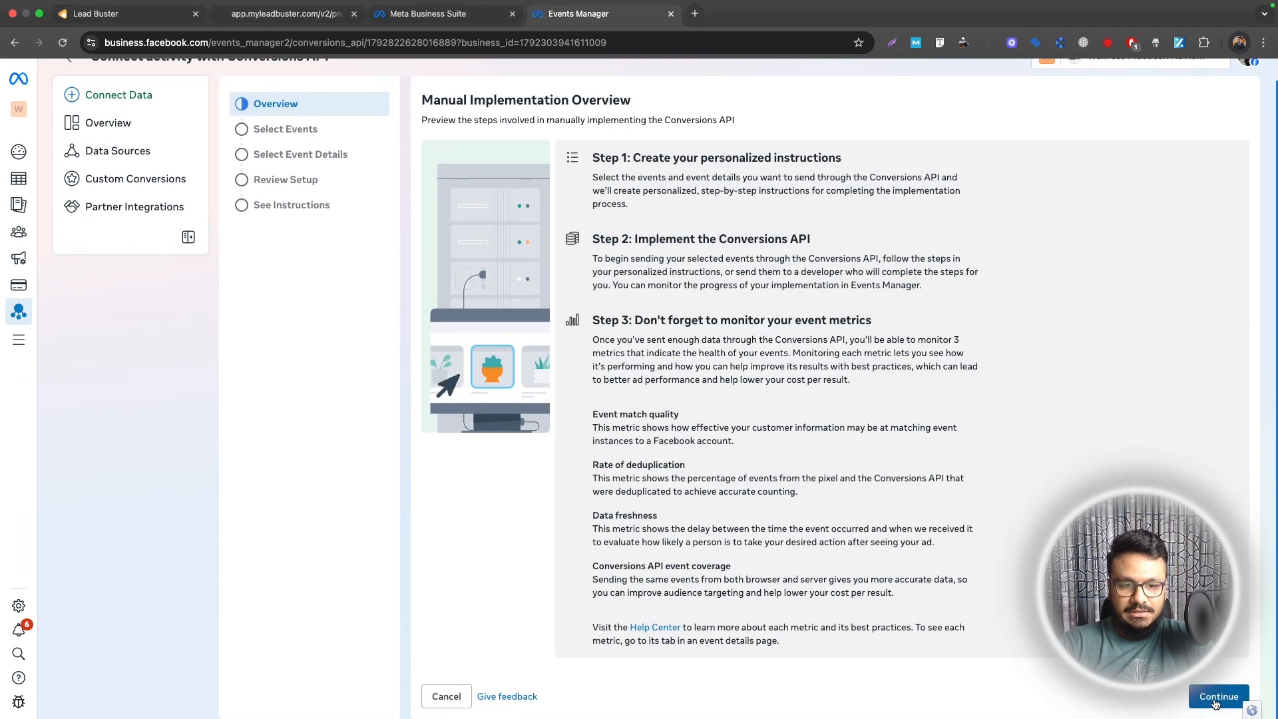
# Tick Lead and Schedule under the Other business category on the Select Events step
pyautogui.click(1218, 697)
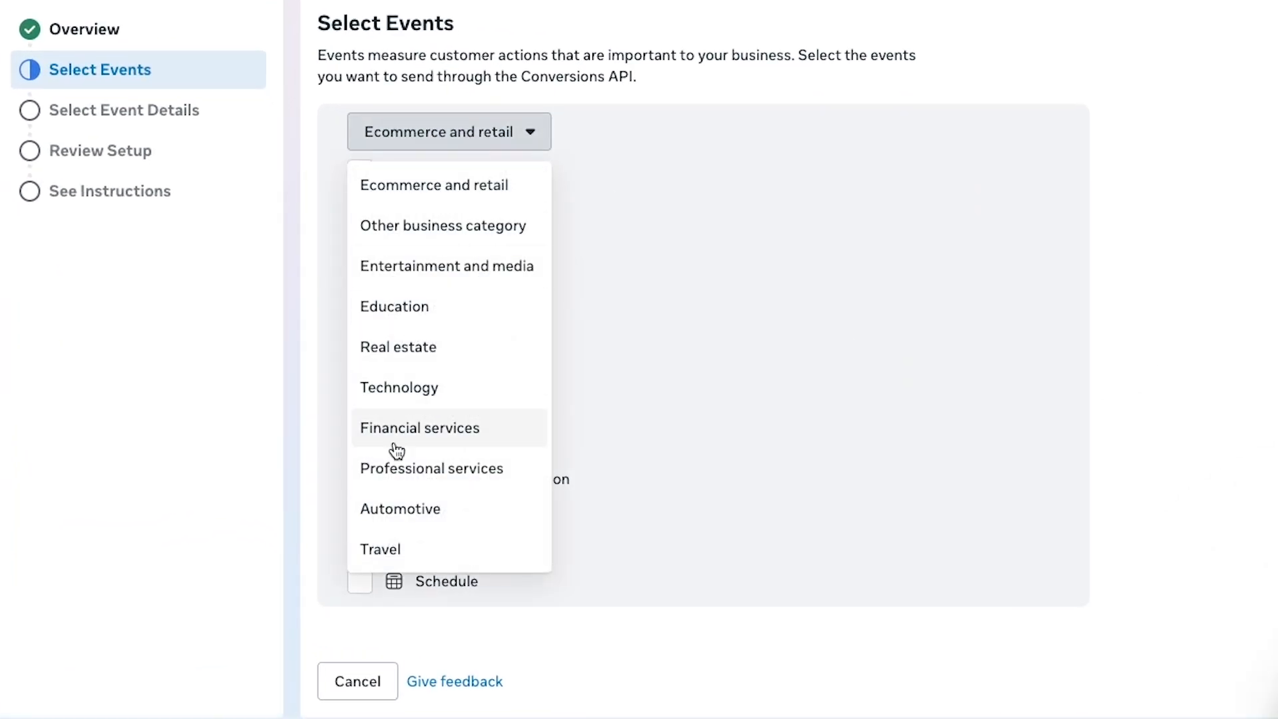
pyautogui.moveTo(457, 181)
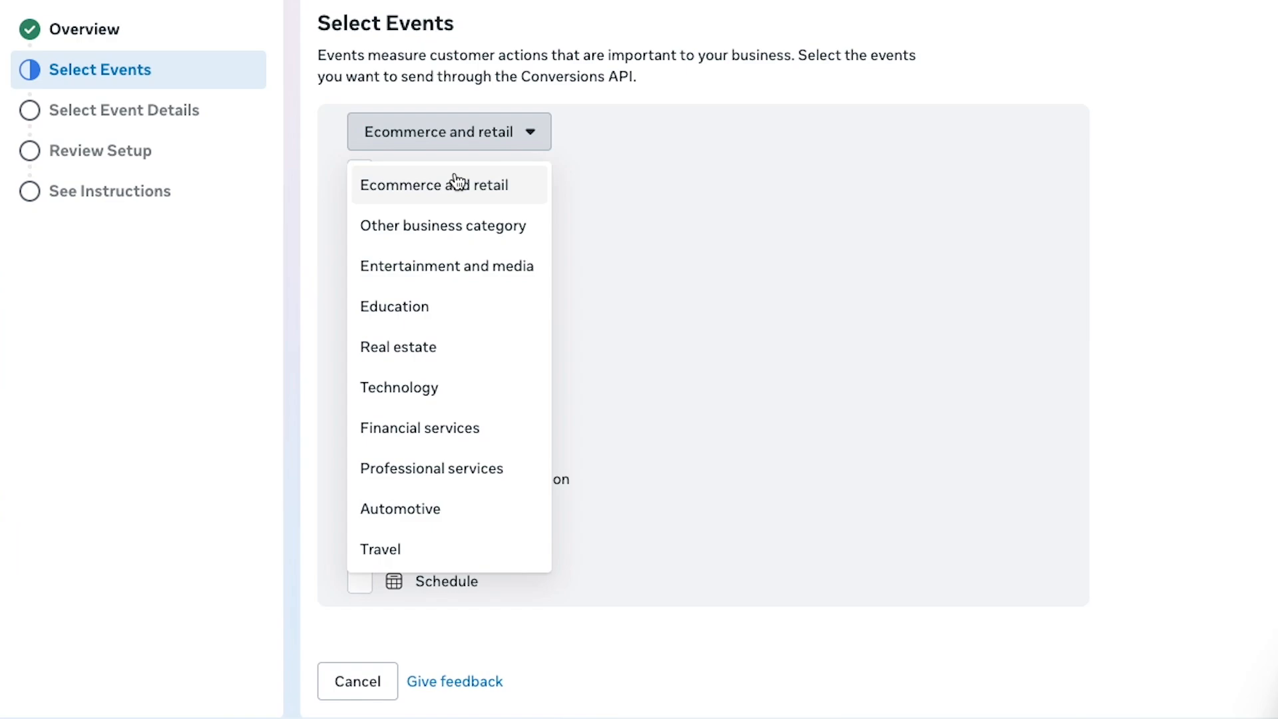
pyautogui.moveTo(416, 468)
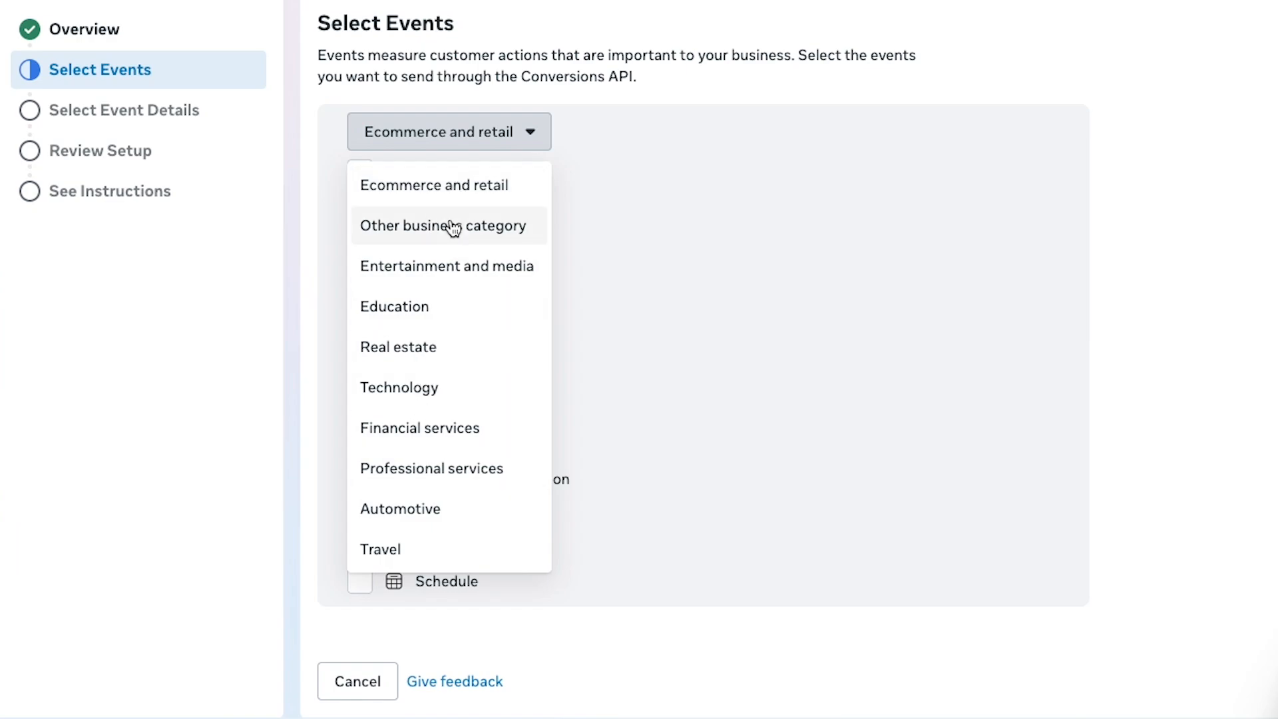
pyautogui.click(446, 225)
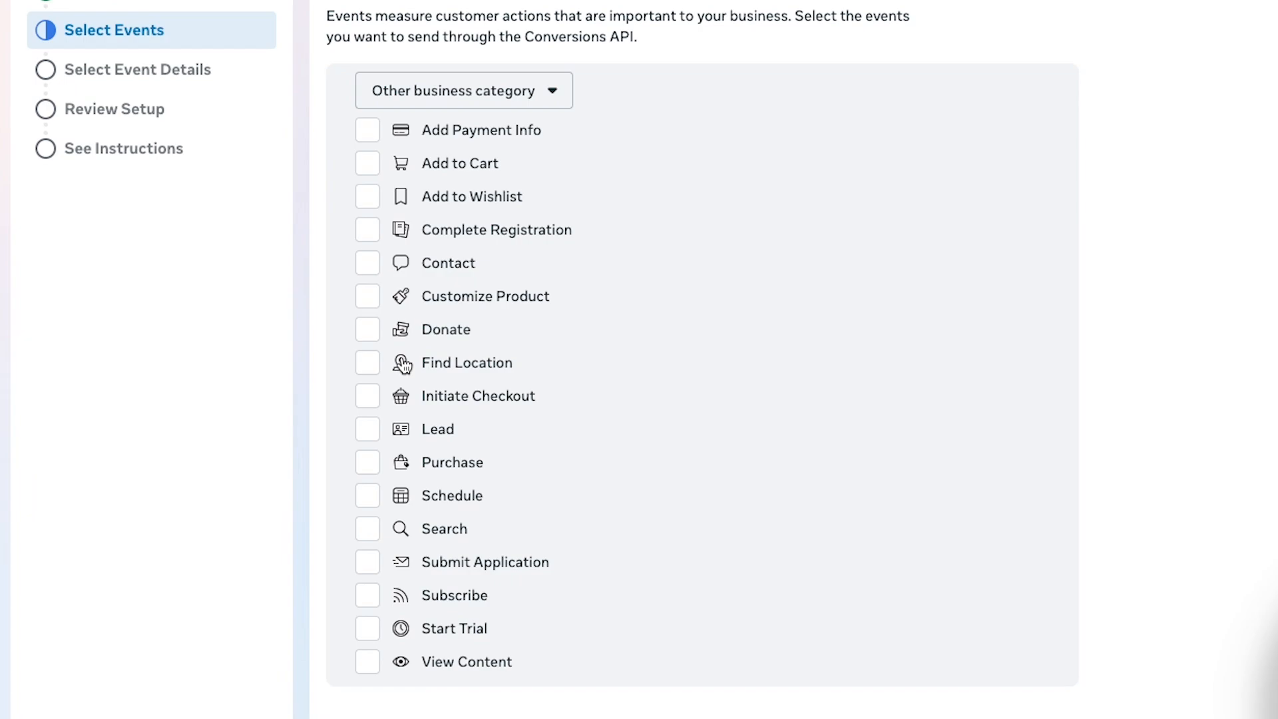
pyautogui.click(367, 428)
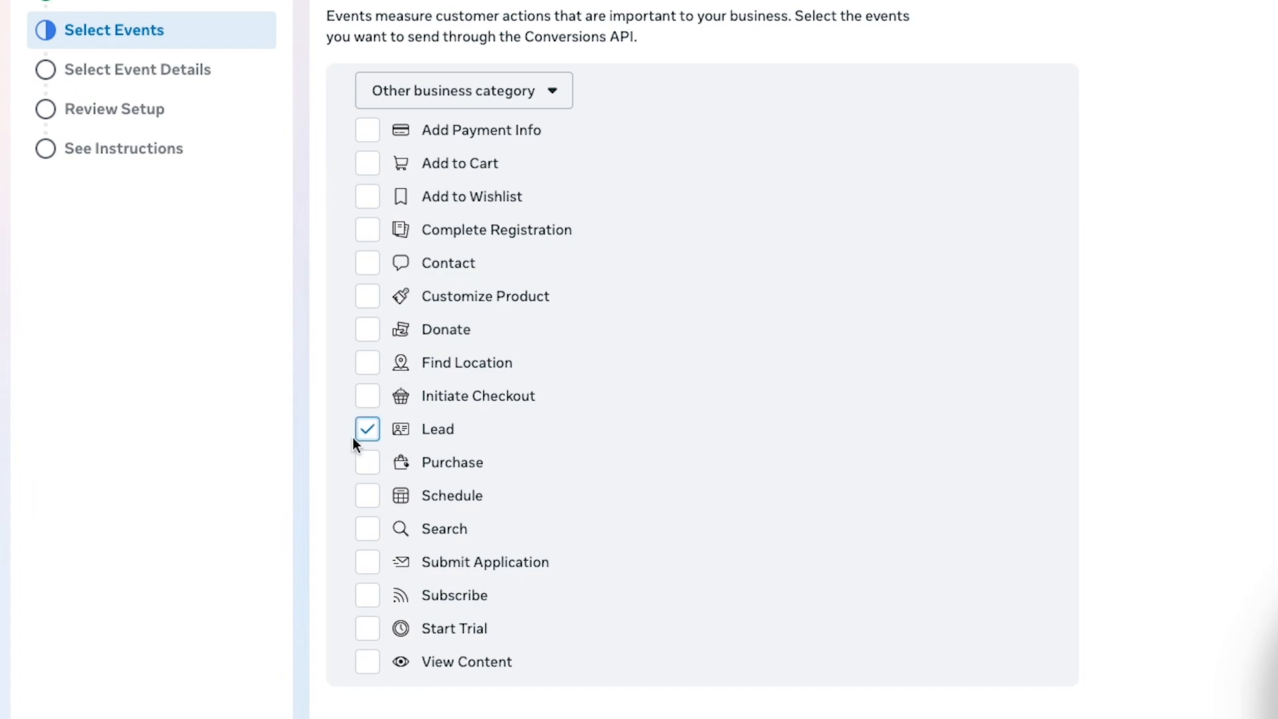
pyautogui.click(366, 495)
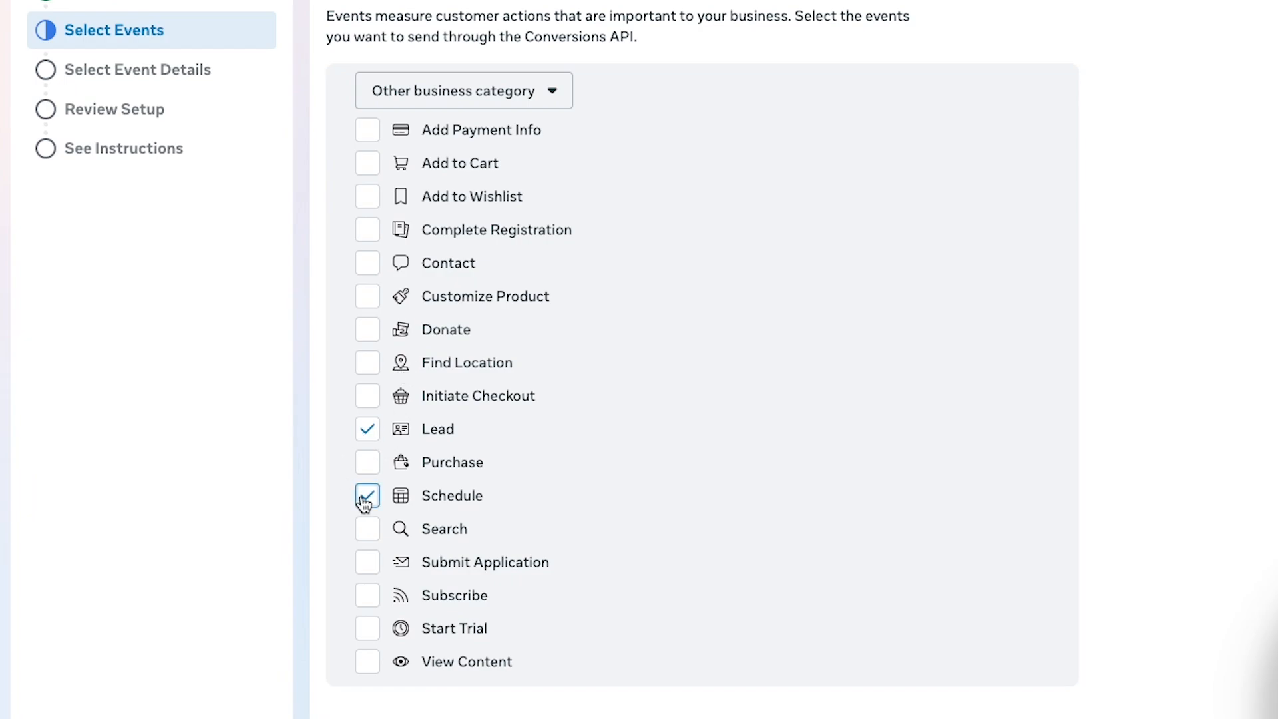
pyautogui.click(367, 495)
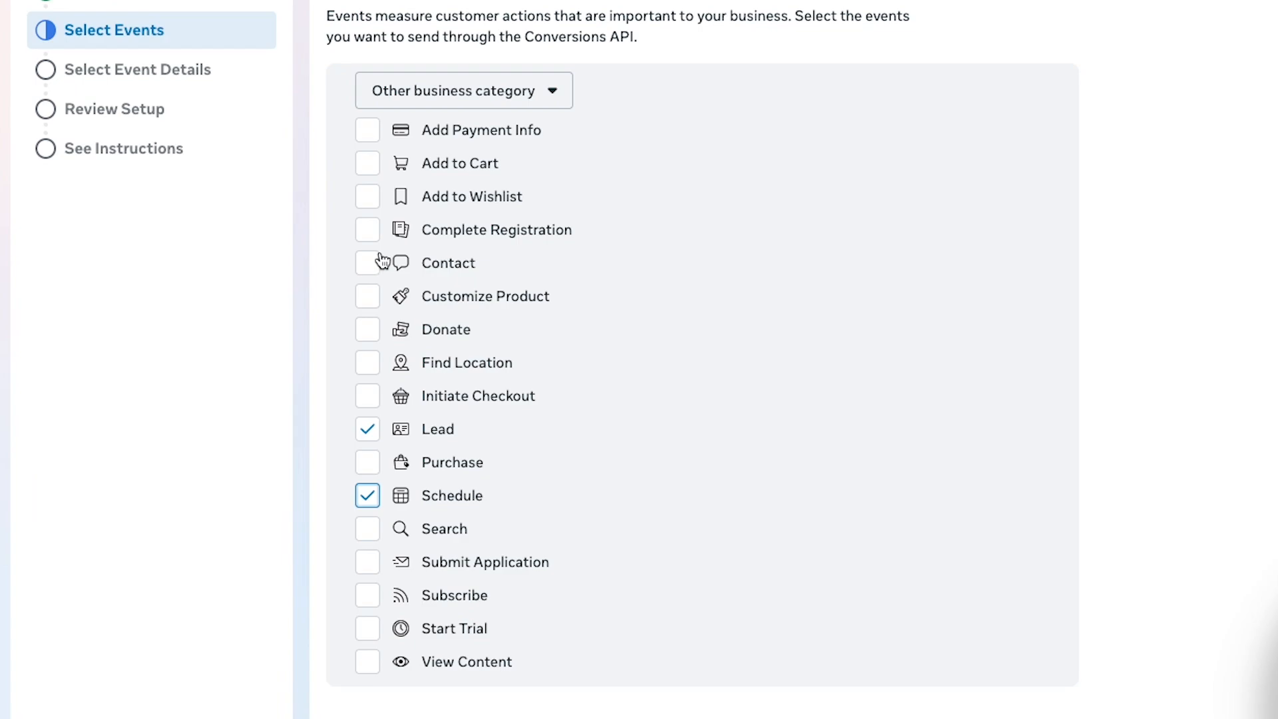
pyautogui.click(366, 495)
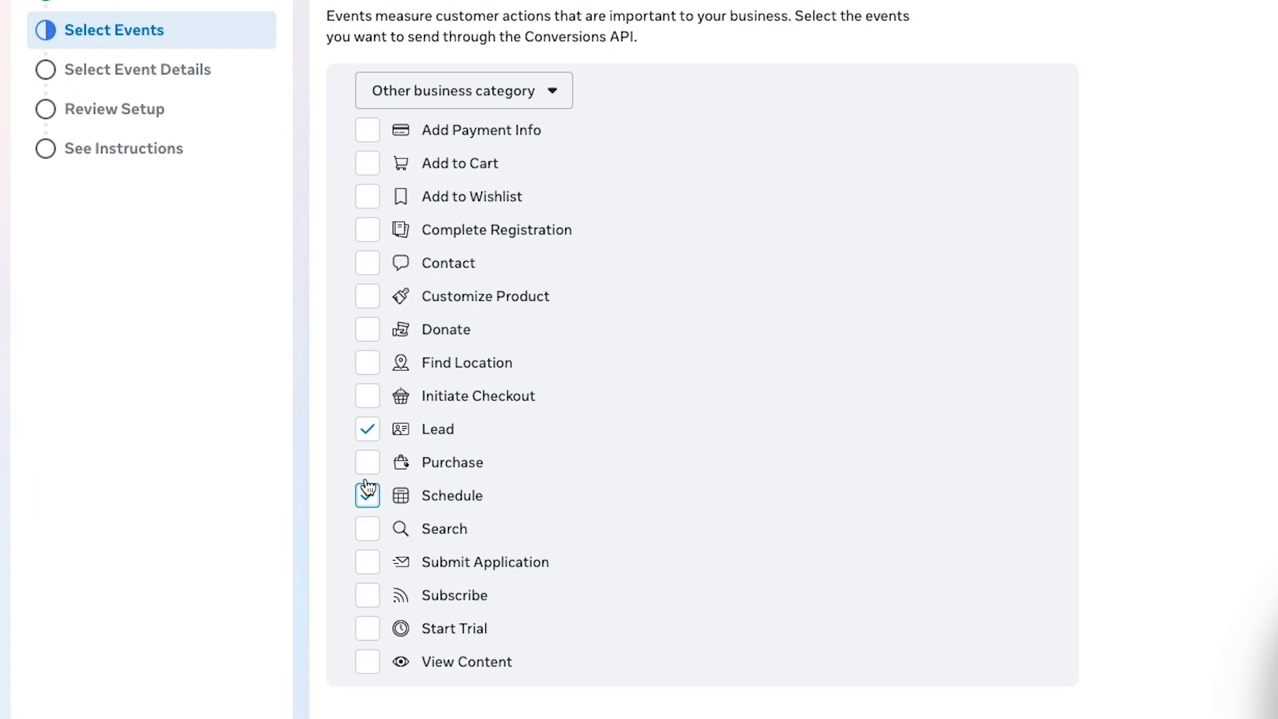
pyautogui.click(366, 495)
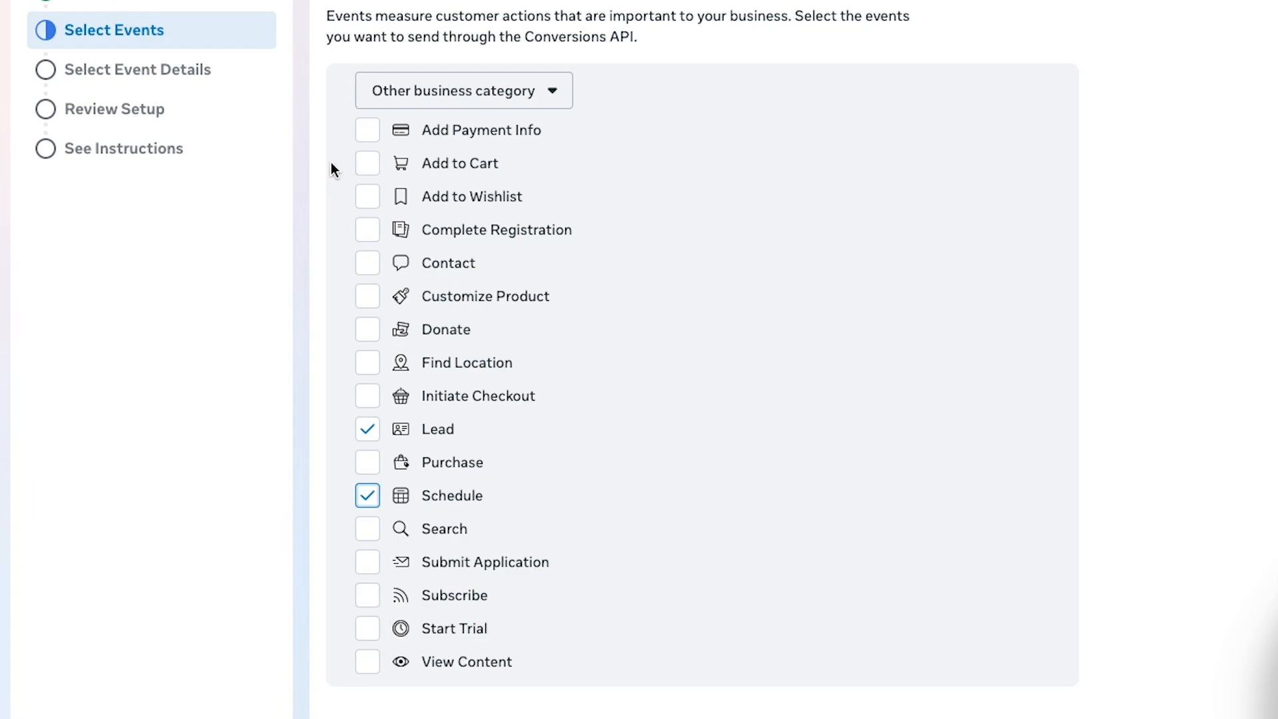
pyautogui.moveTo(393, 430)
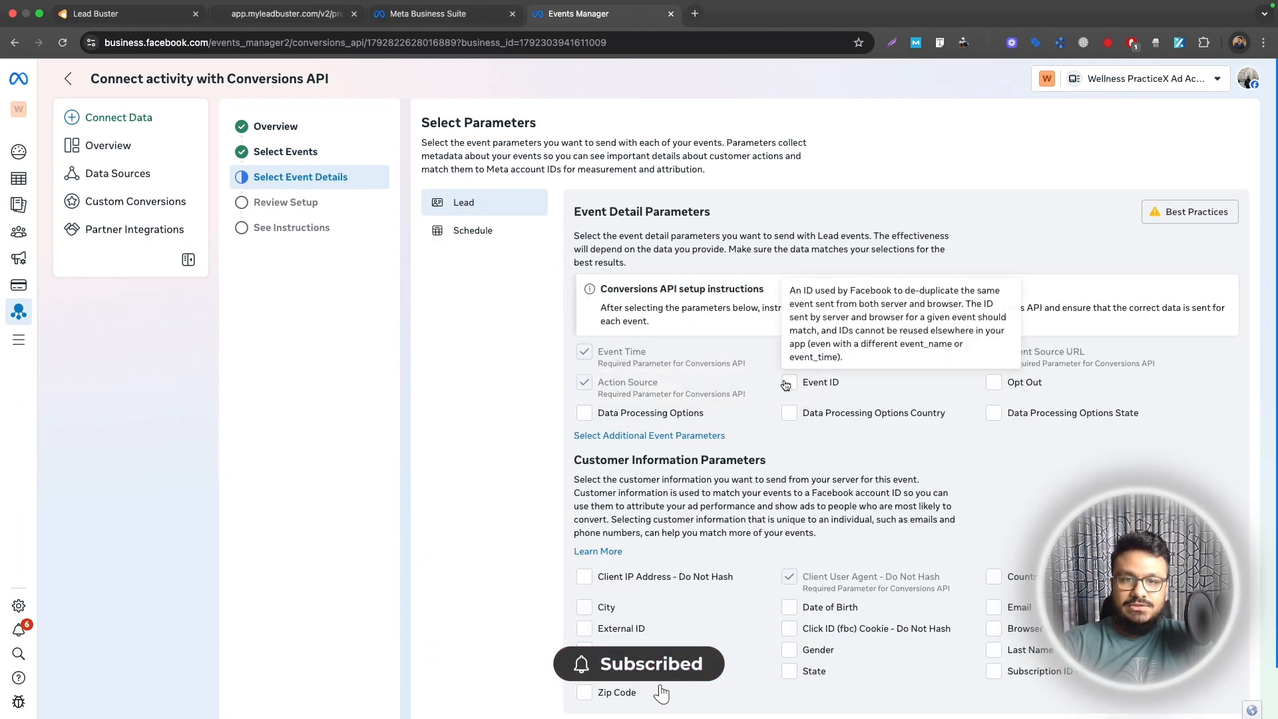
# Send Event ID and customer information parameters with Lead and Schedule events, then review the setup
pyautogui.click(789, 381)
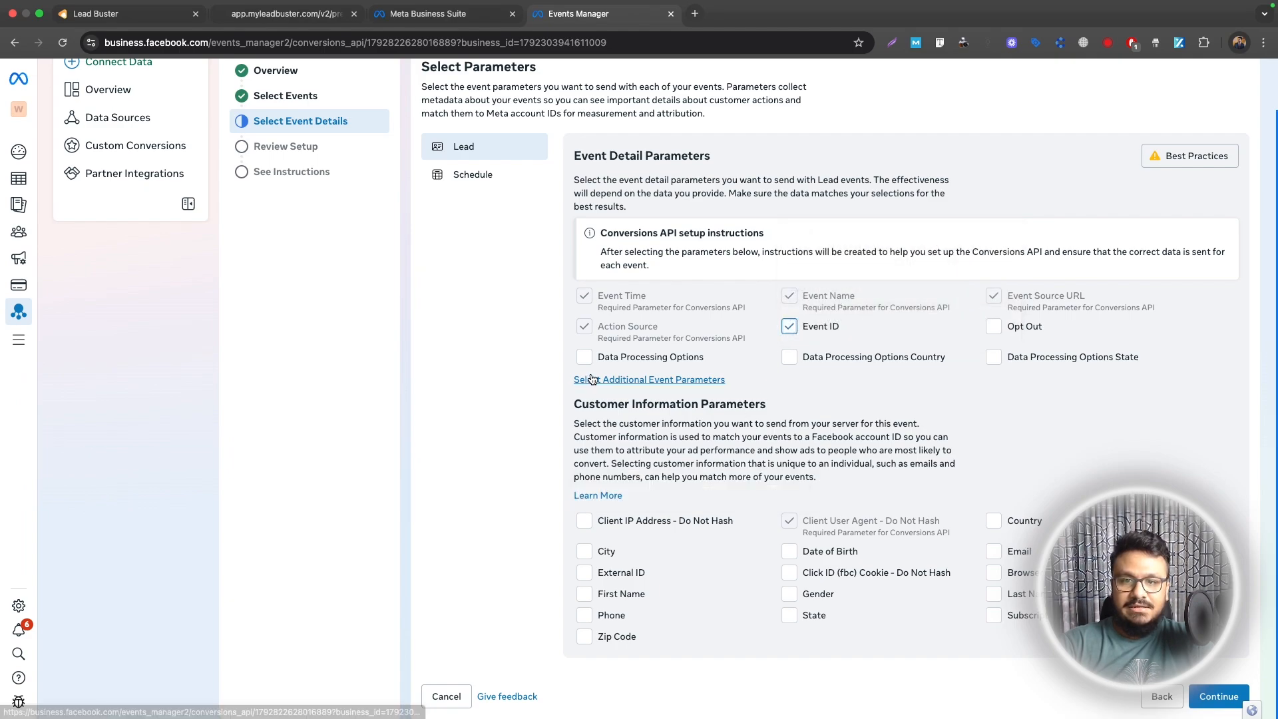
pyautogui.moveTo(788, 326)
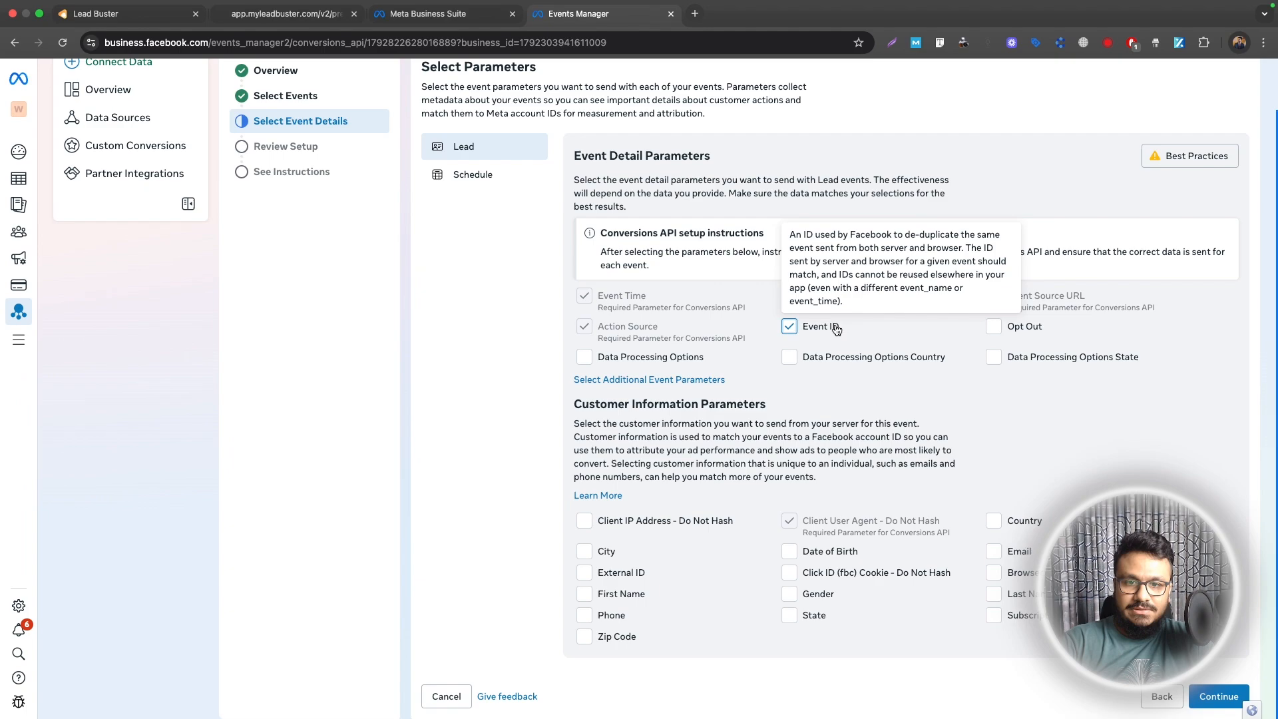
pyautogui.click(584, 551)
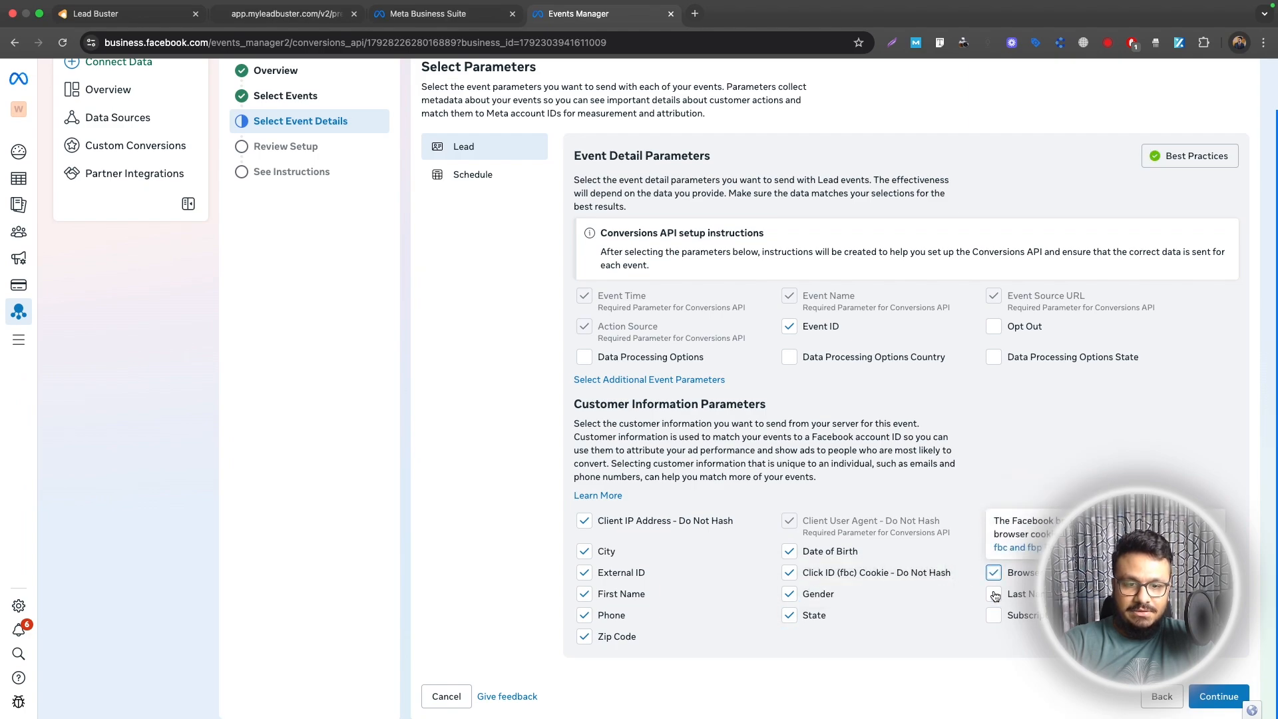
pyautogui.click(472, 174)
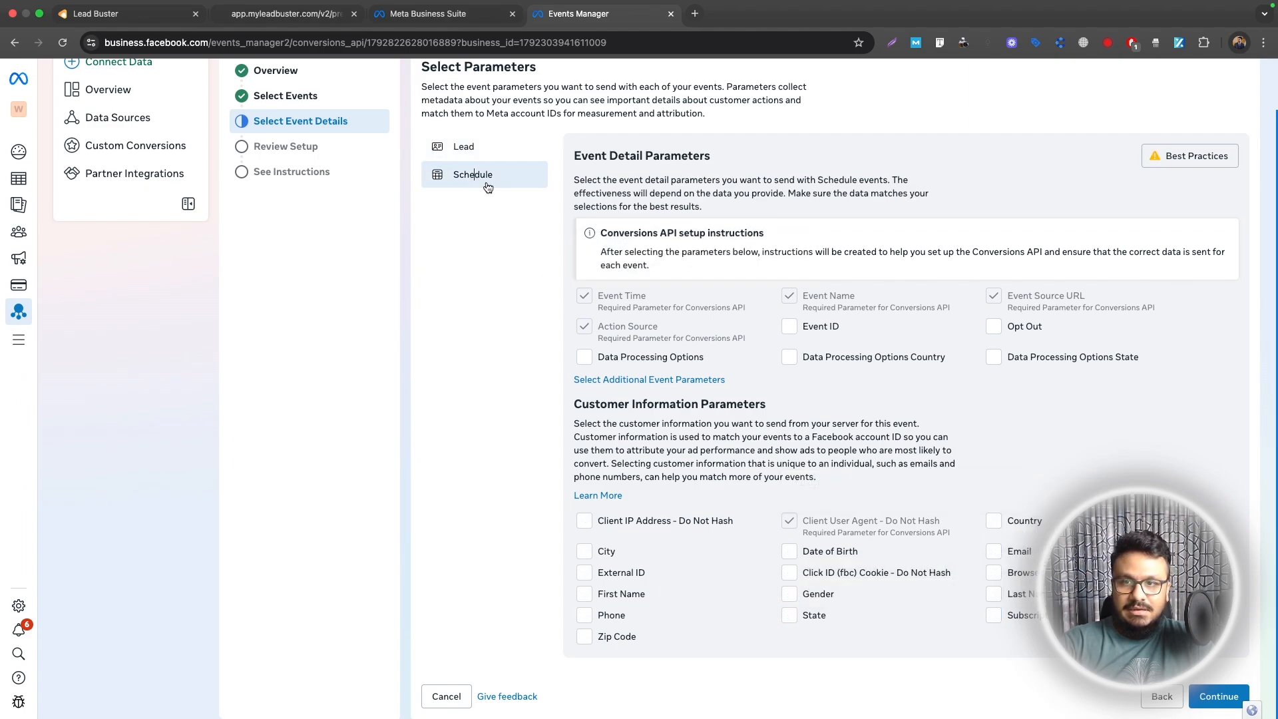
pyautogui.click(788, 326)
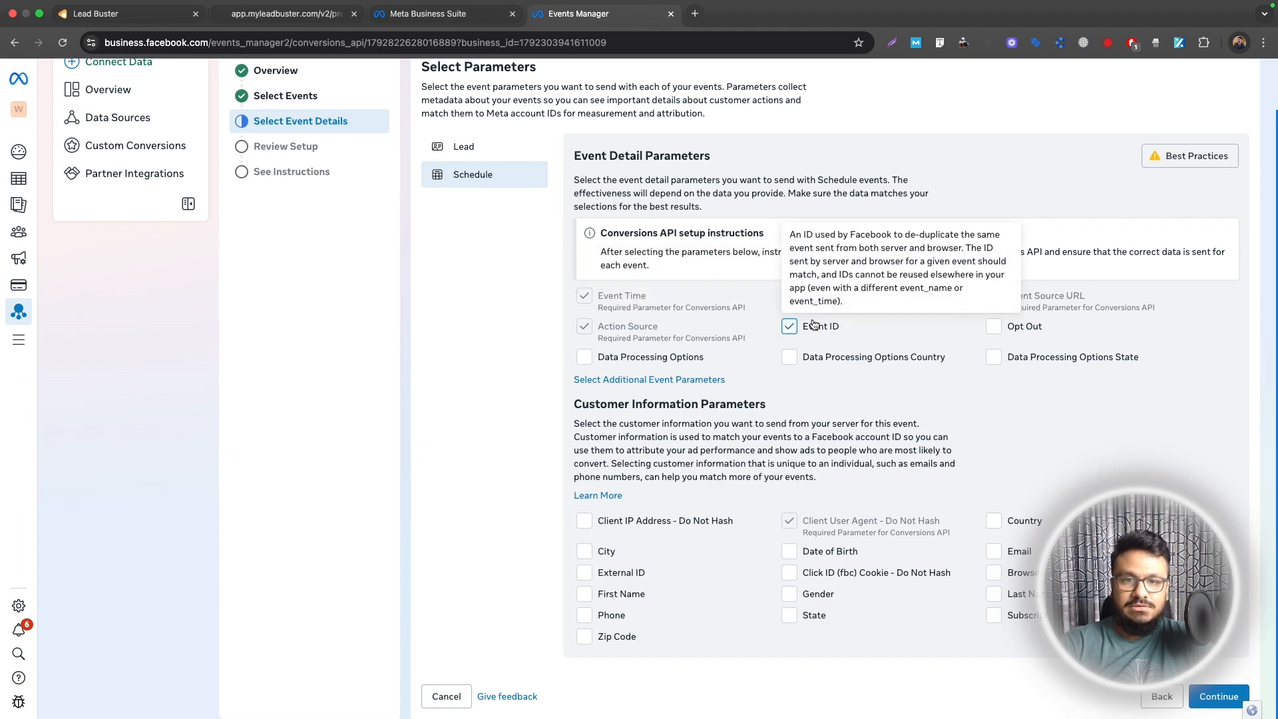
pyautogui.moveTo(584, 551)
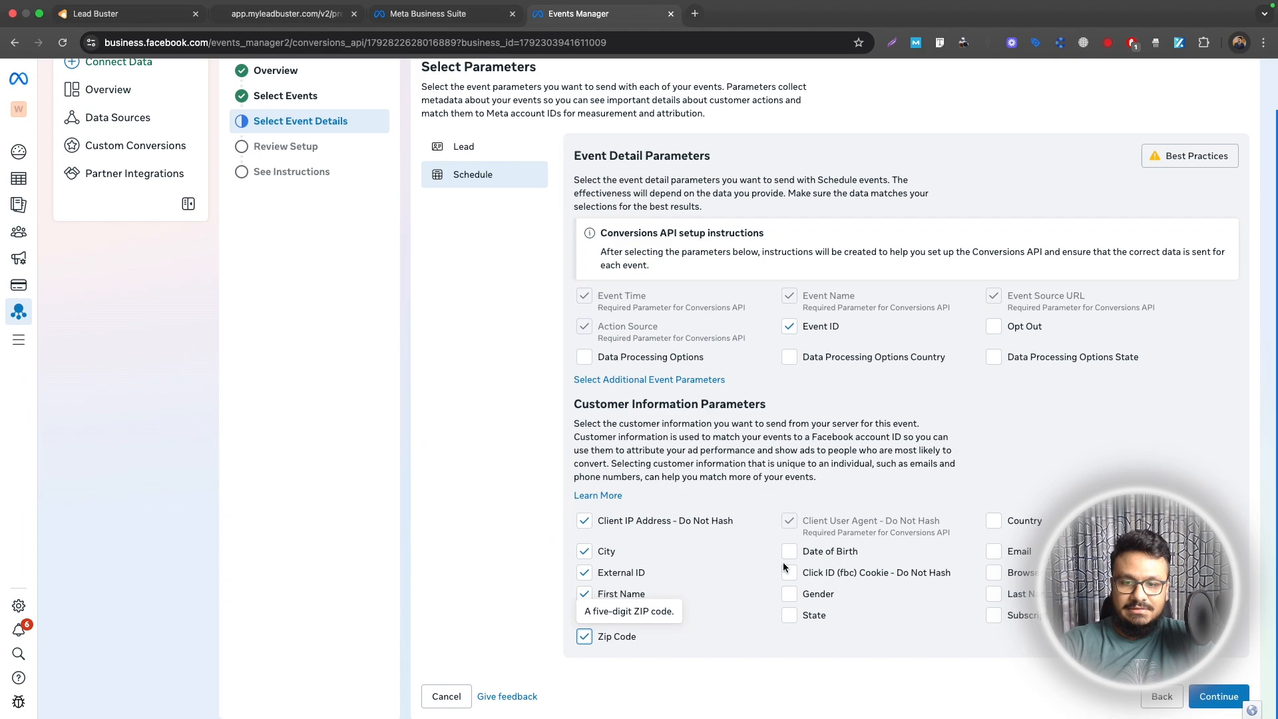
pyautogui.click(788, 572)
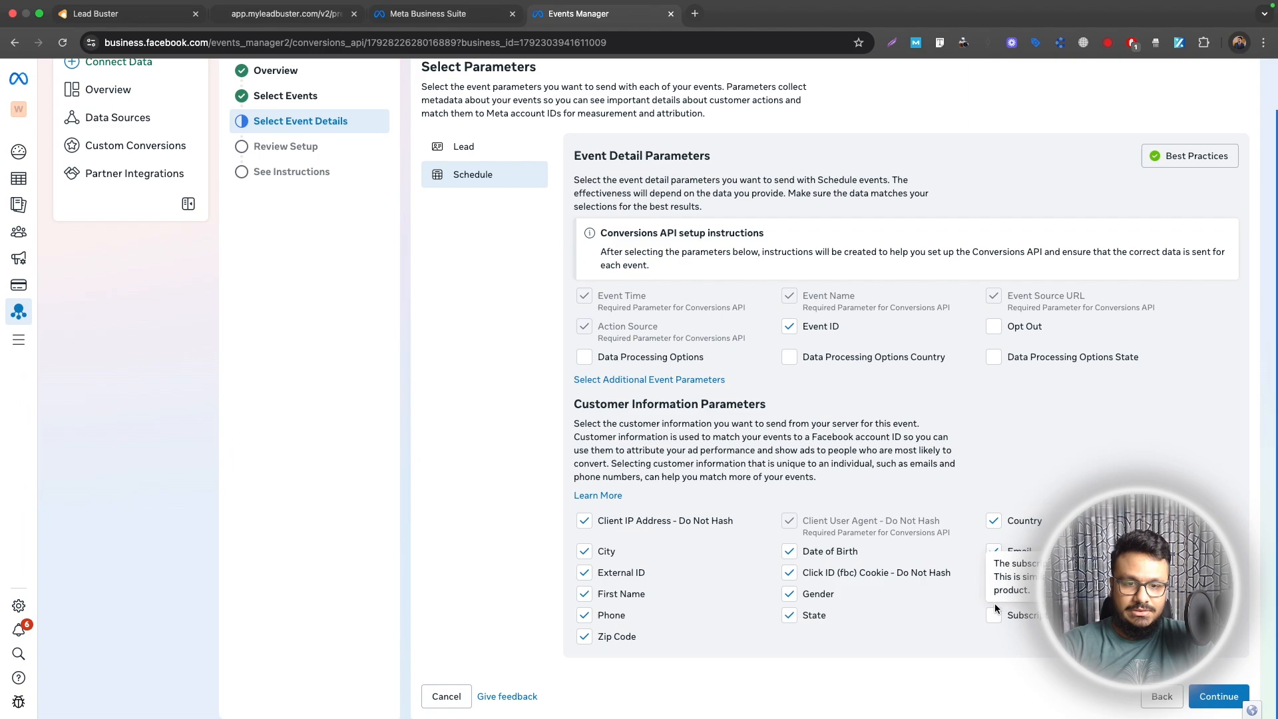
pyautogui.click(1217, 697)
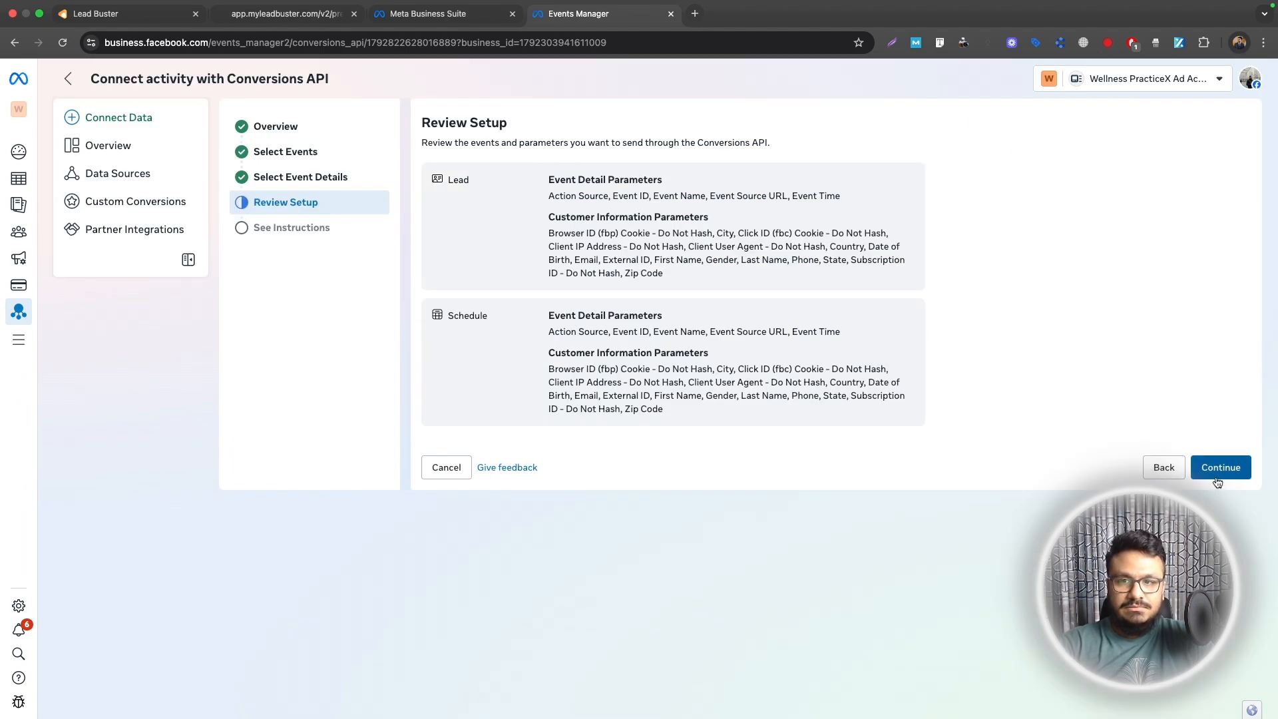
# Generate a Conversions API access token for WP Dataset
pyautogui.click(1221, 468)
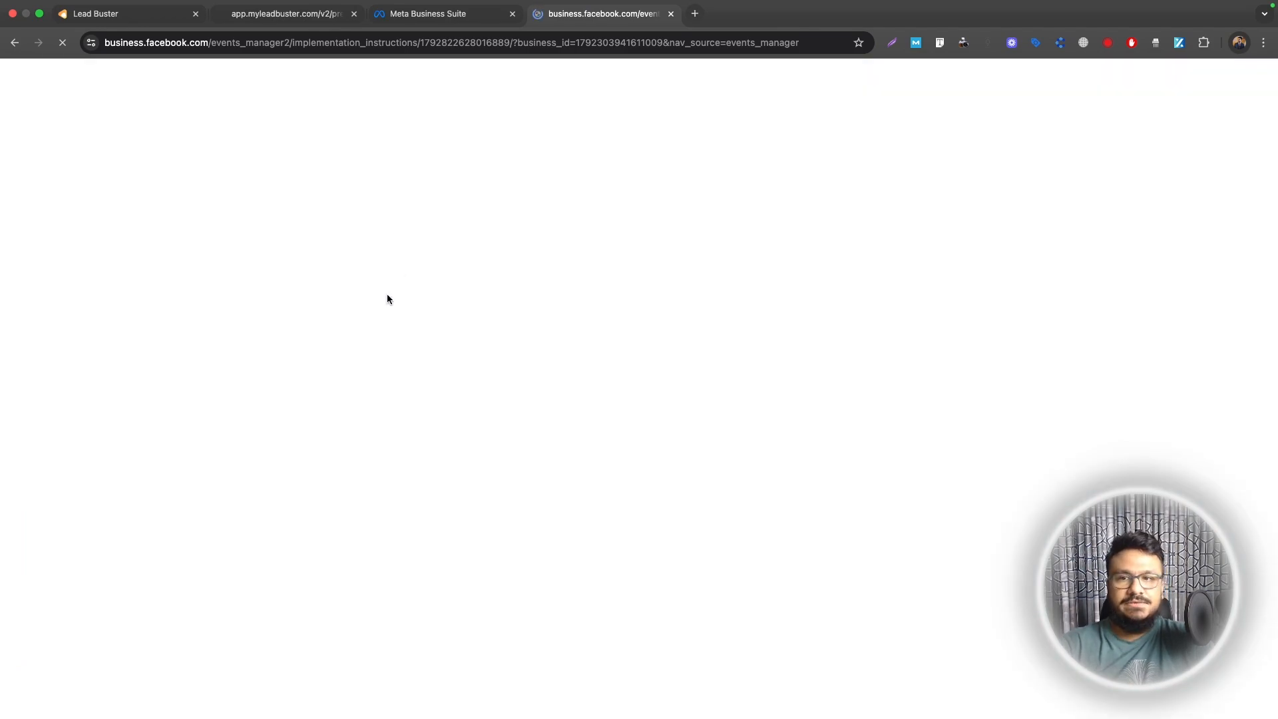
pyautogui.moveTo(373, 291)
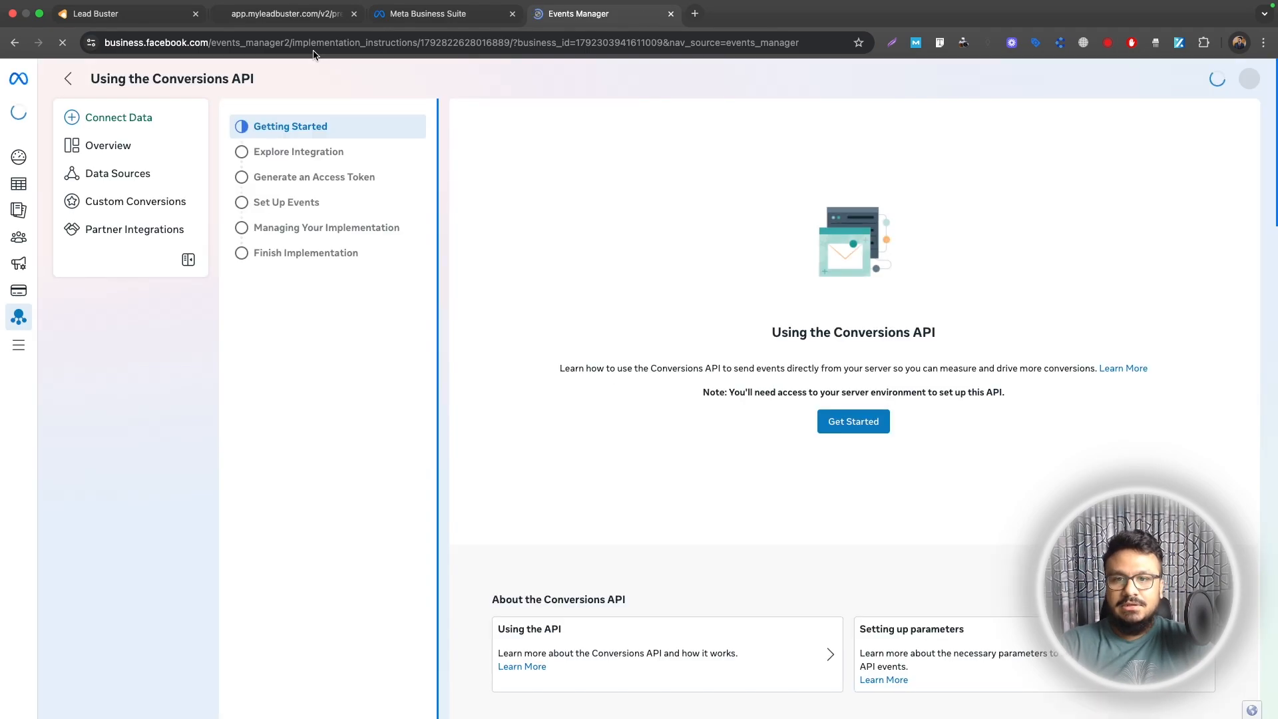
pyautogui.scroll(-3)
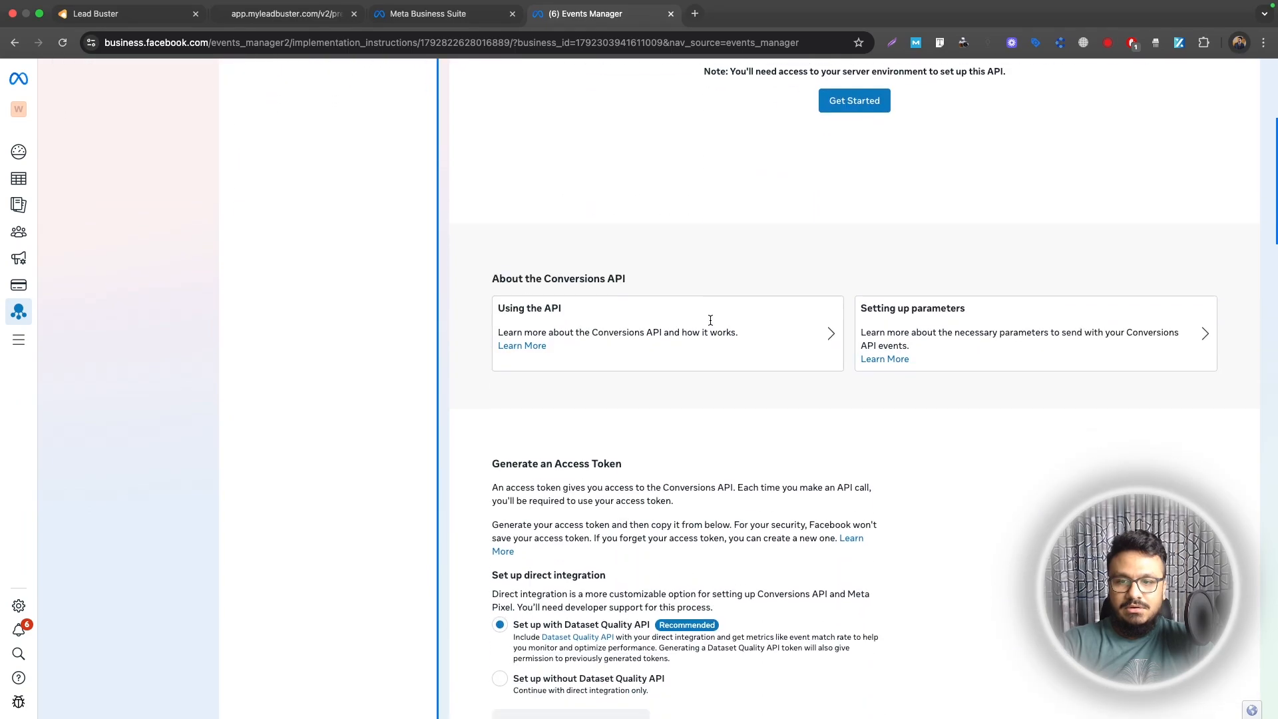
pyautogui.click(571, 421)
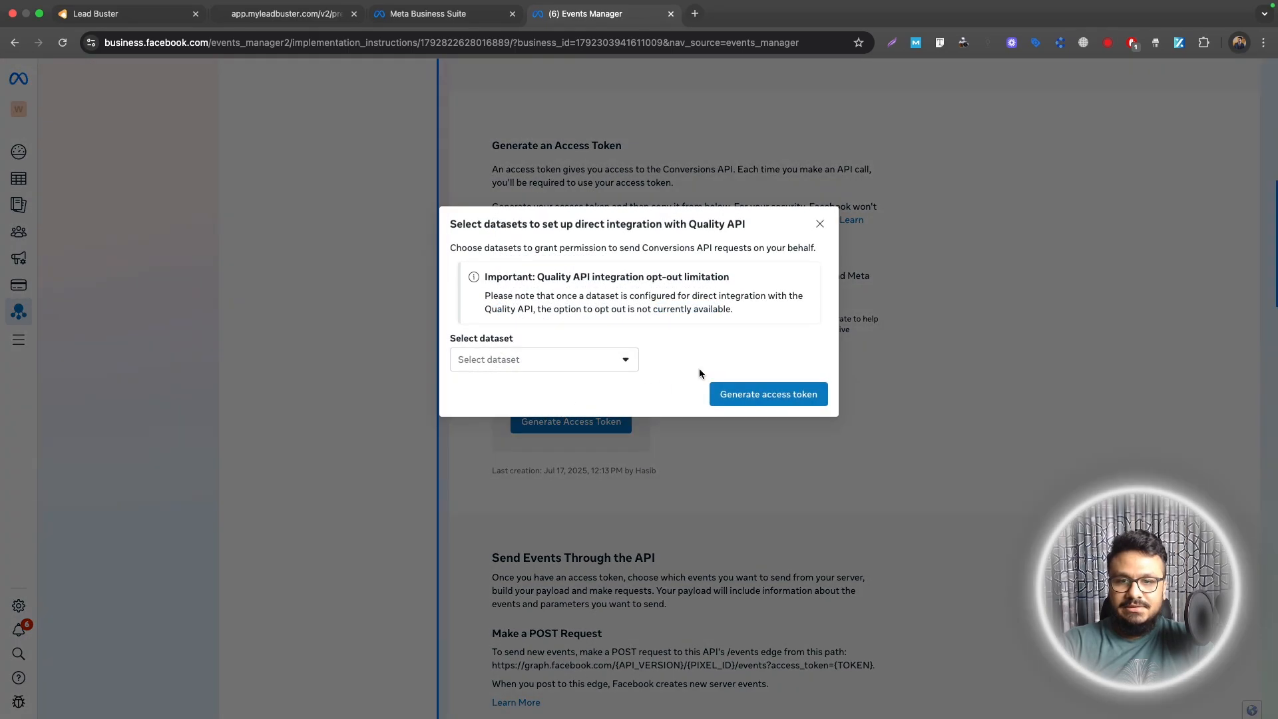
pyautogui.click(544, 359)
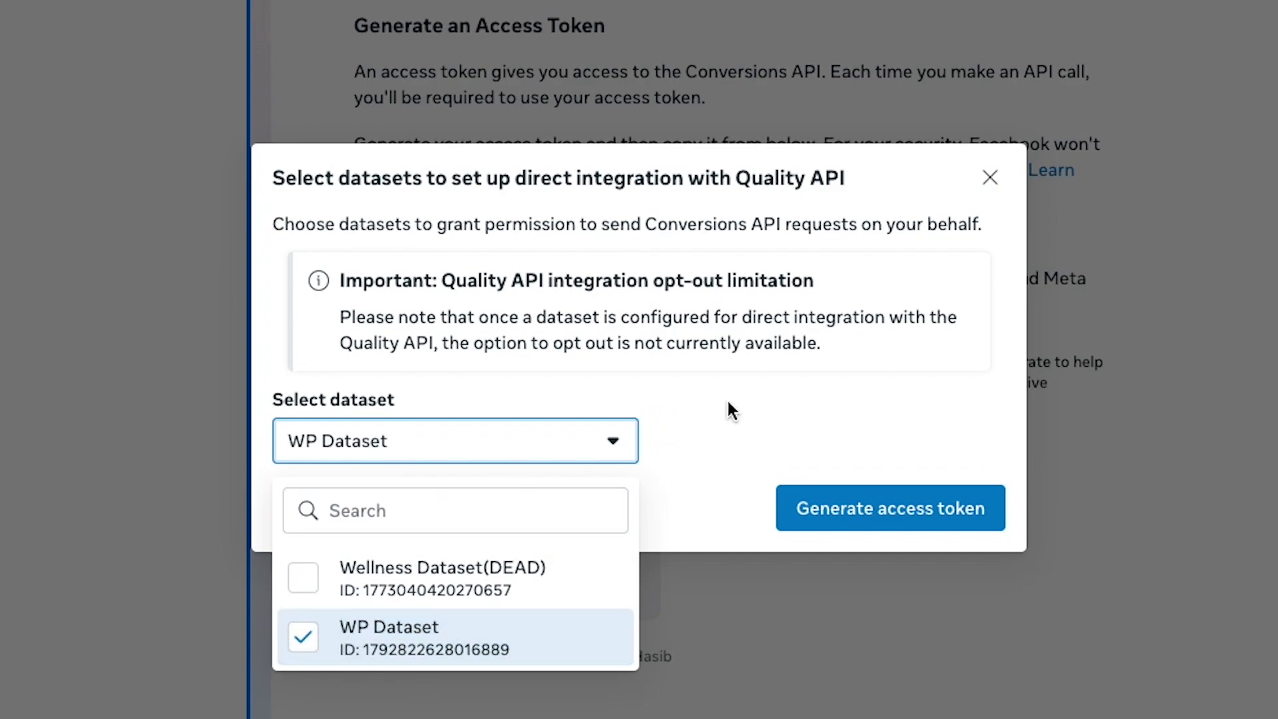
pyautogui.click(889, 507)
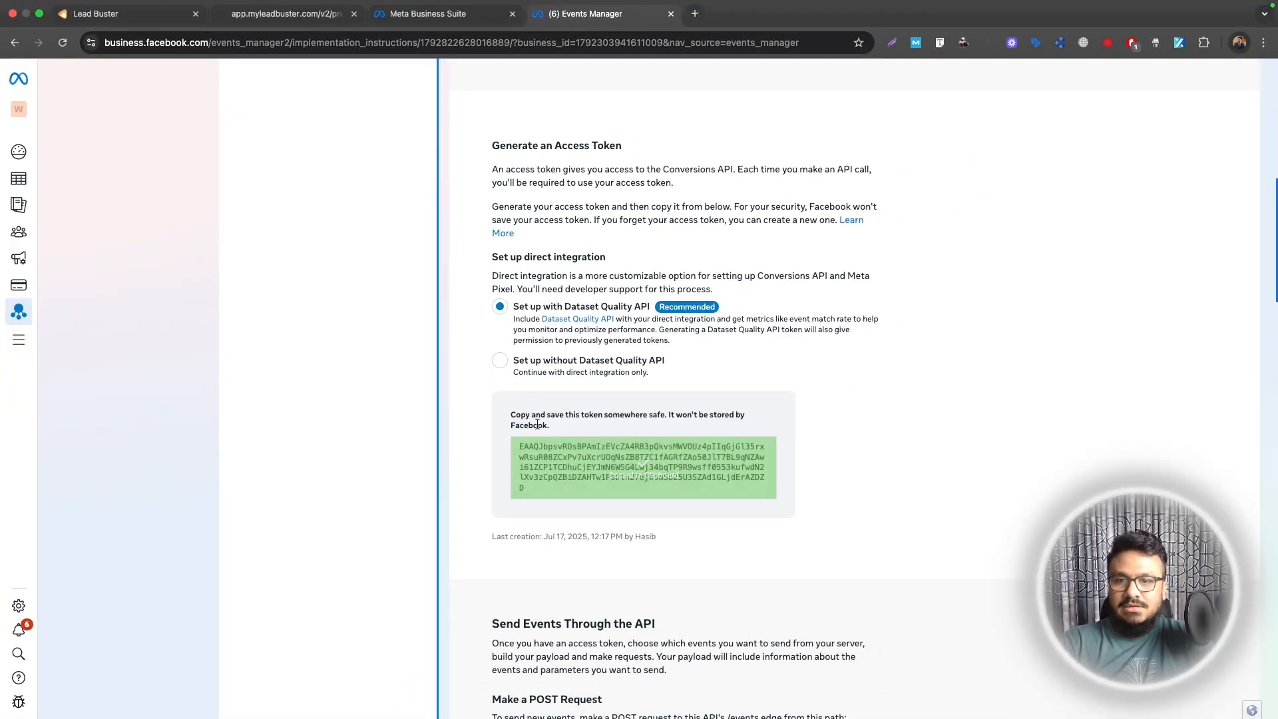
# Paste the generated access token into Lead Buster's Conversion API action, then return to Events Manager
pyautogui.click(126, 14)
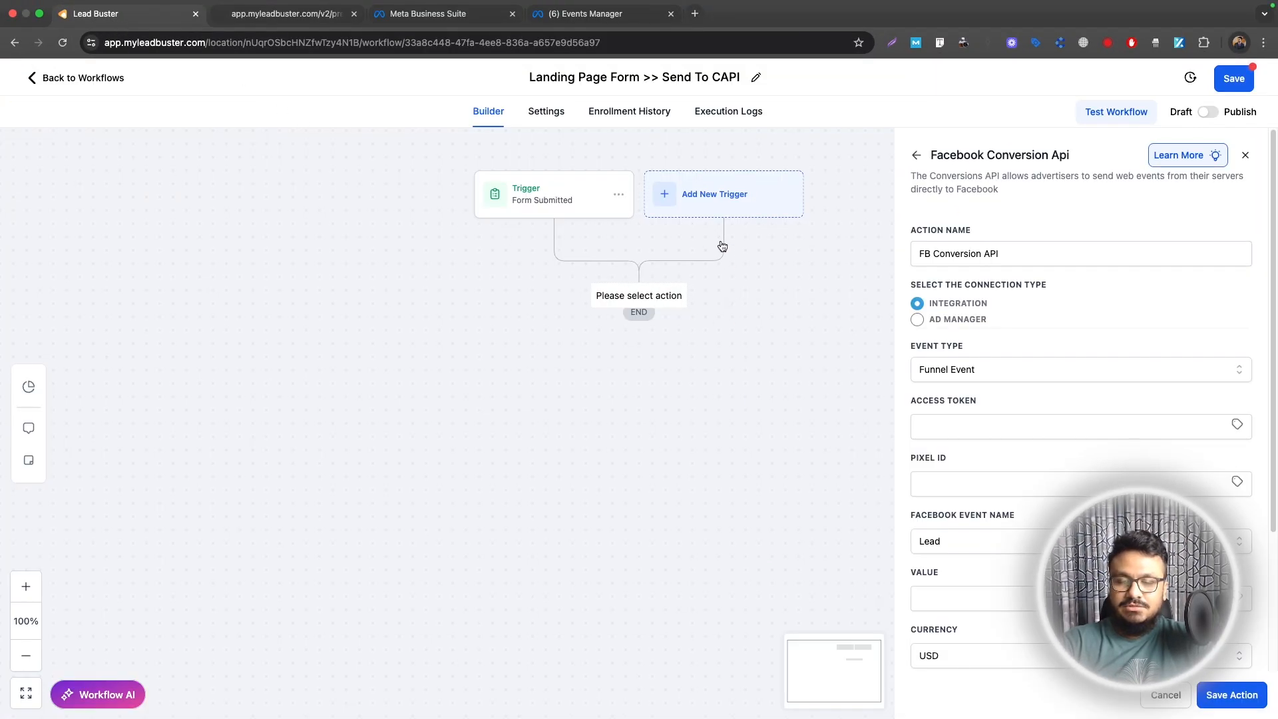
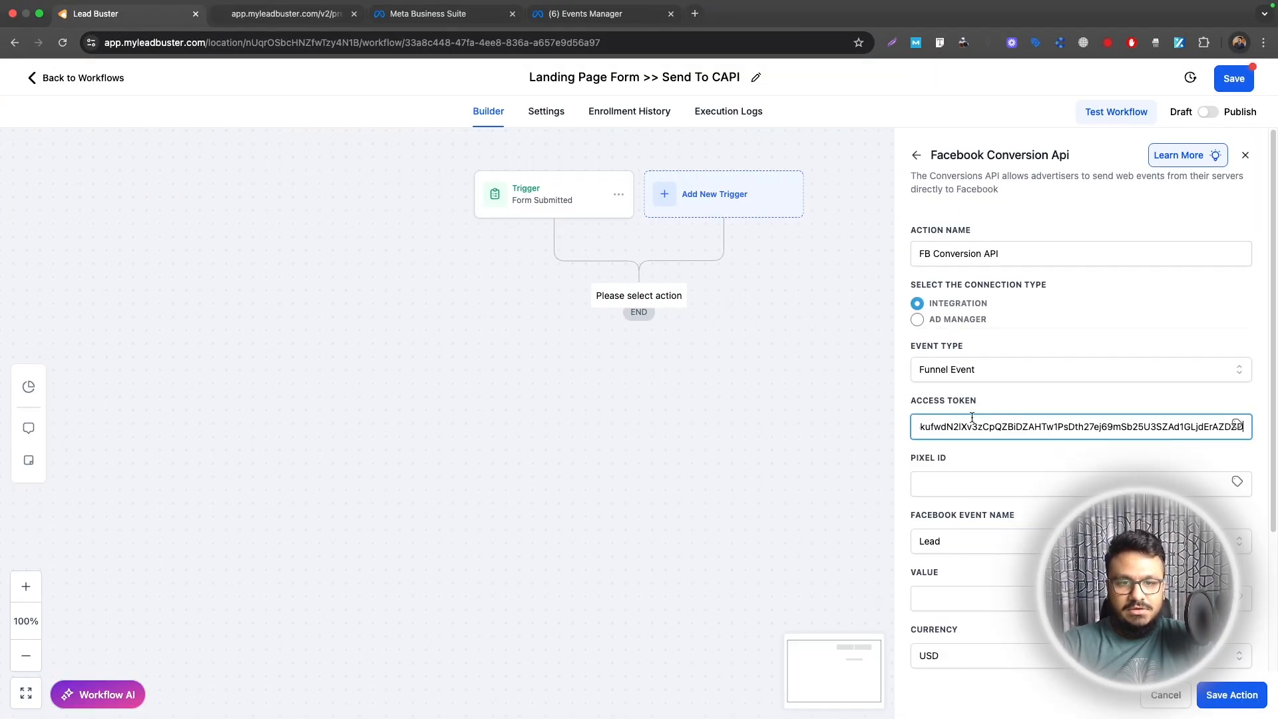
pyautogui.click(583, 14)
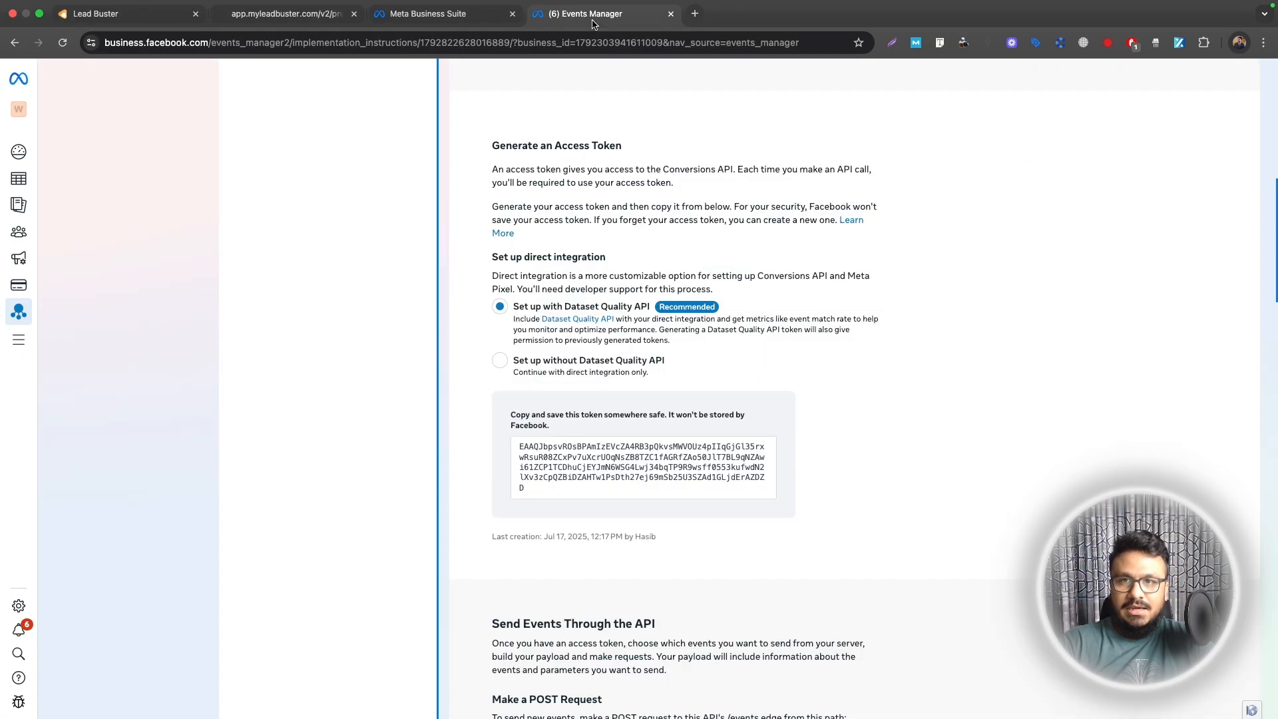
pyautogui.scroll(-3)
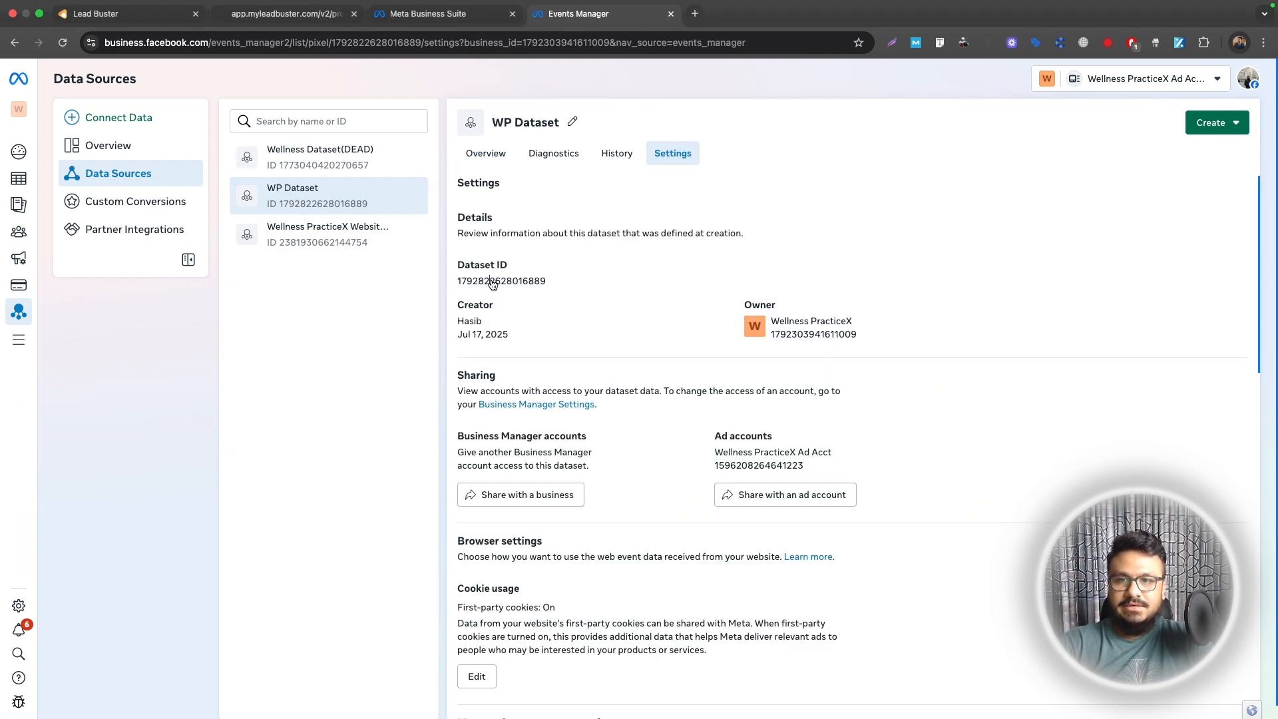
pyautogui.click(123, 14)
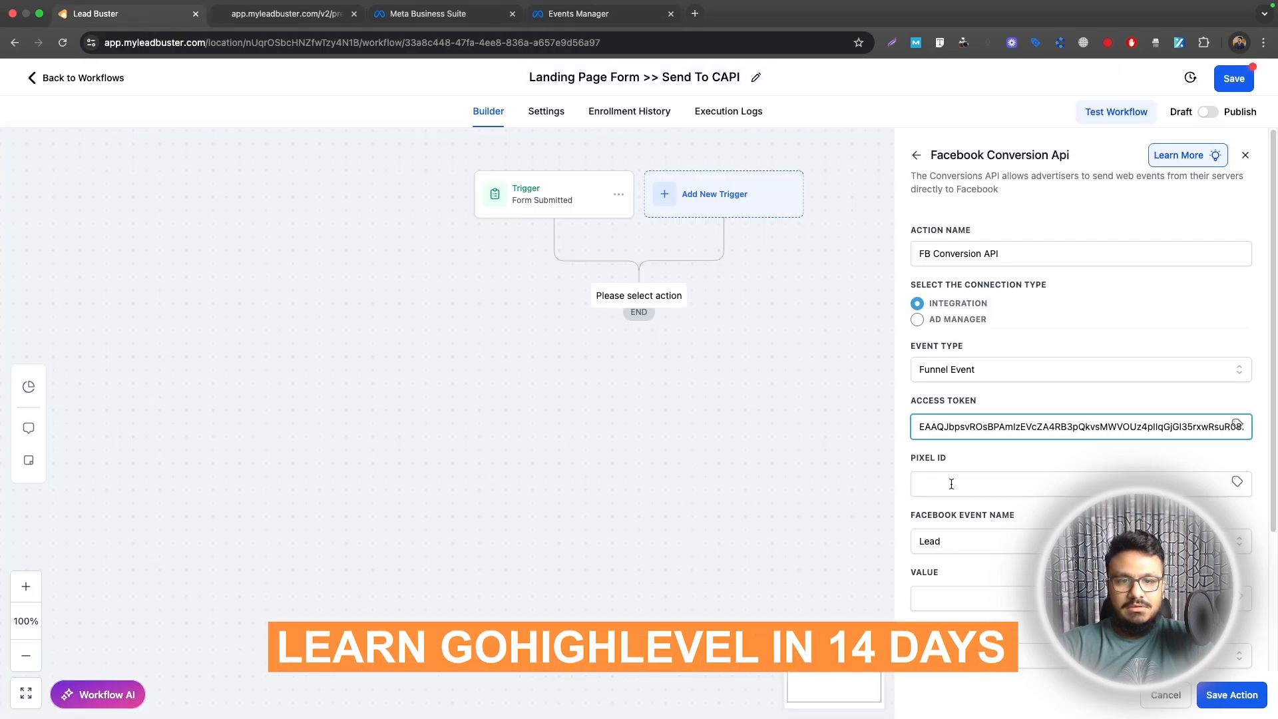
pyautogui.write('1792822628016889')
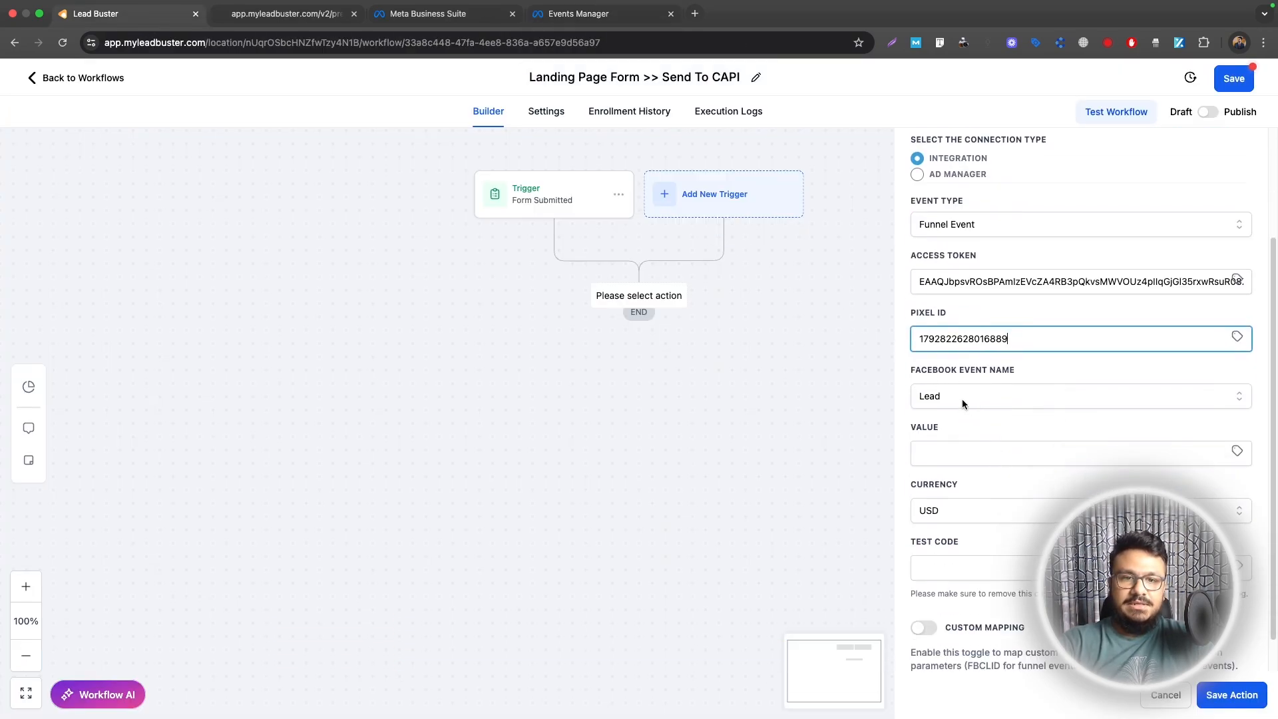
pyautogui.click(1076, 396)
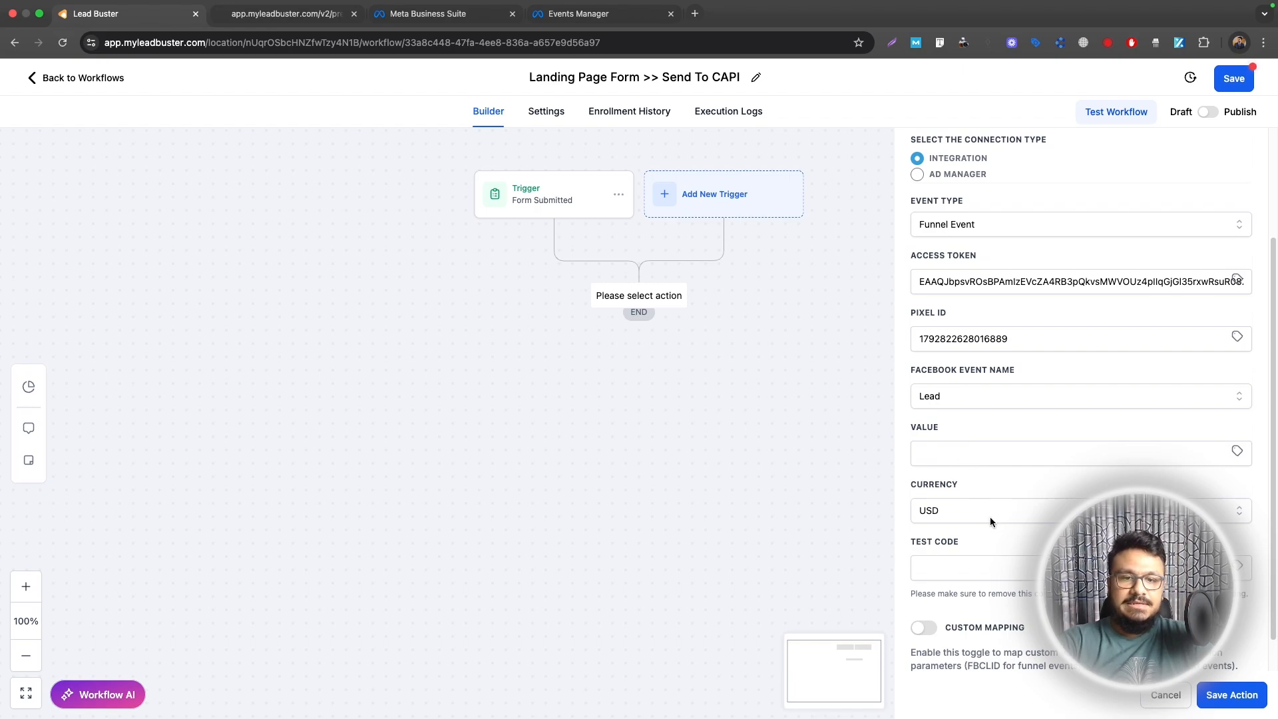
pyautogui.scroll(-3)
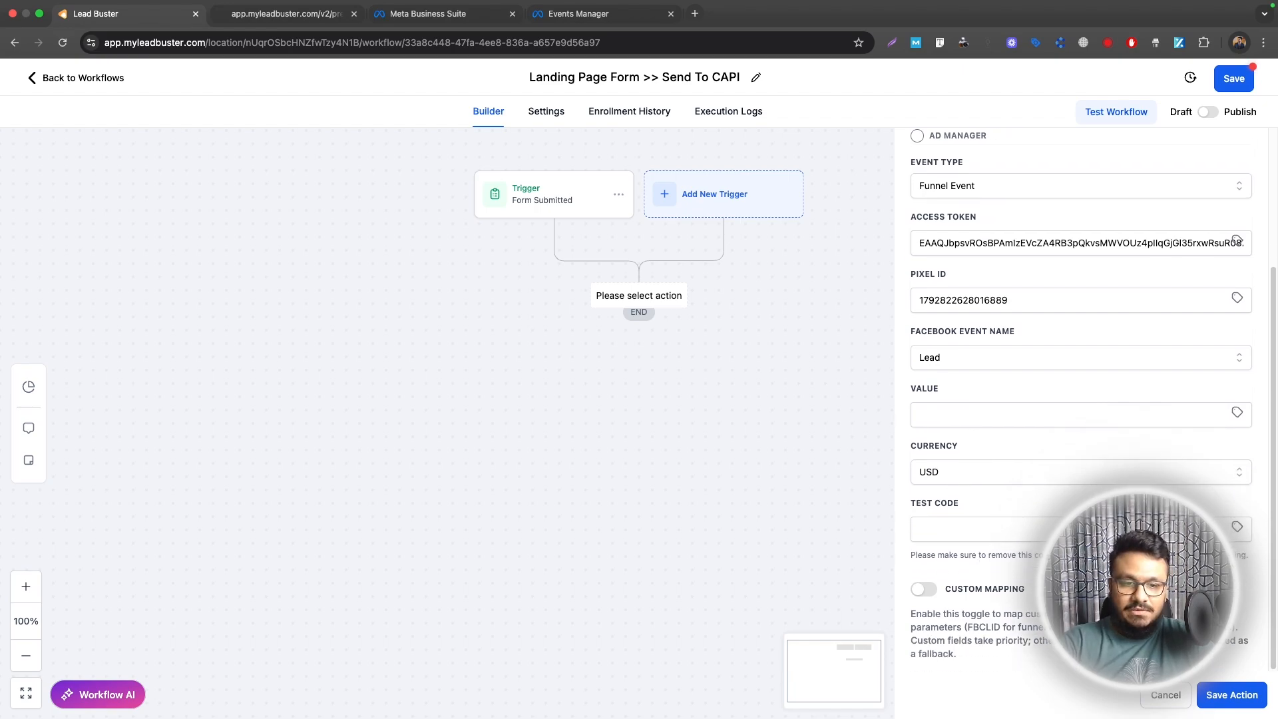
pyautogui.moveTo(1047, 475)
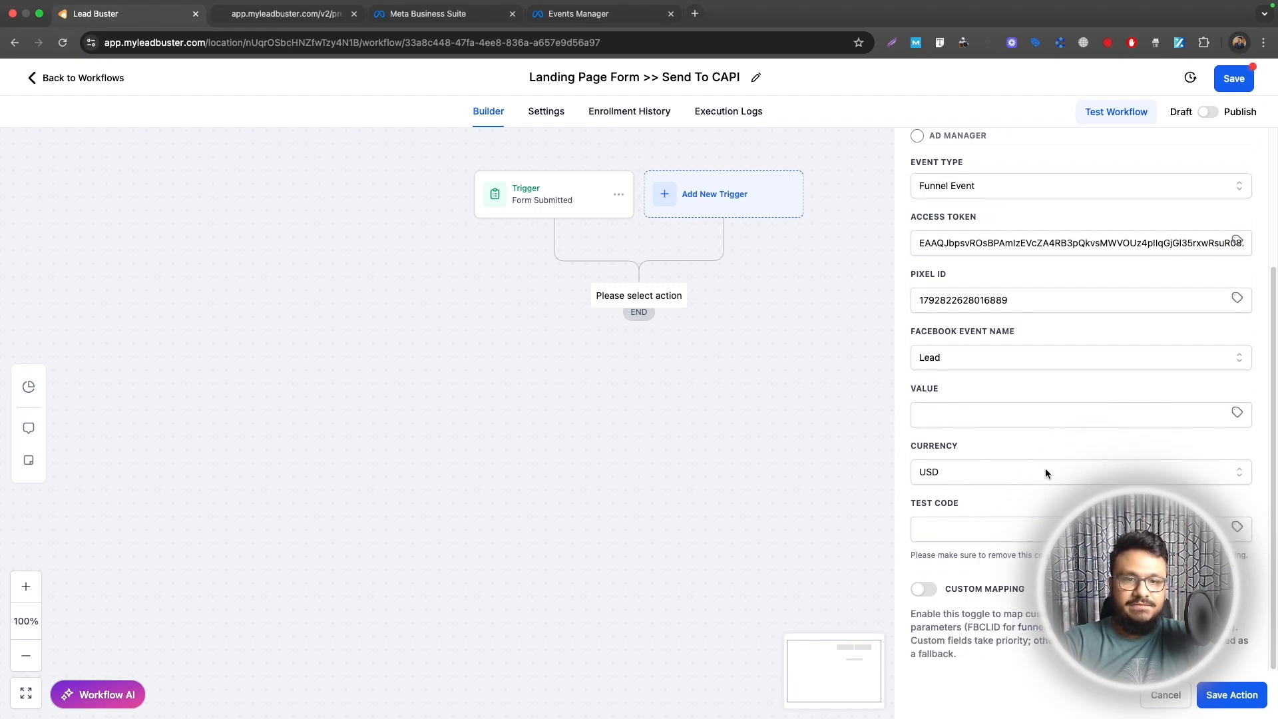
pyautogui.click(1232, 695)
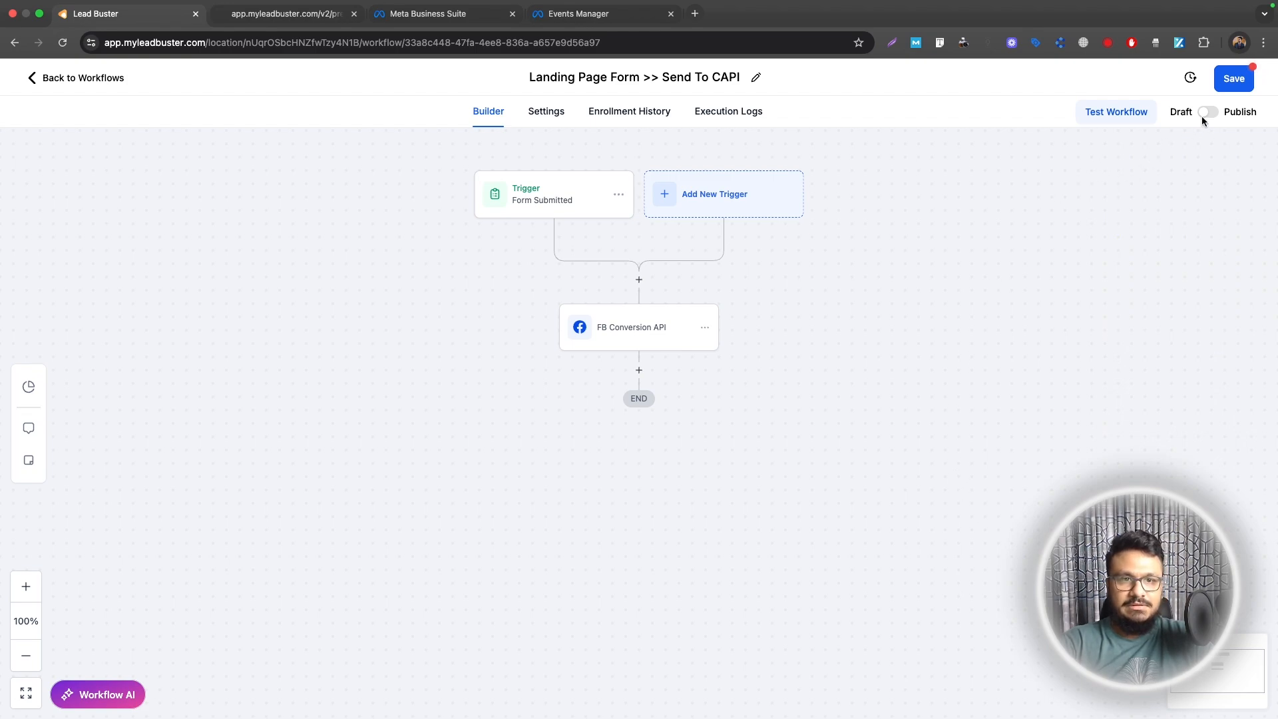
# Switch the 'Landing Page Form >> Send To CAPI' workflow from Draft to Publish
pyautogui.click(1209, 111)
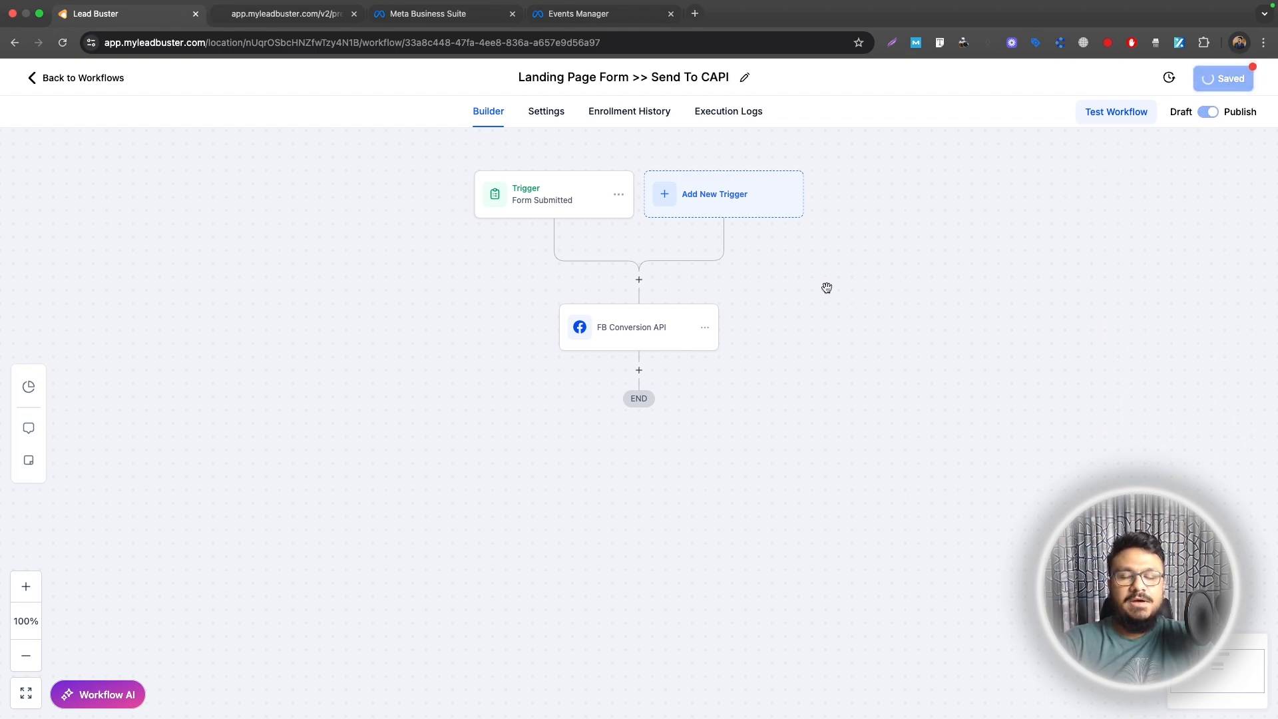
pyautogui.moveTo(505, 151)
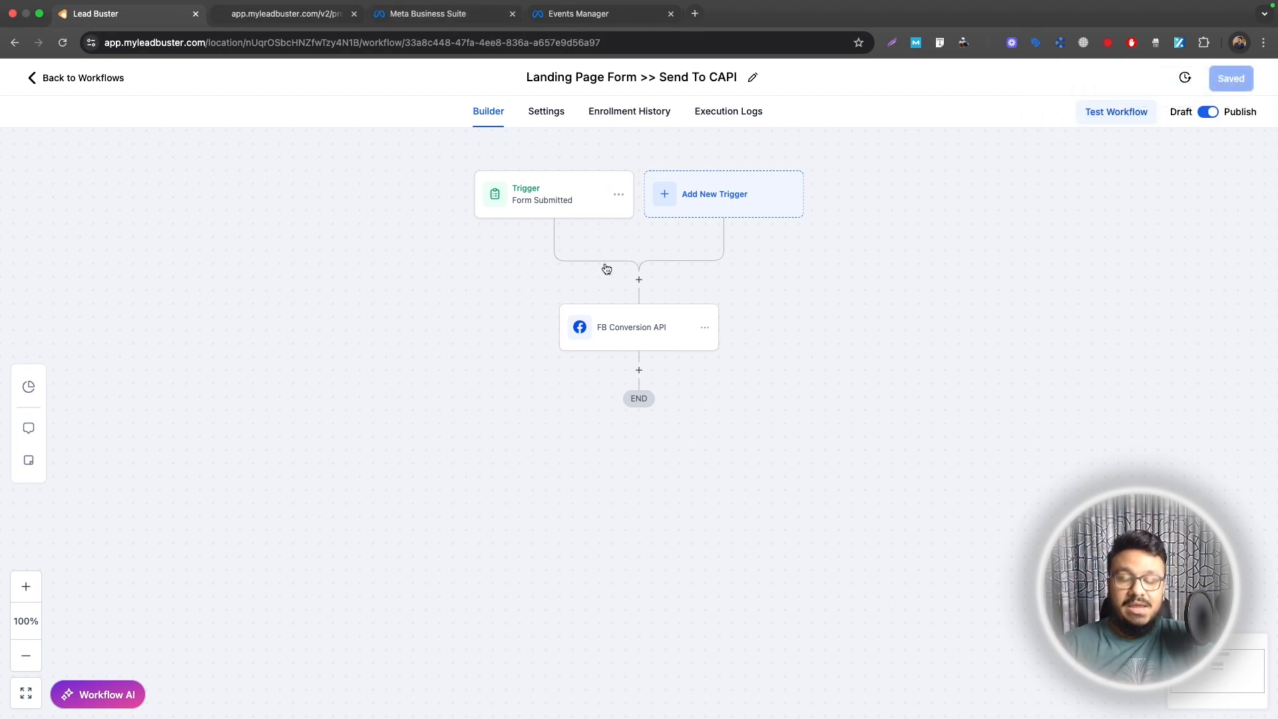
pyautogui.moveTo(691, 319)
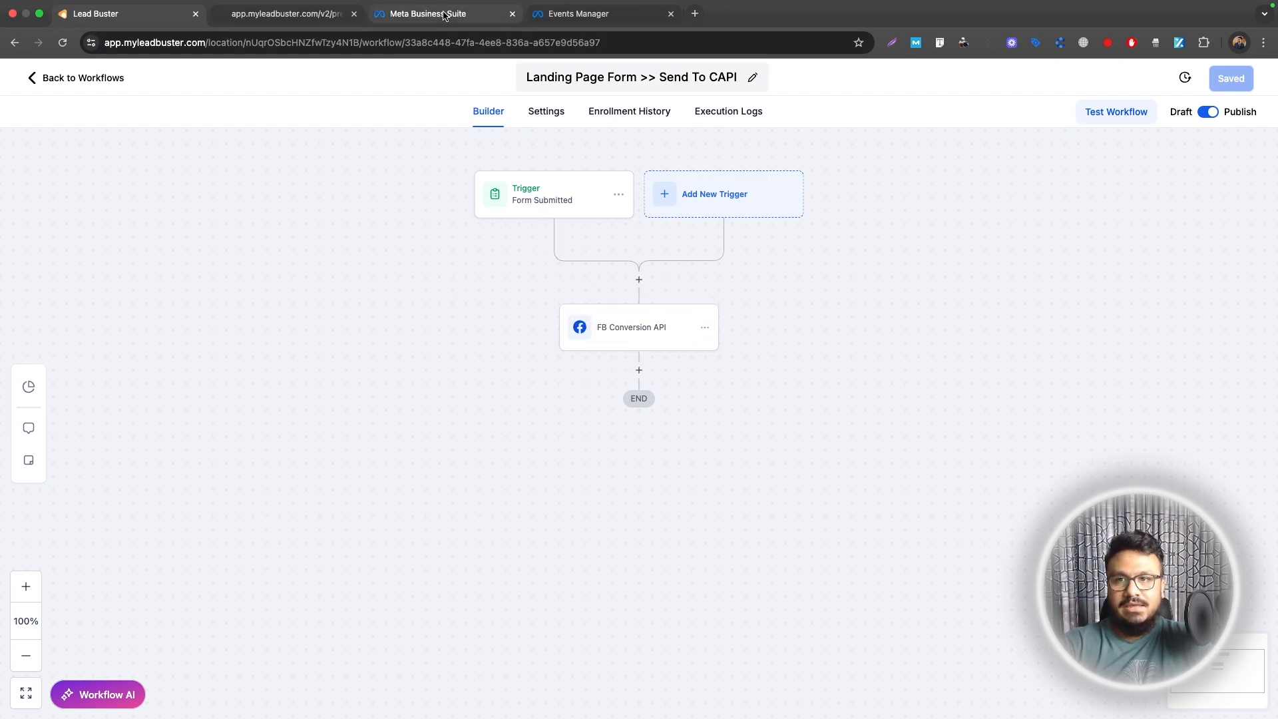
# Create a new Meta Ads campaign with the Leads objective
pyautogui.click(422, 14)
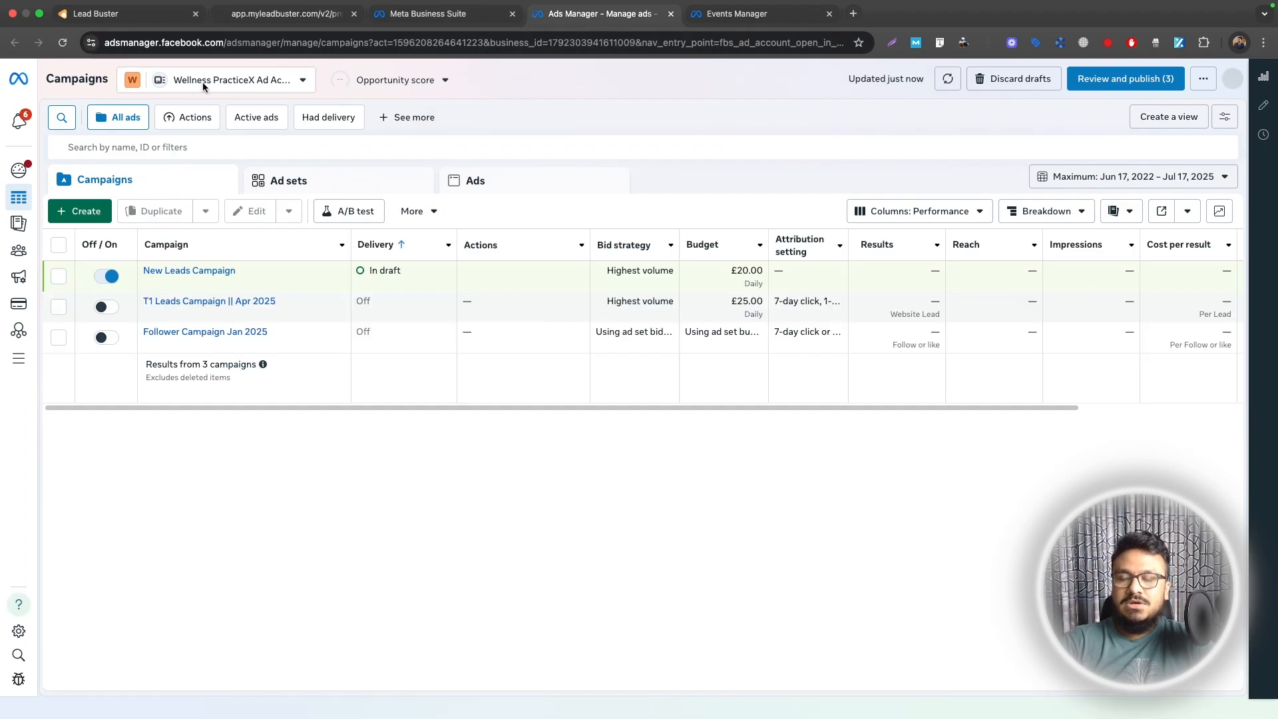
pyautogui.click(79, 210)
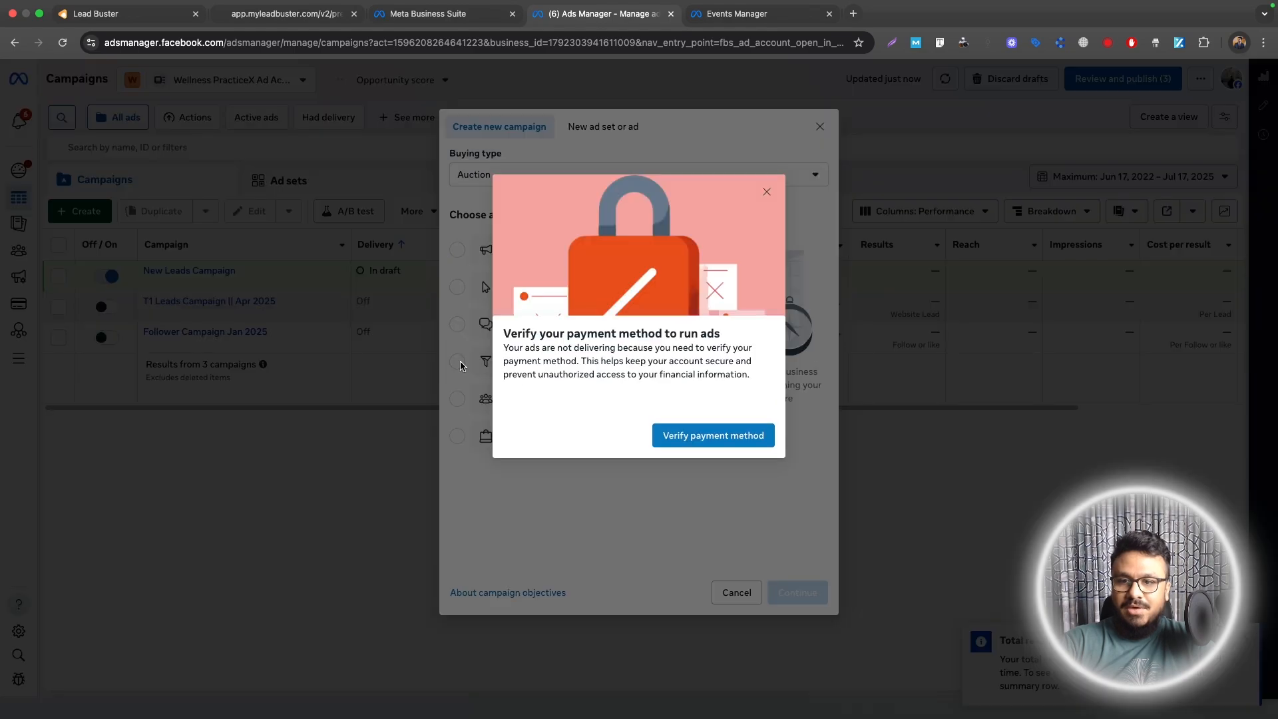
pyautogui.click(765, 192)
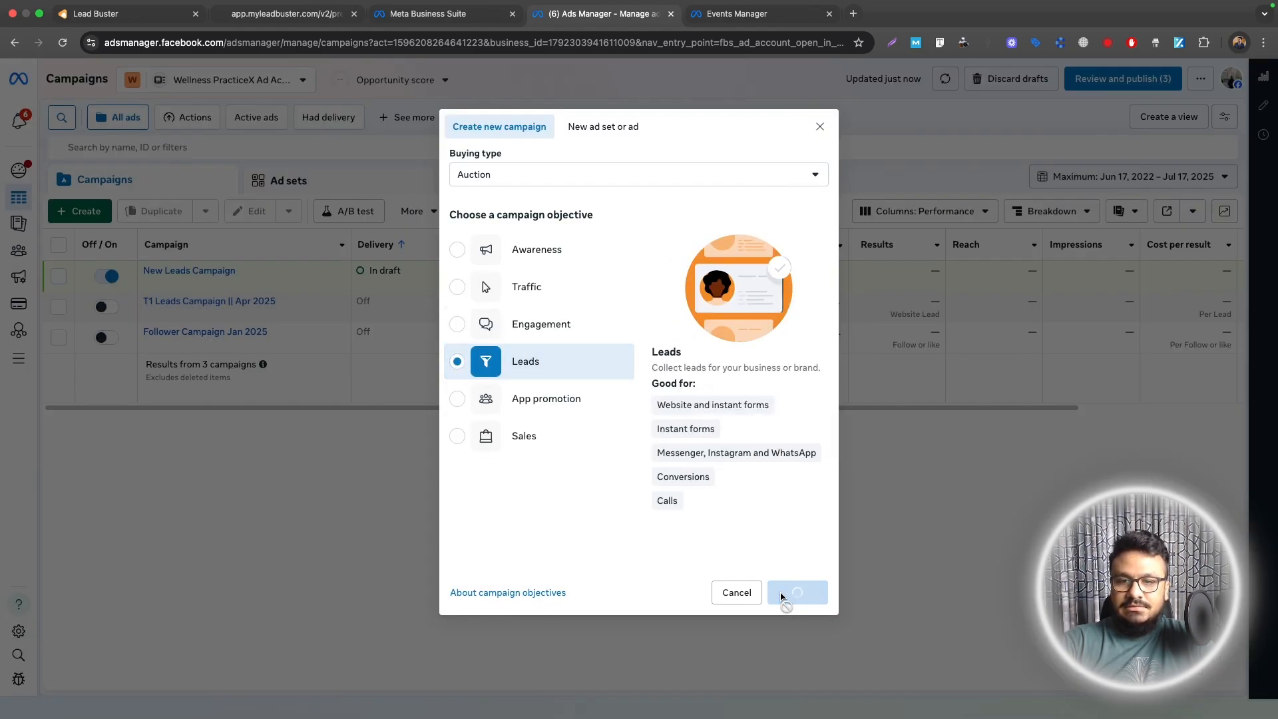
pyautogui.click(796, 592)
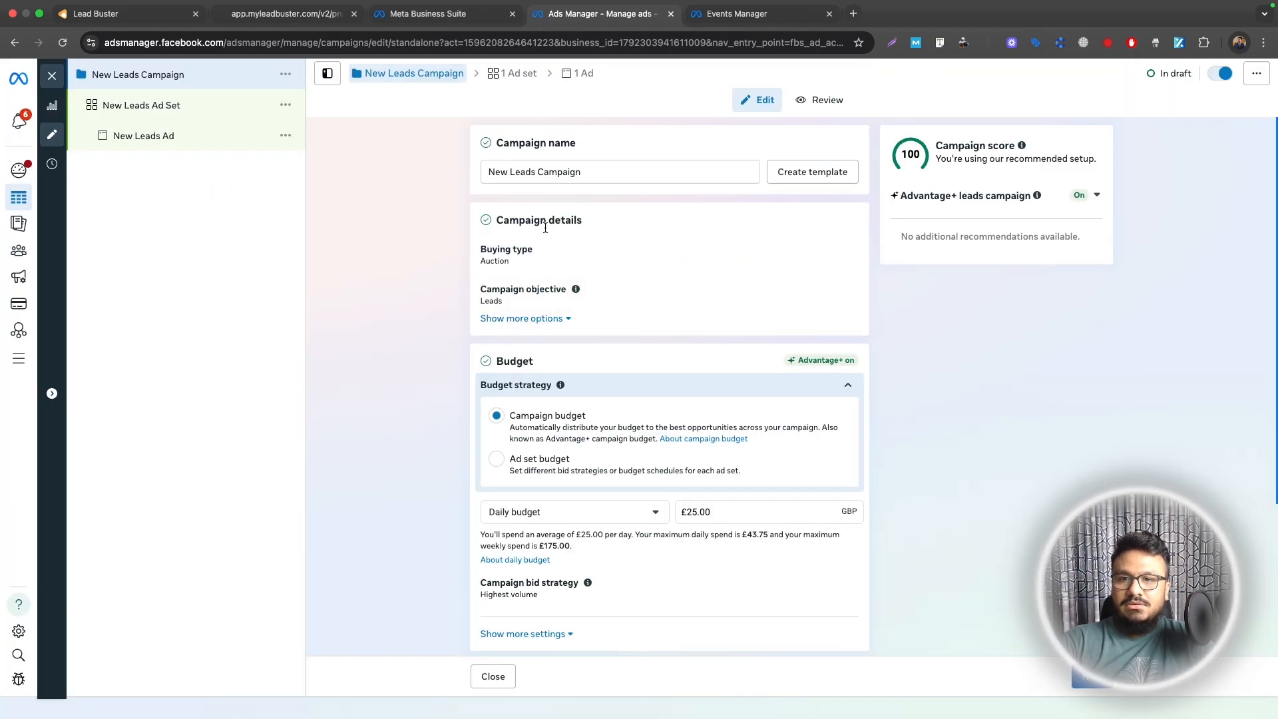
# Set the ad set's dataset to WP Dataset and conversion event to Lead, then edit New Leads Ad
pyautogui.scroll(-3)
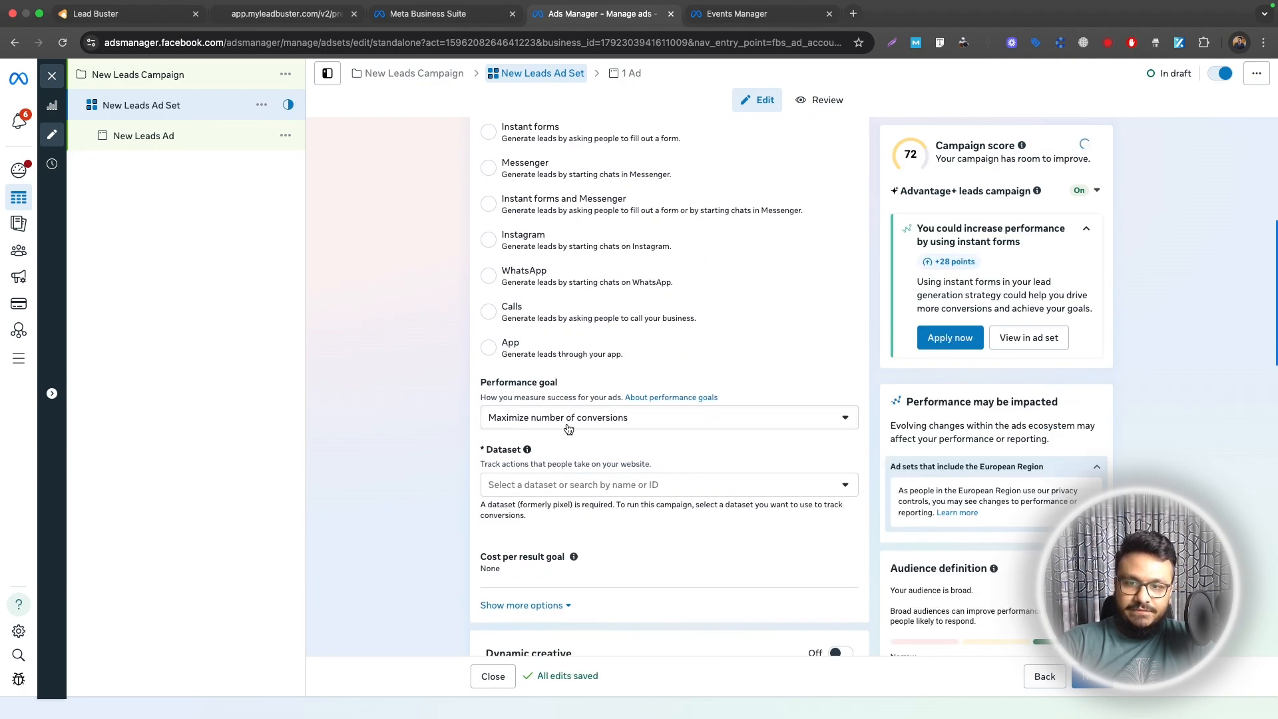
pyautogui.click(667, 484)
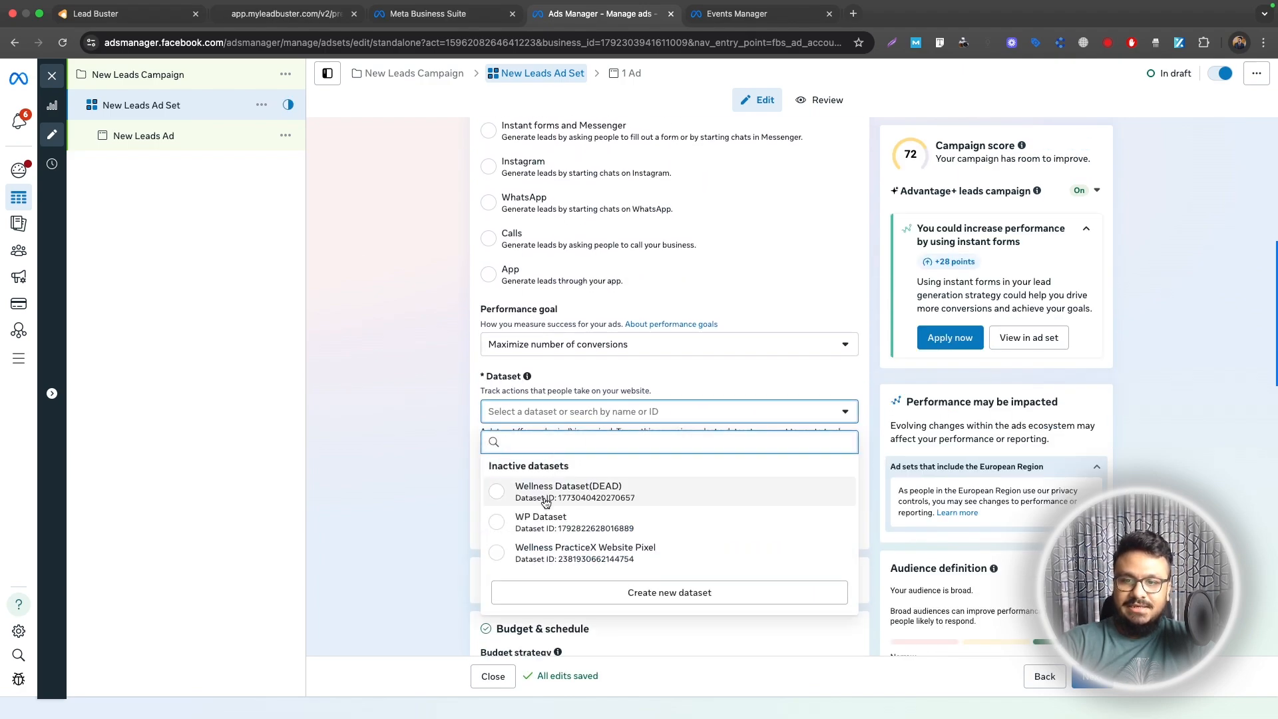
pyautogui.click(539, 522)
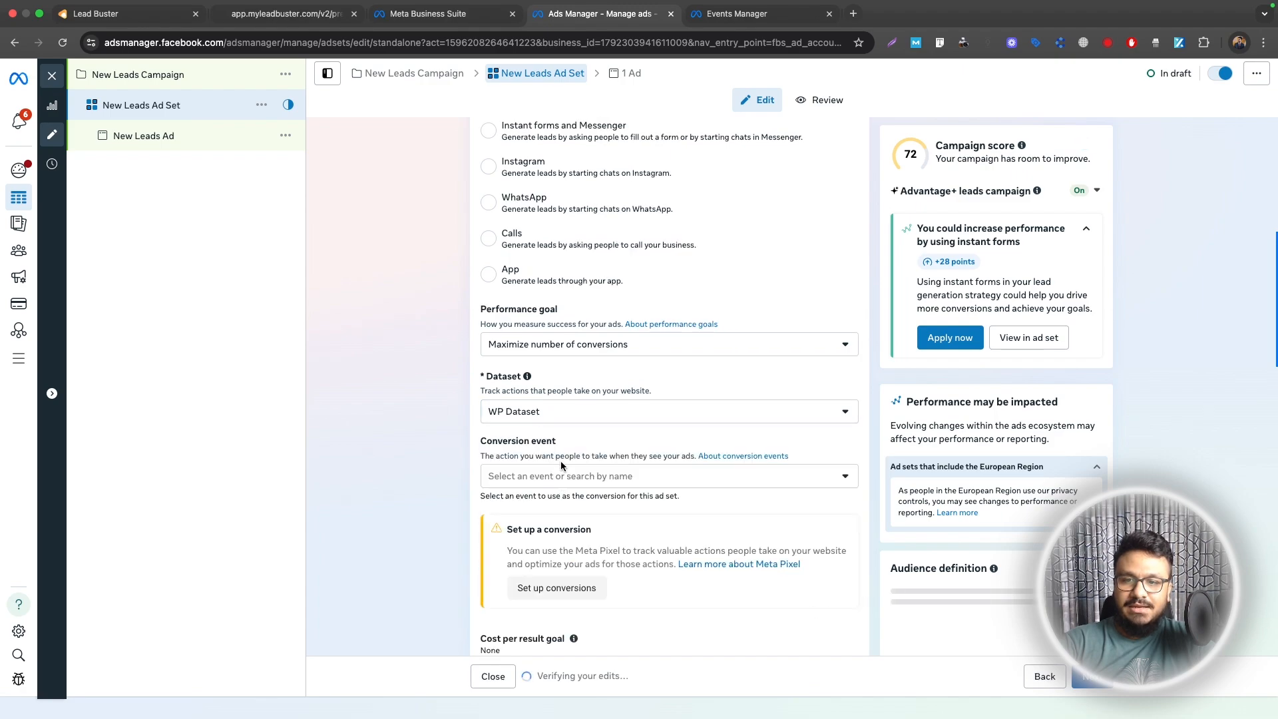
pyautogui.click(668, 476)
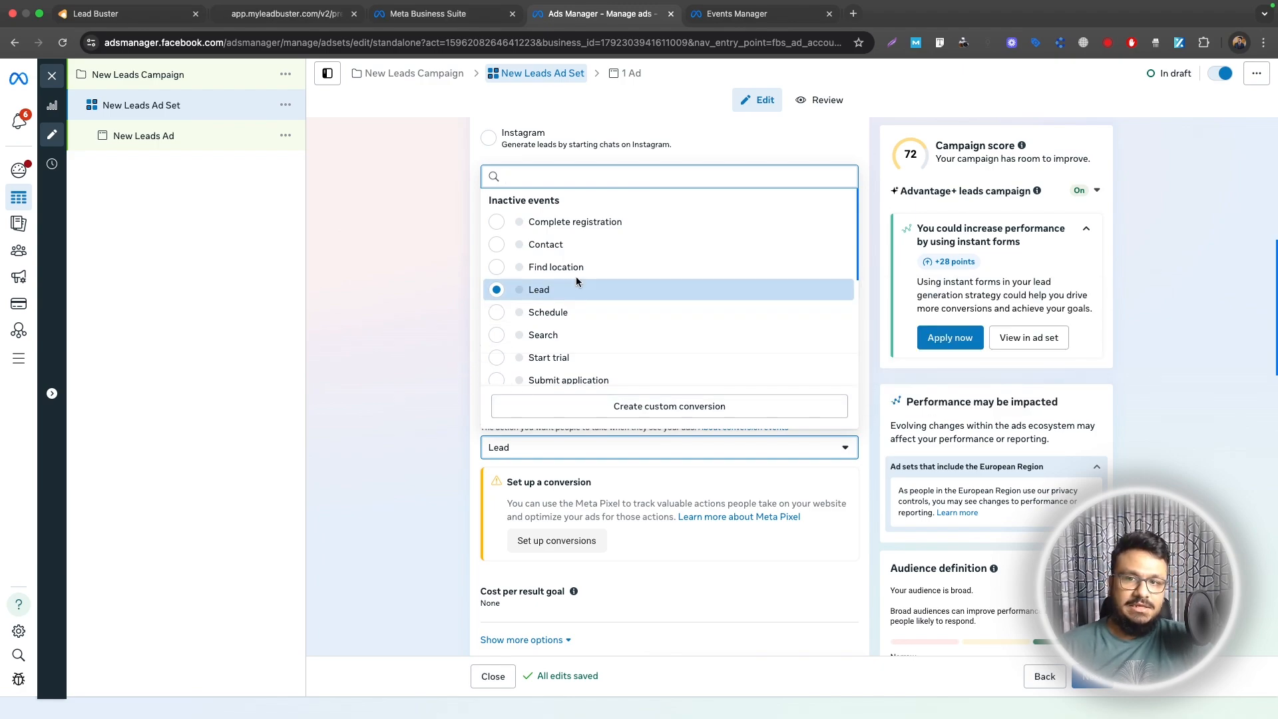
pyautogui.click(539, 290)
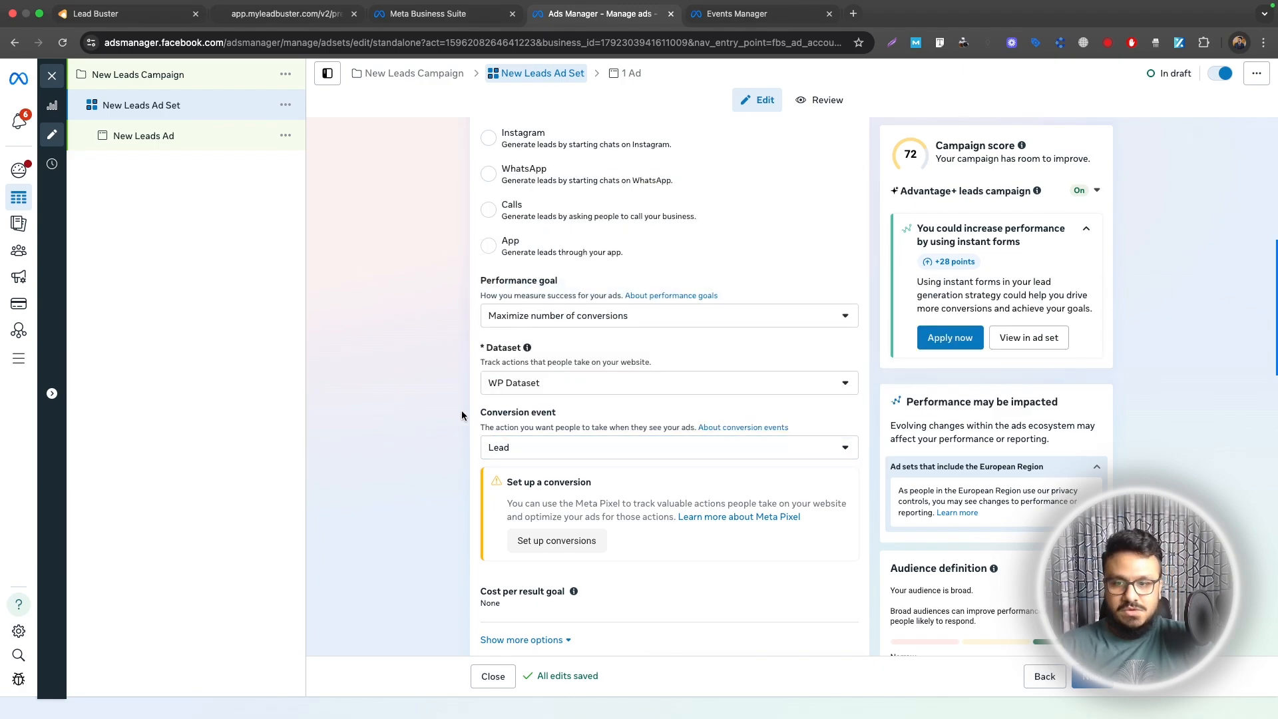
pyautogui.scroll(-3)
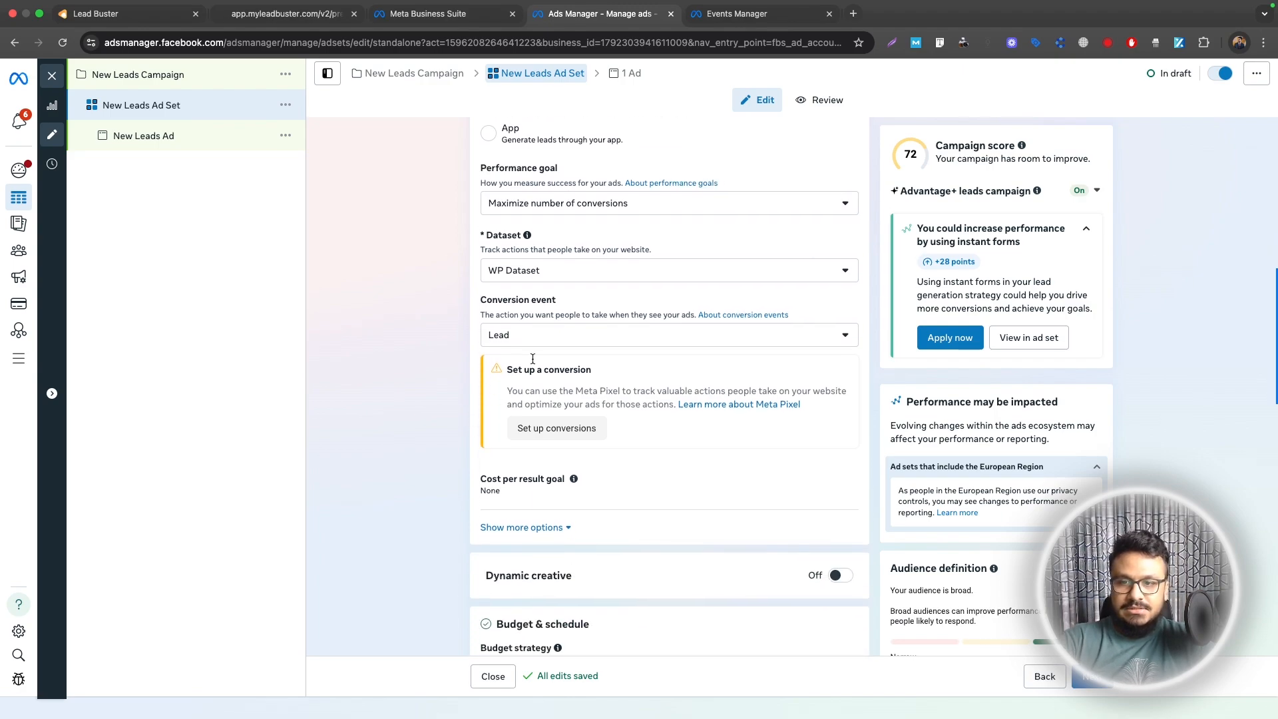
pyautogui.moveTo(479, 251)
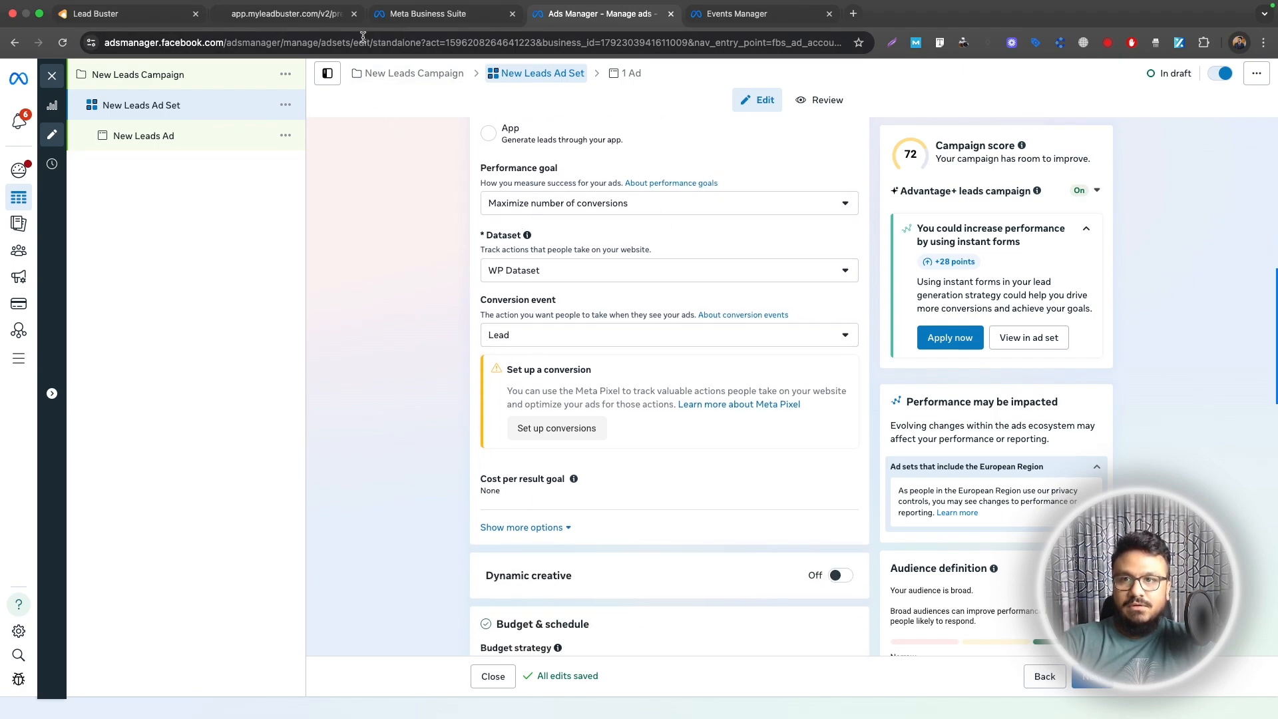
pyautogui.moveTo(436, 379)
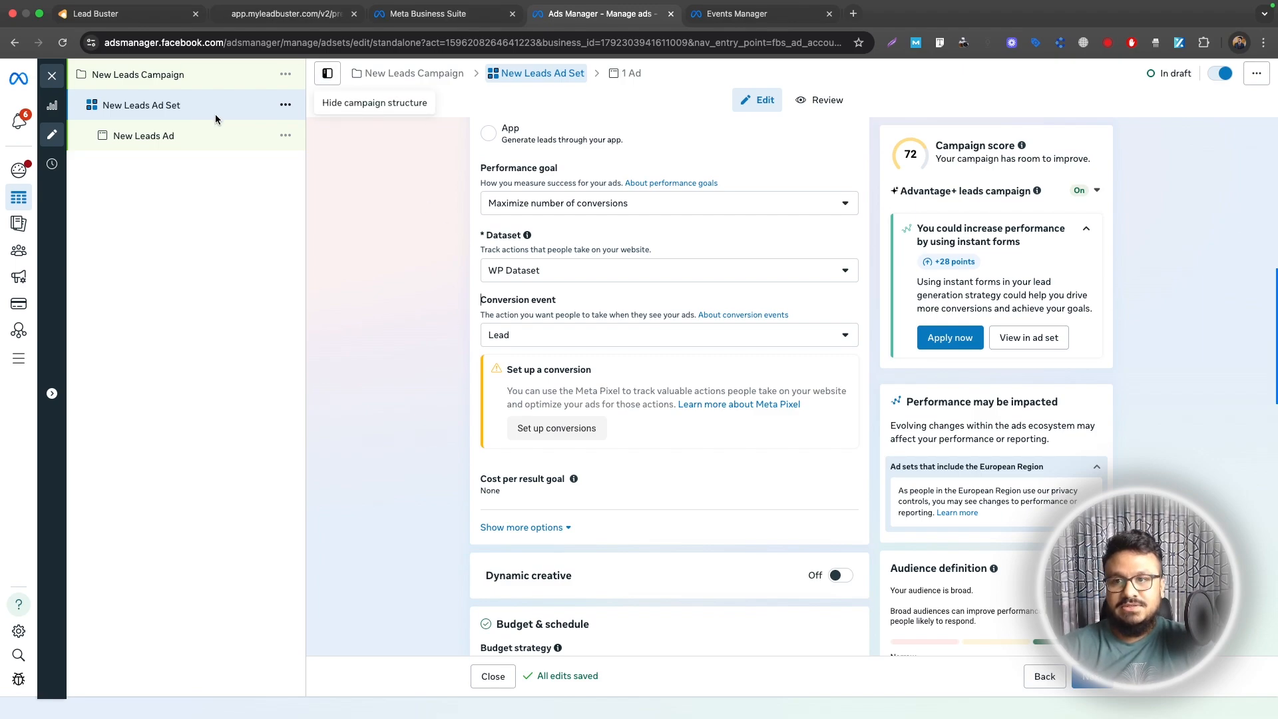
pyautogui.click(142, 135)
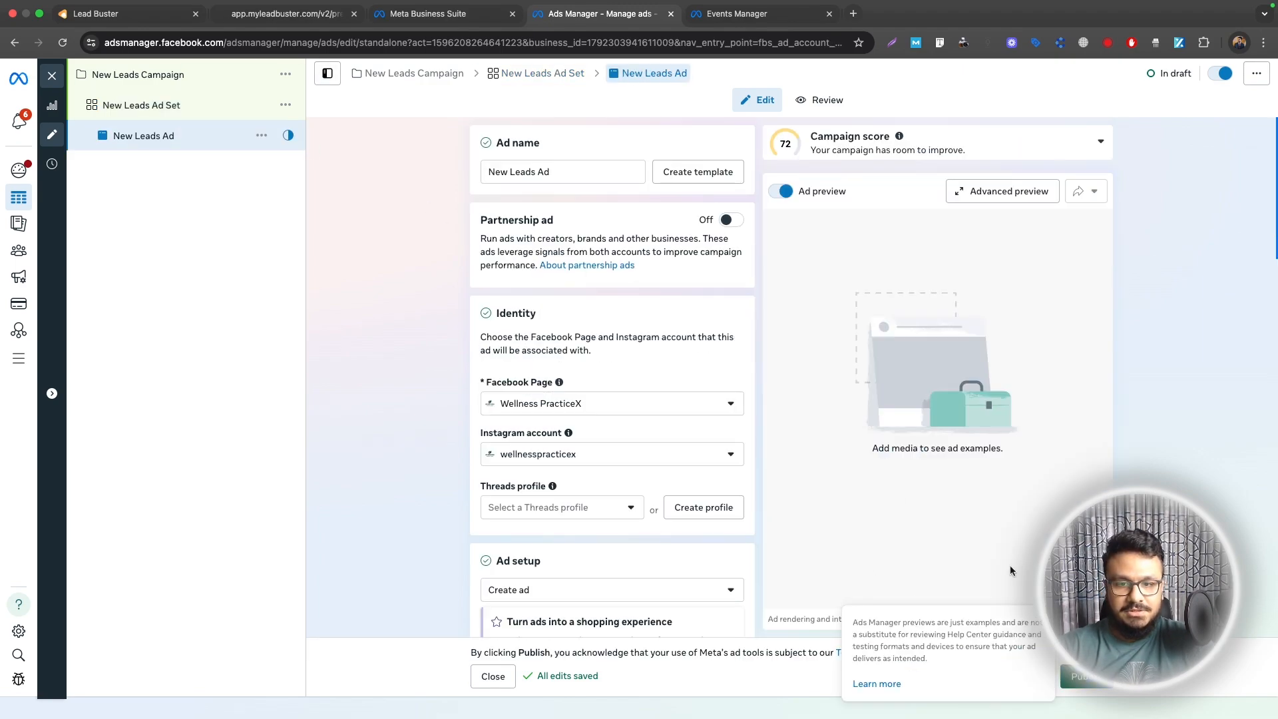